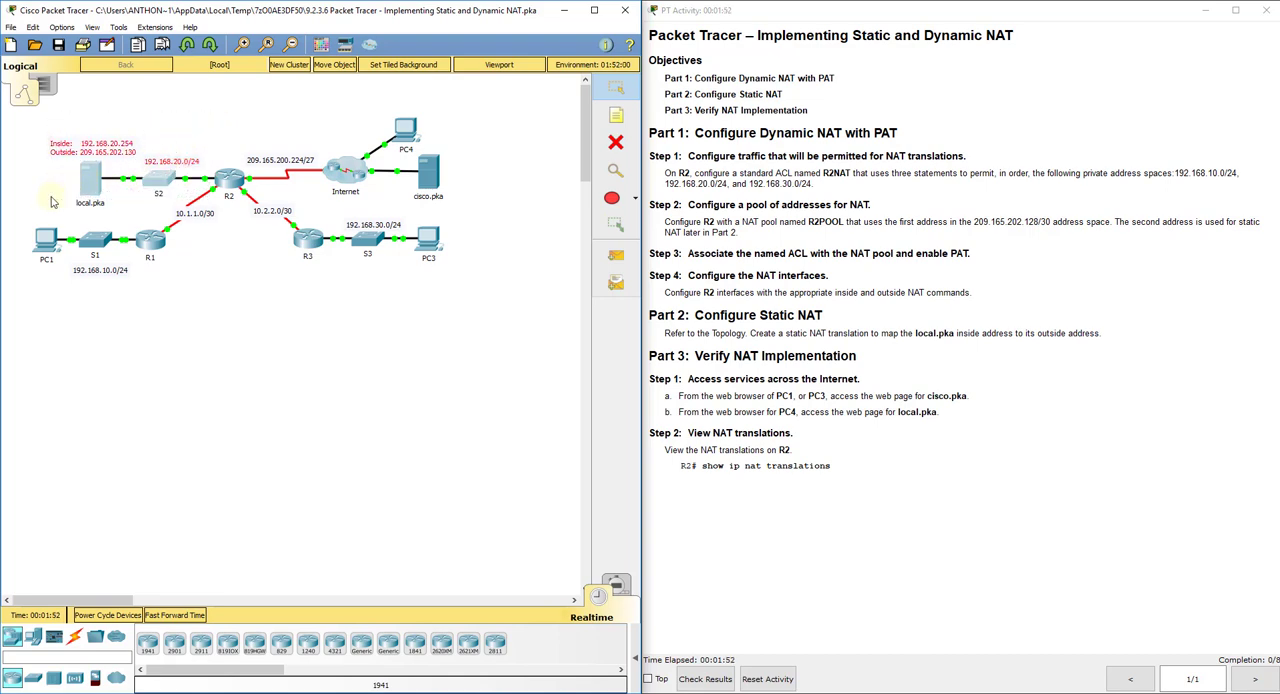
Place 'inside/private' notes near the LANs and an 'outside/public' note near the Internet cloud.
left_click_drag(50, 200, 200, 270)
type("inside")
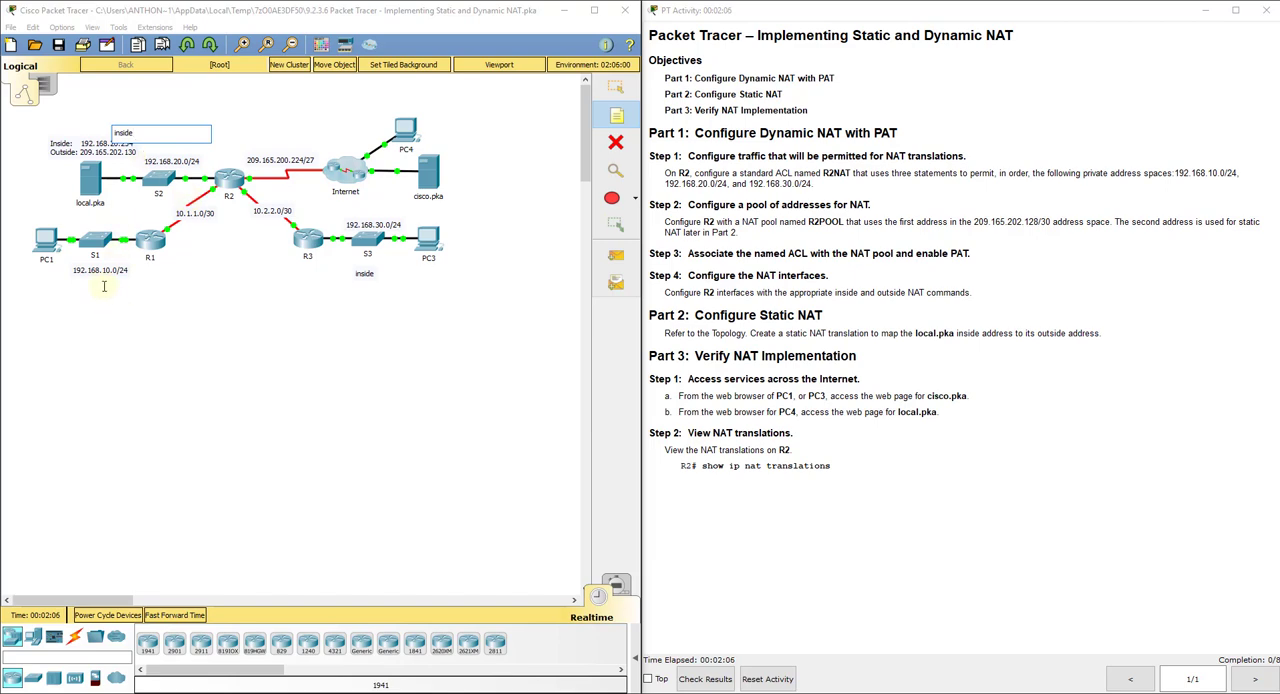
type("/private")
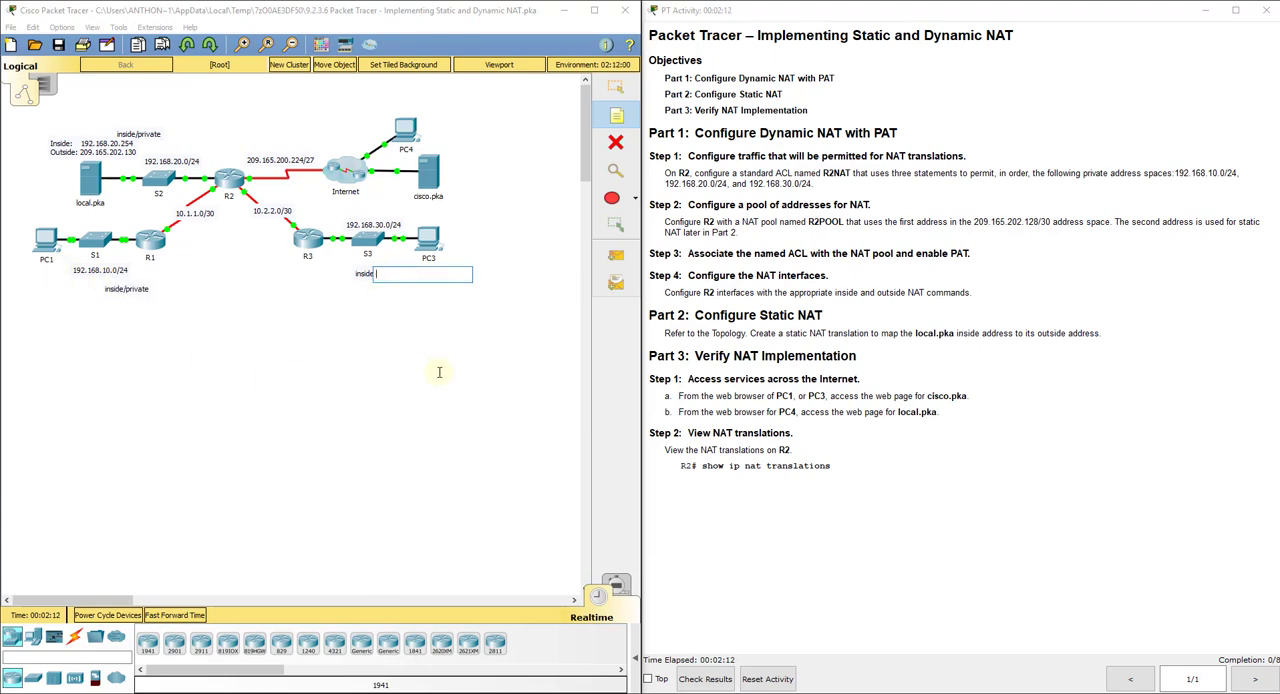
type("/private")
type("outside/public")
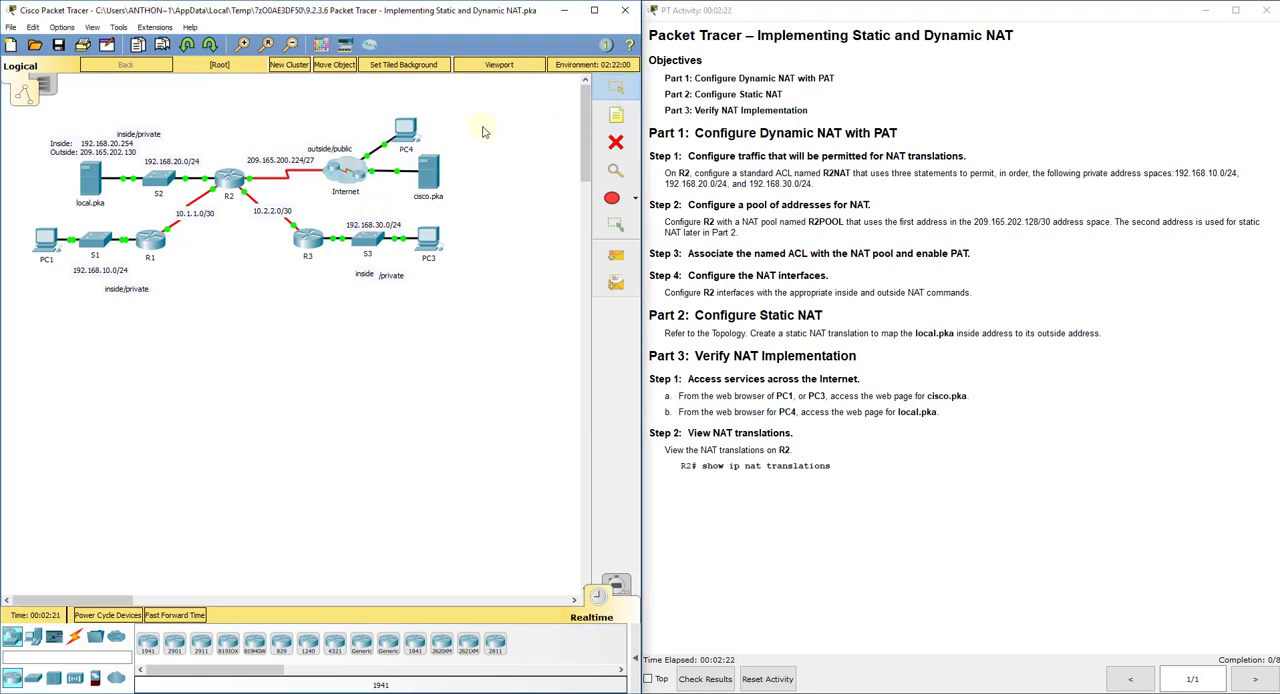
mouse_move(340, 188)
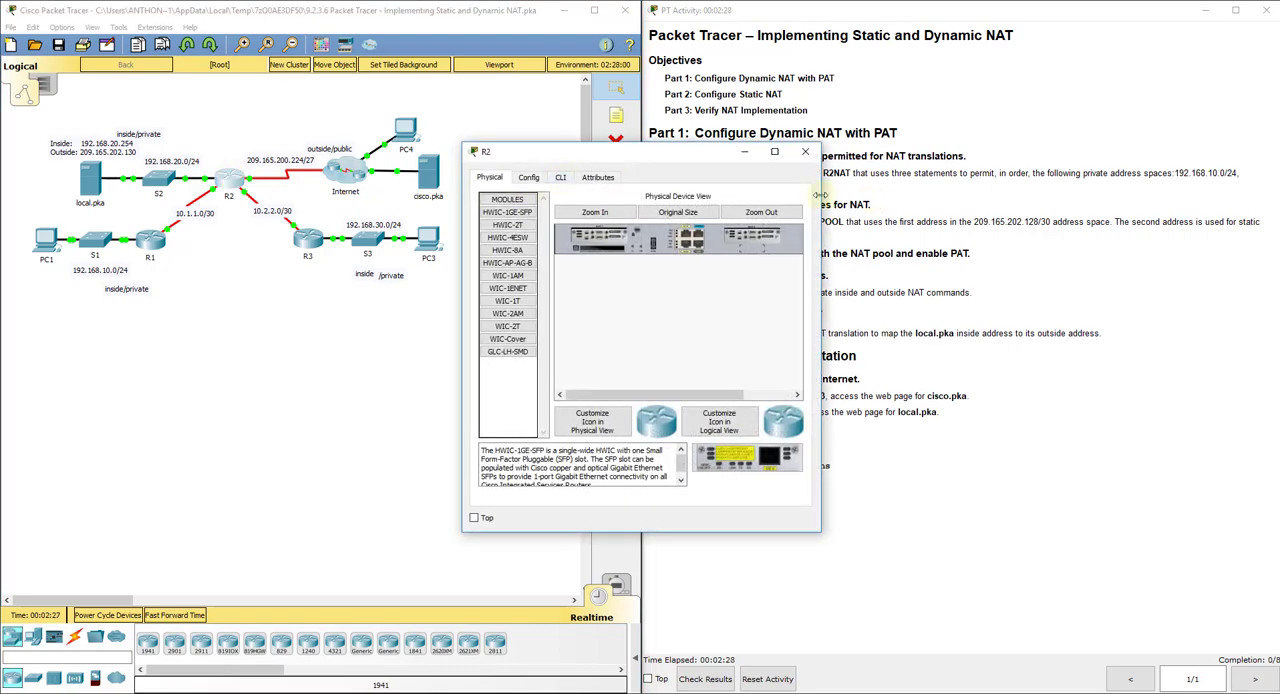
Start R2's console session and enter enable then configure terminal mode.
left_click(560, 176)
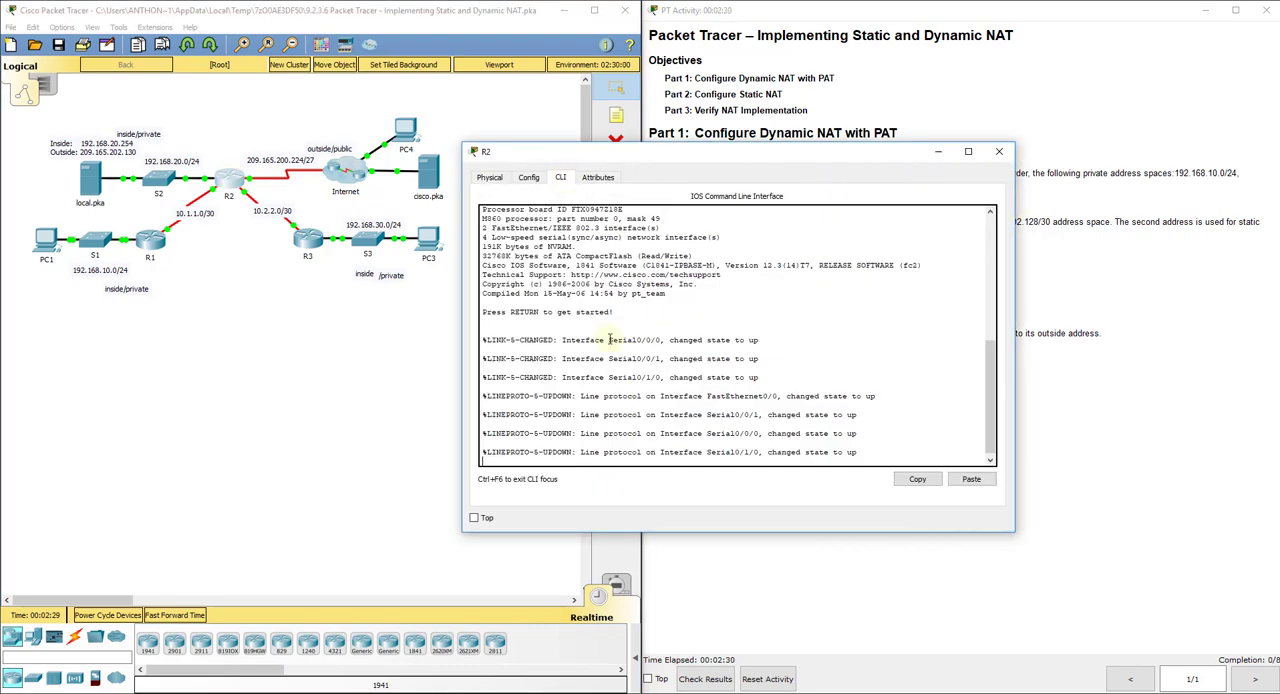
key("Return")
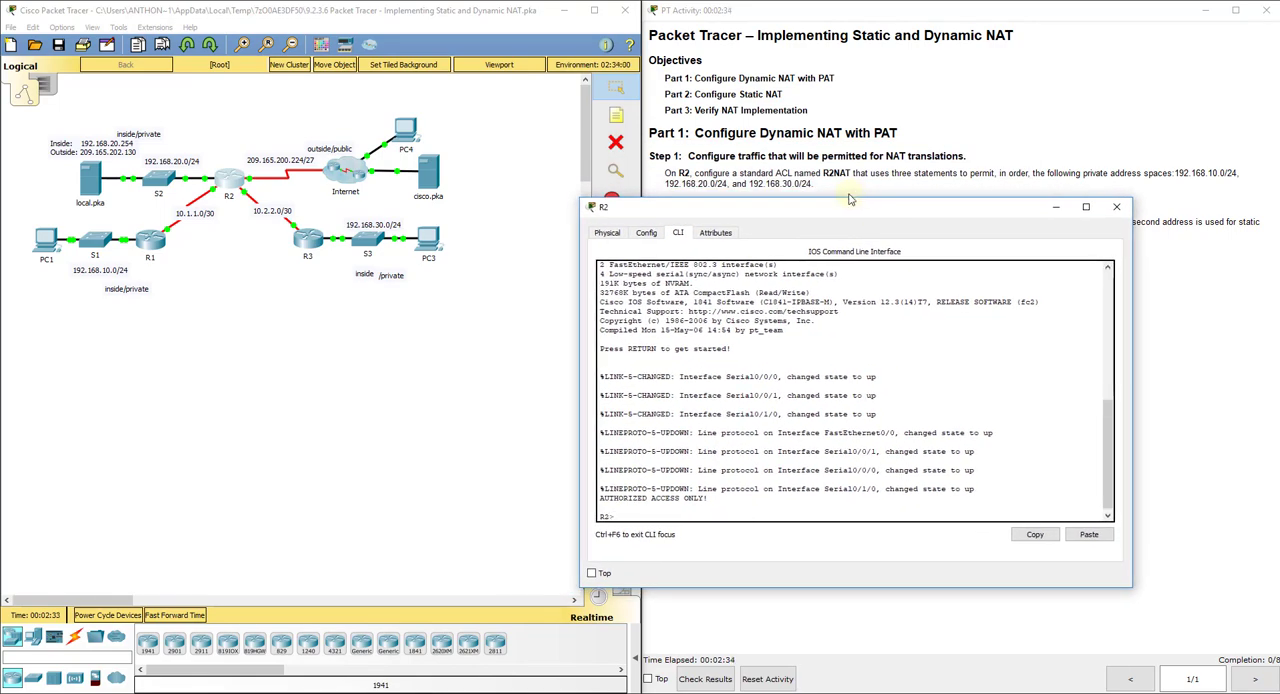
type("en")
type("config t")
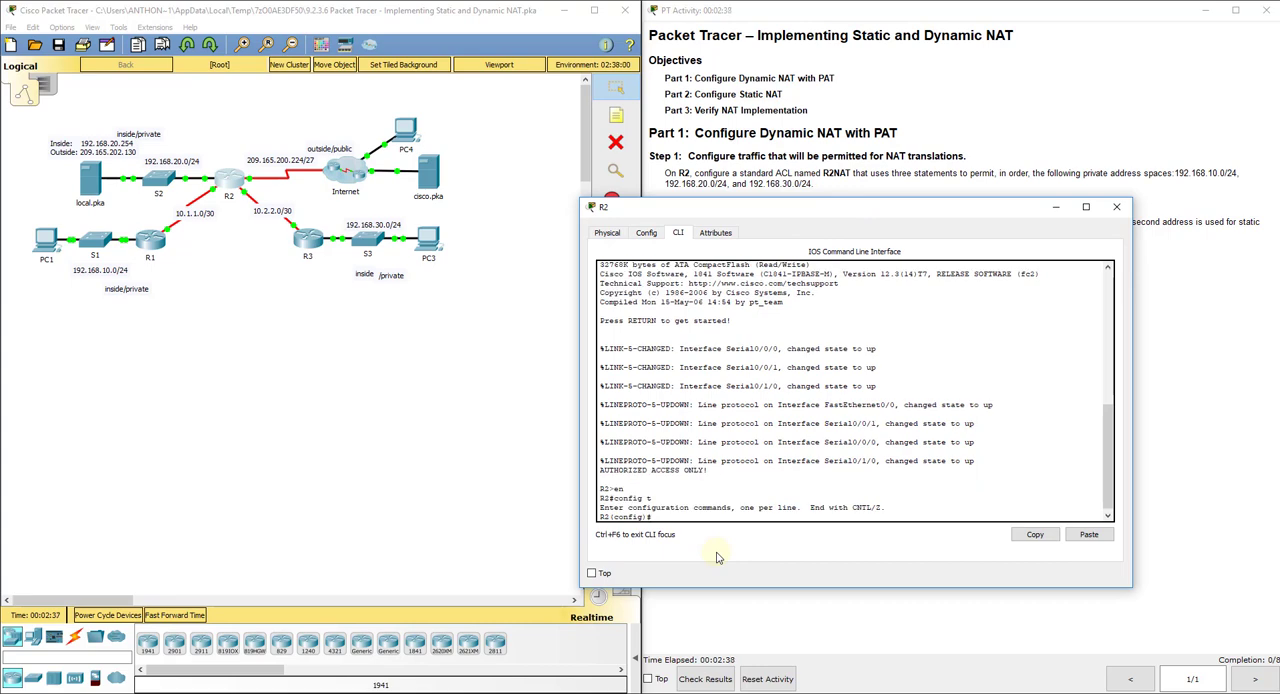
mouse_move(1046, 100)
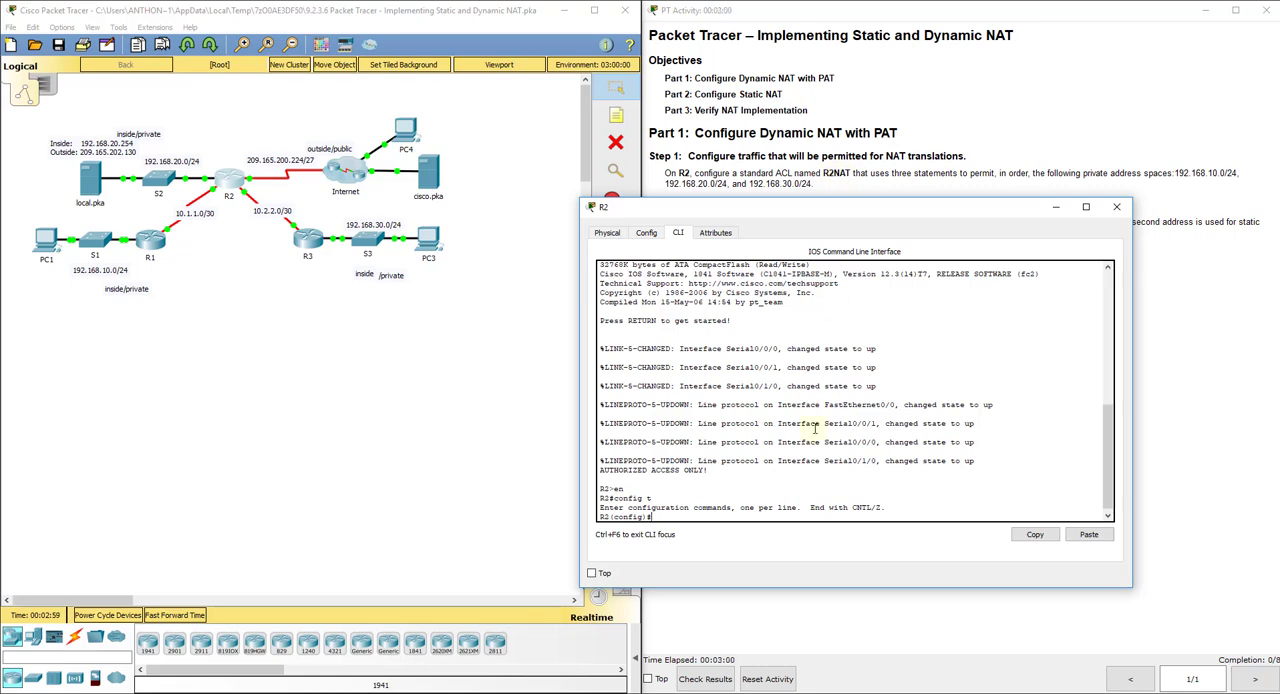
Create the standard access list R2NAT on R2.
type("ip access-li")
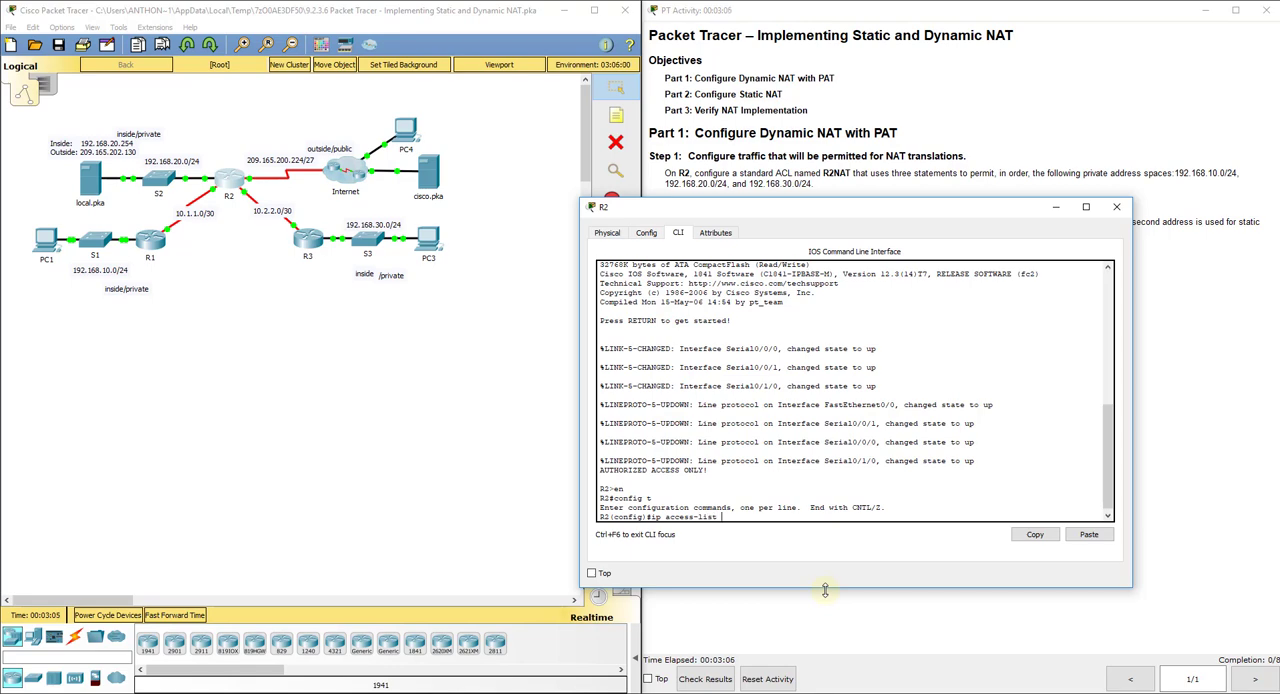
type("standard R2")
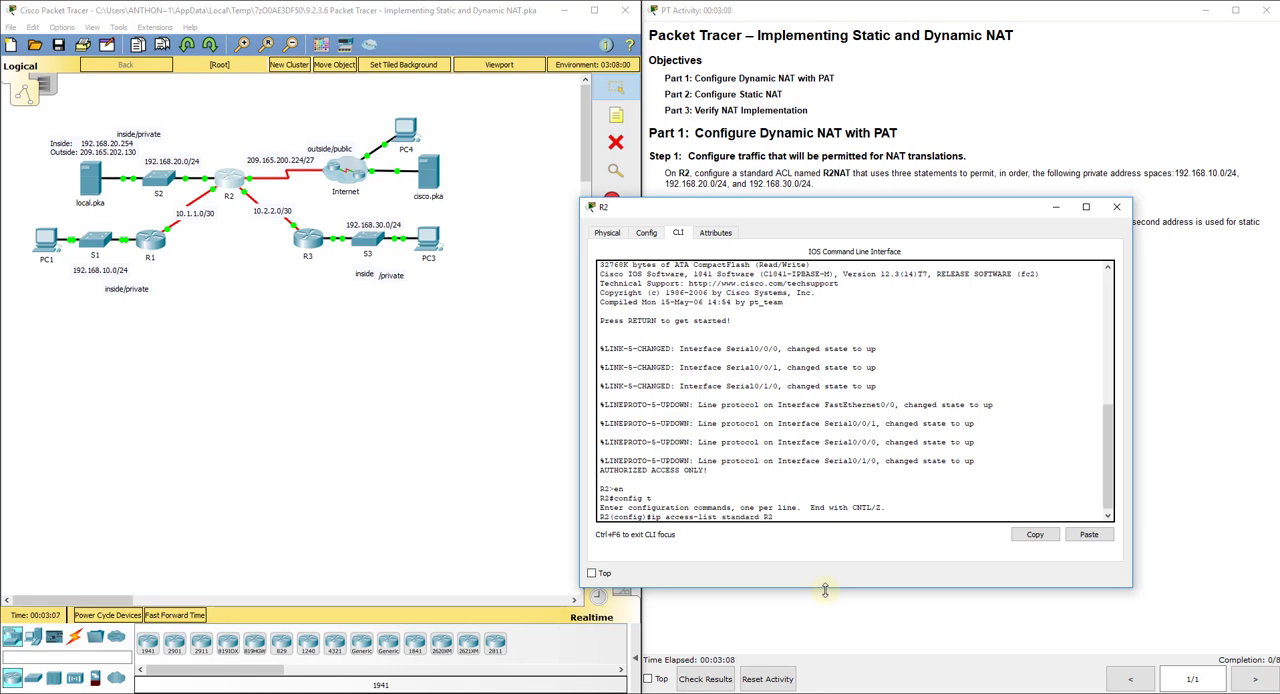
key("Return")
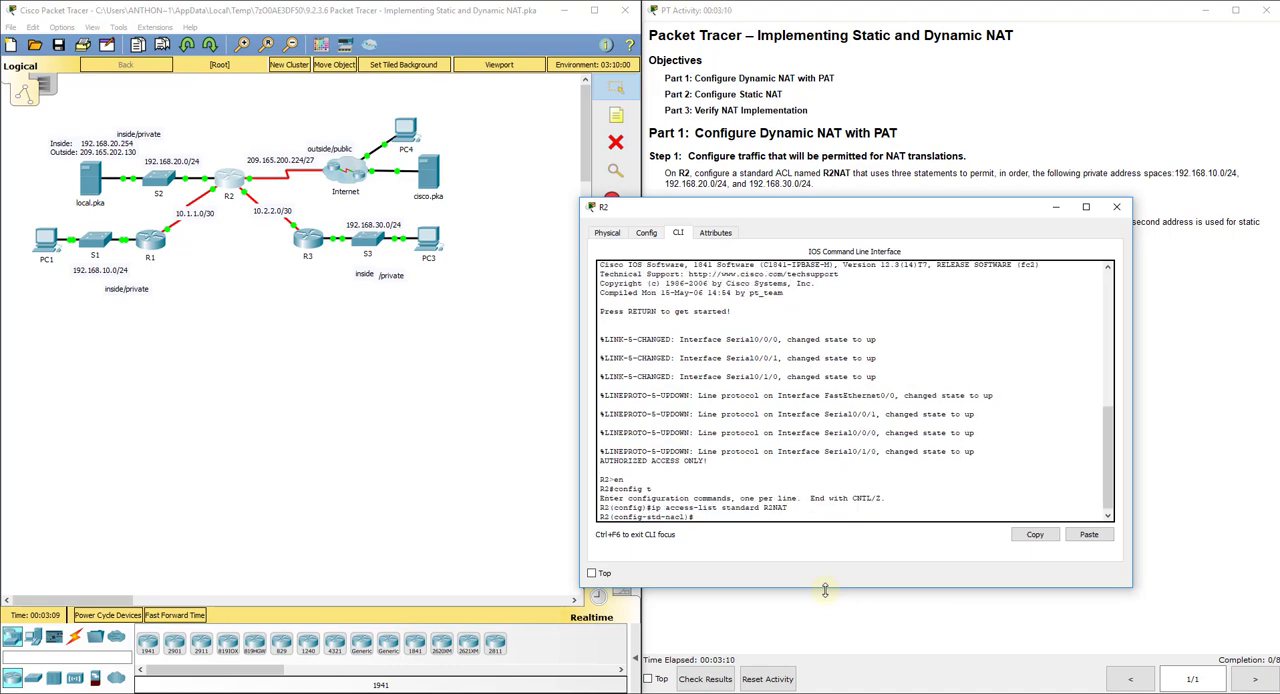
Permit 192.168.10.0, 192.168.20.0 and 192.168.30.0 with wildcard 0.0.0.255 in R2NAT.
type("permit 192.168.1")
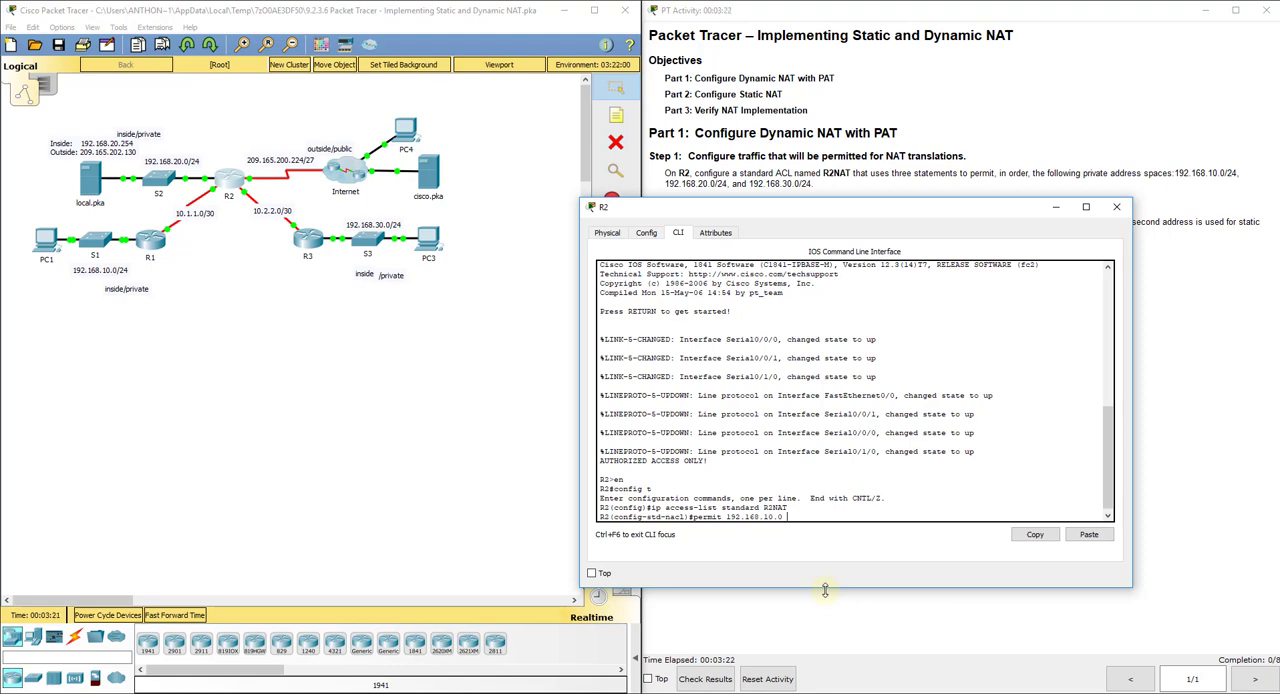
type("0.0.0.0")
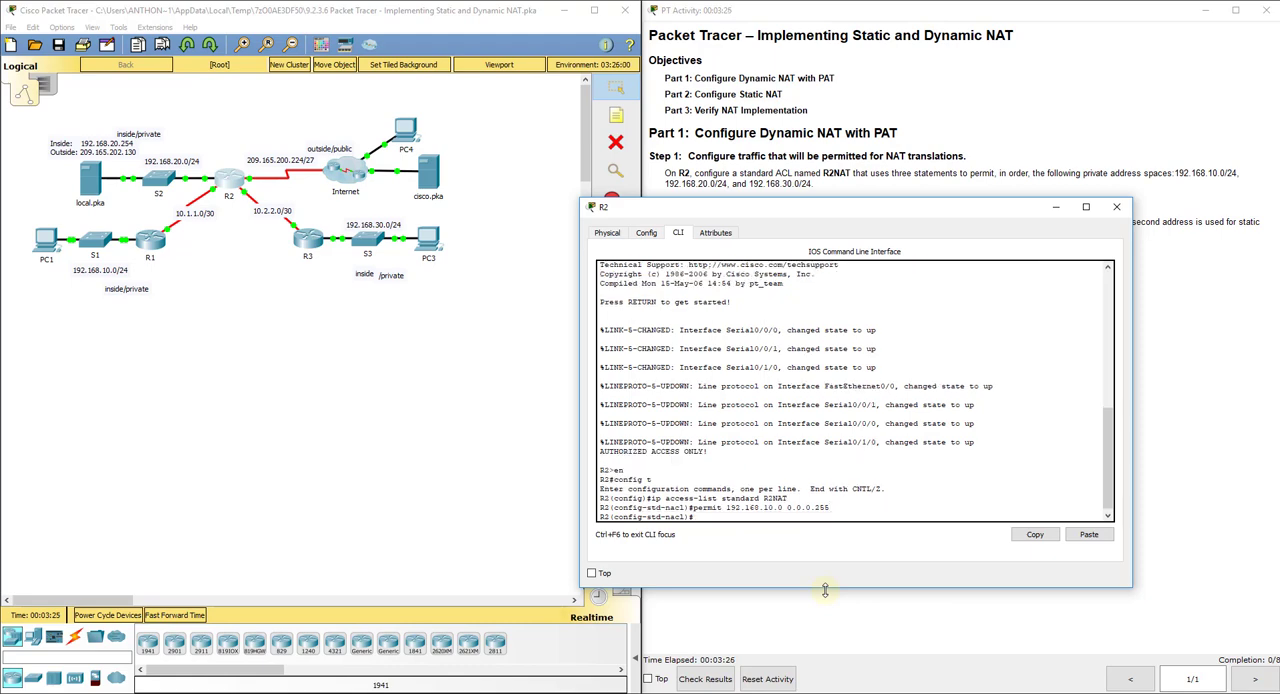
type("permit 192.168.20.0 0.0.0.255")
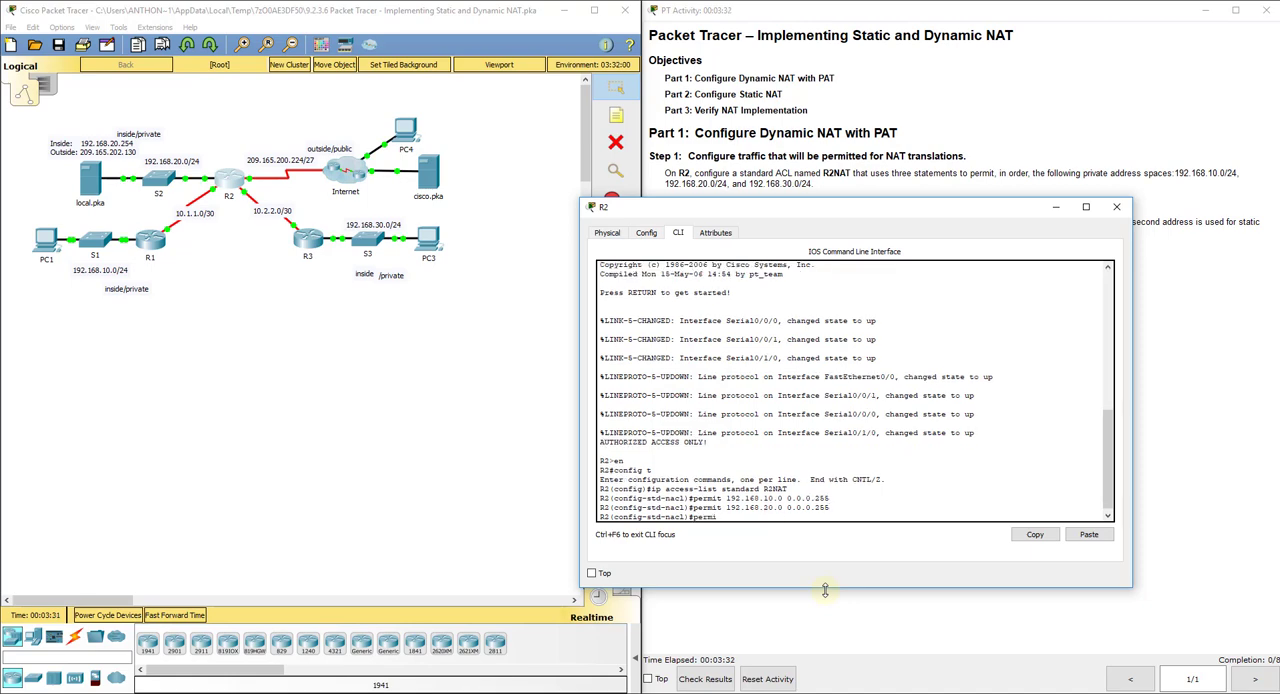
type("permit 192.168.30.0 0.0.0.255")
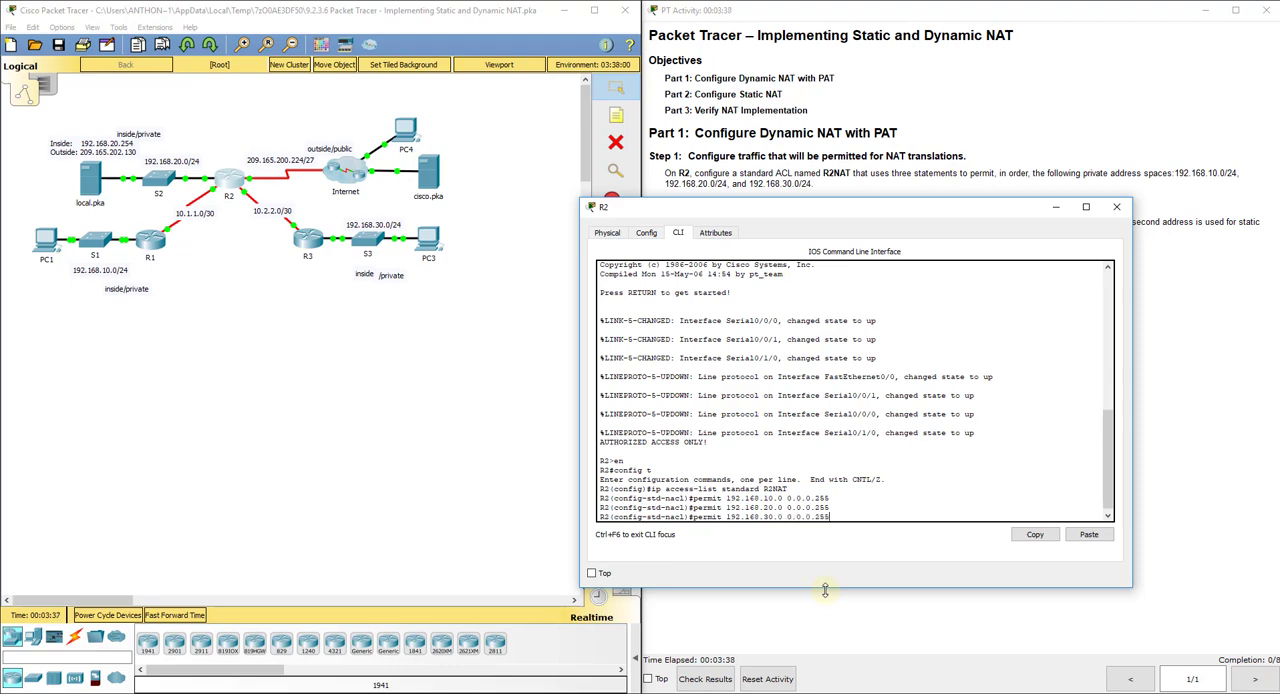
key("Return")
type("exit")
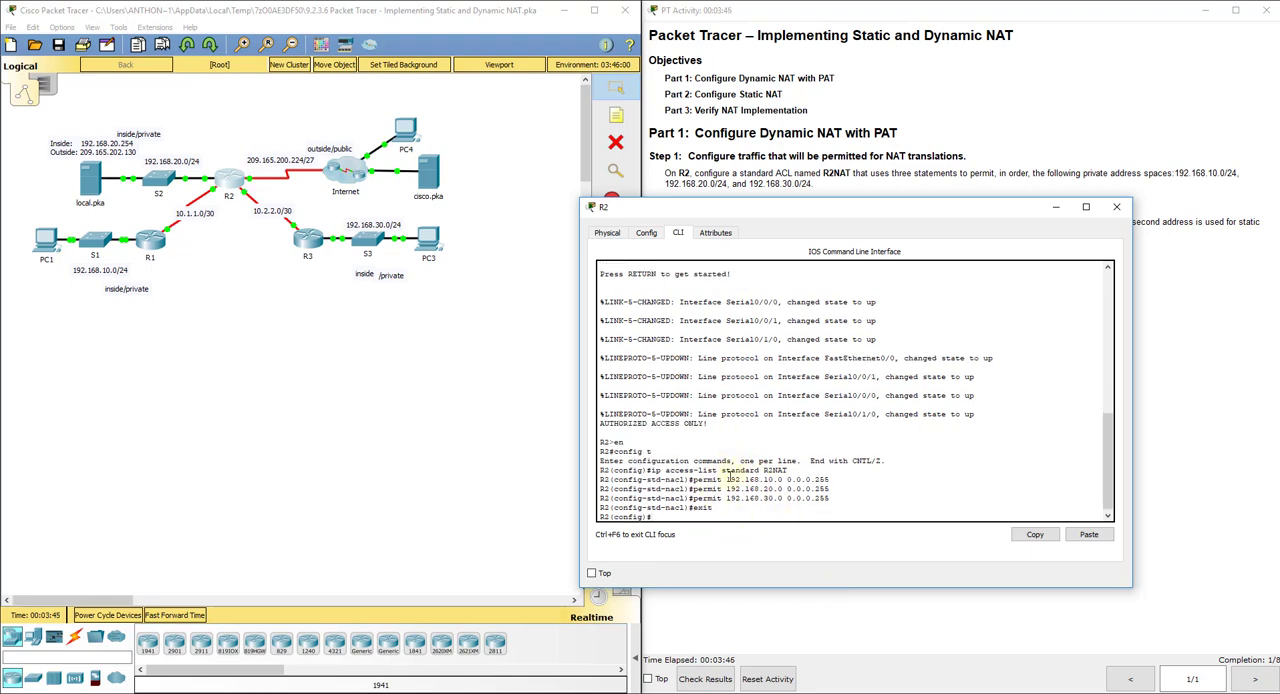
mouse_move(948, 564)
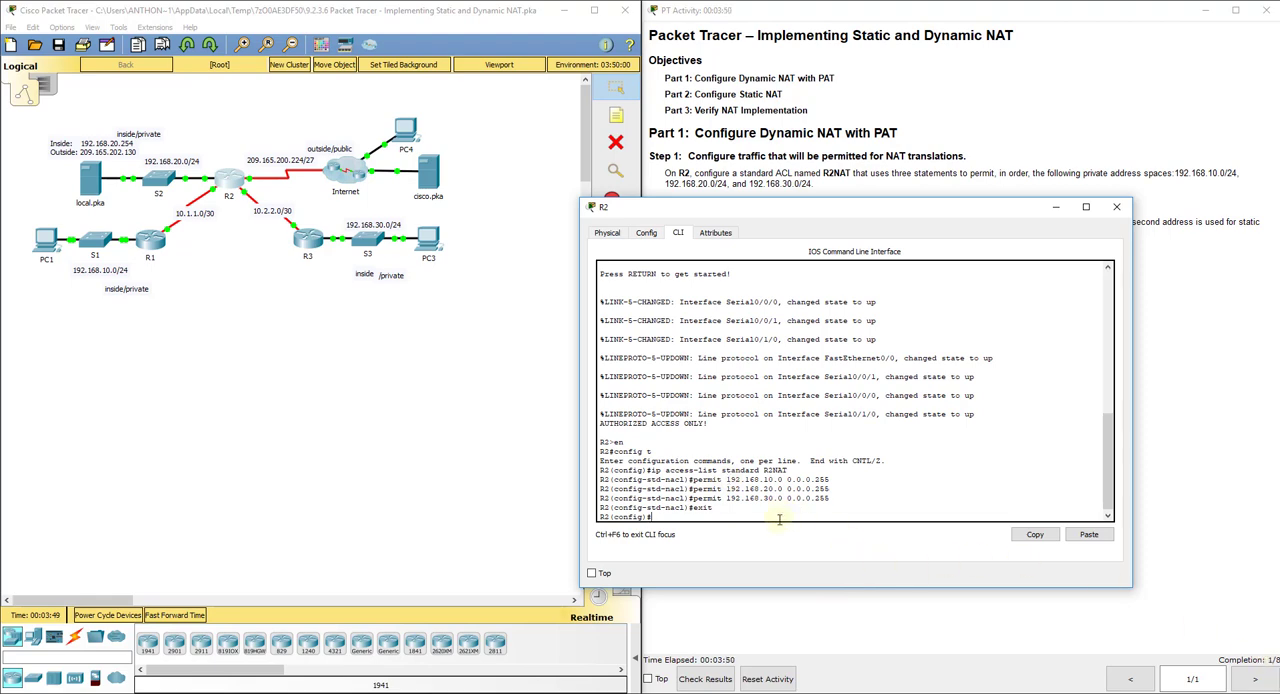
mouse_move(782, 552)
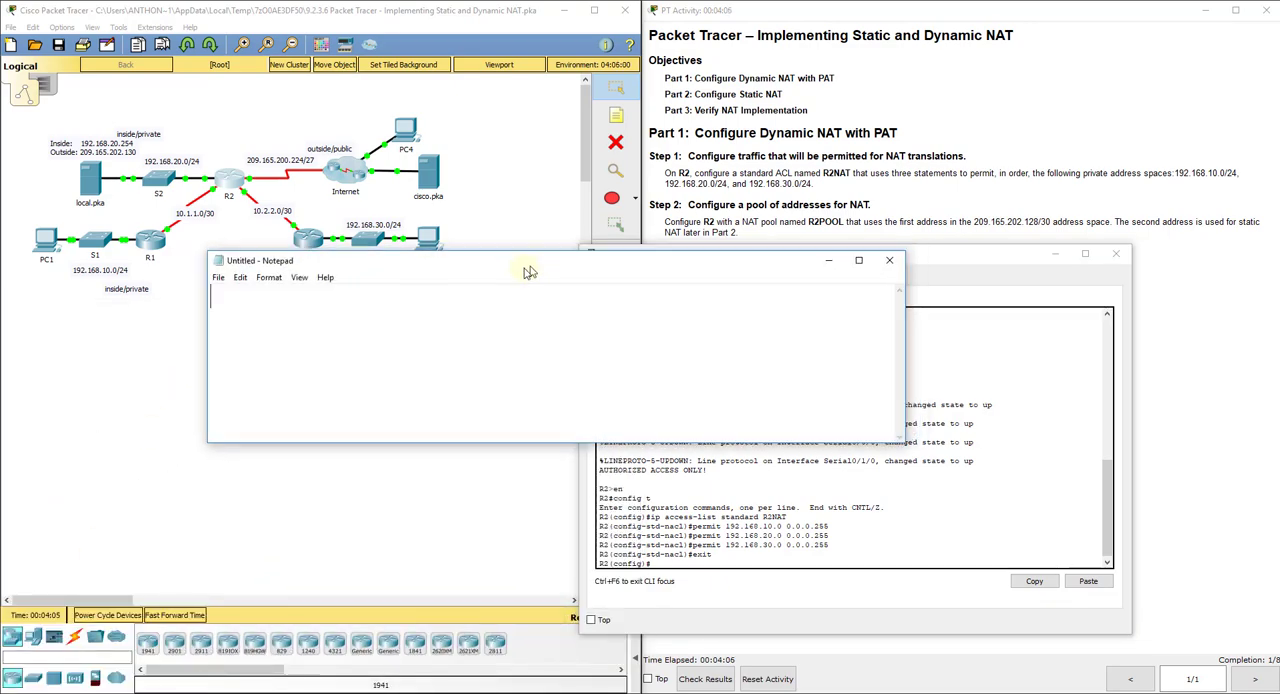
Note 209.165.202.128/30 = 255.255.255.252 in Notepad.
type("209.")
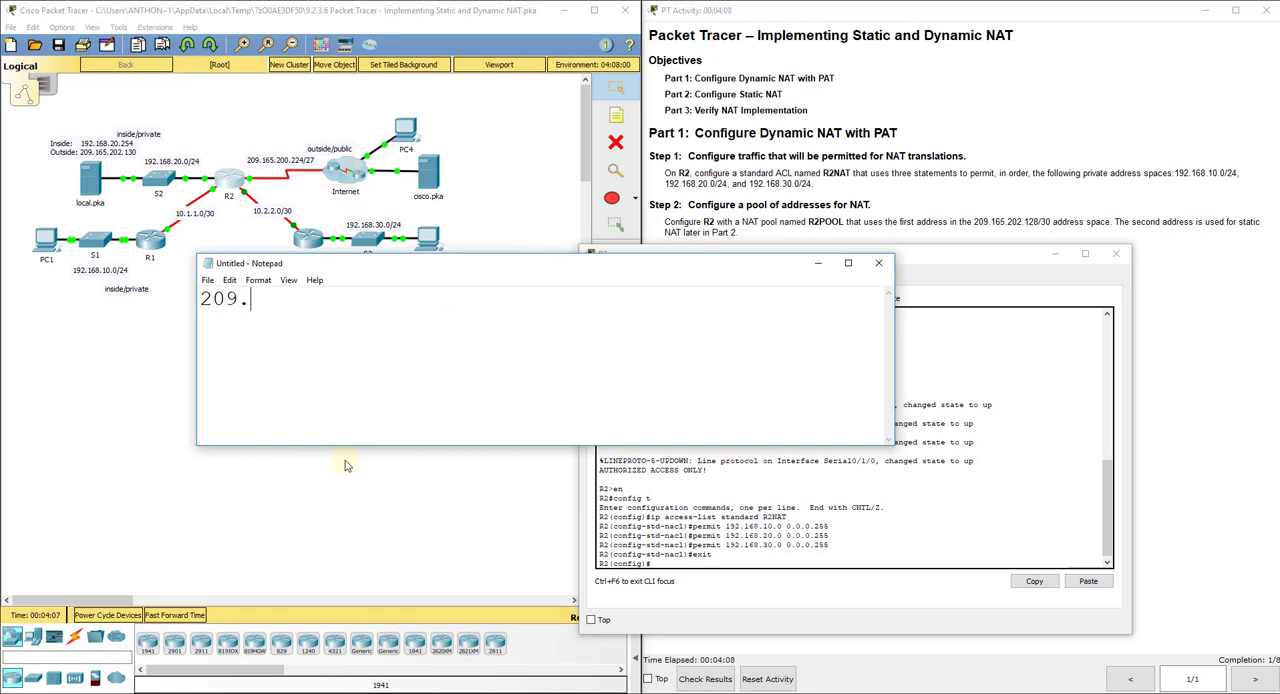
type("165.202.1")
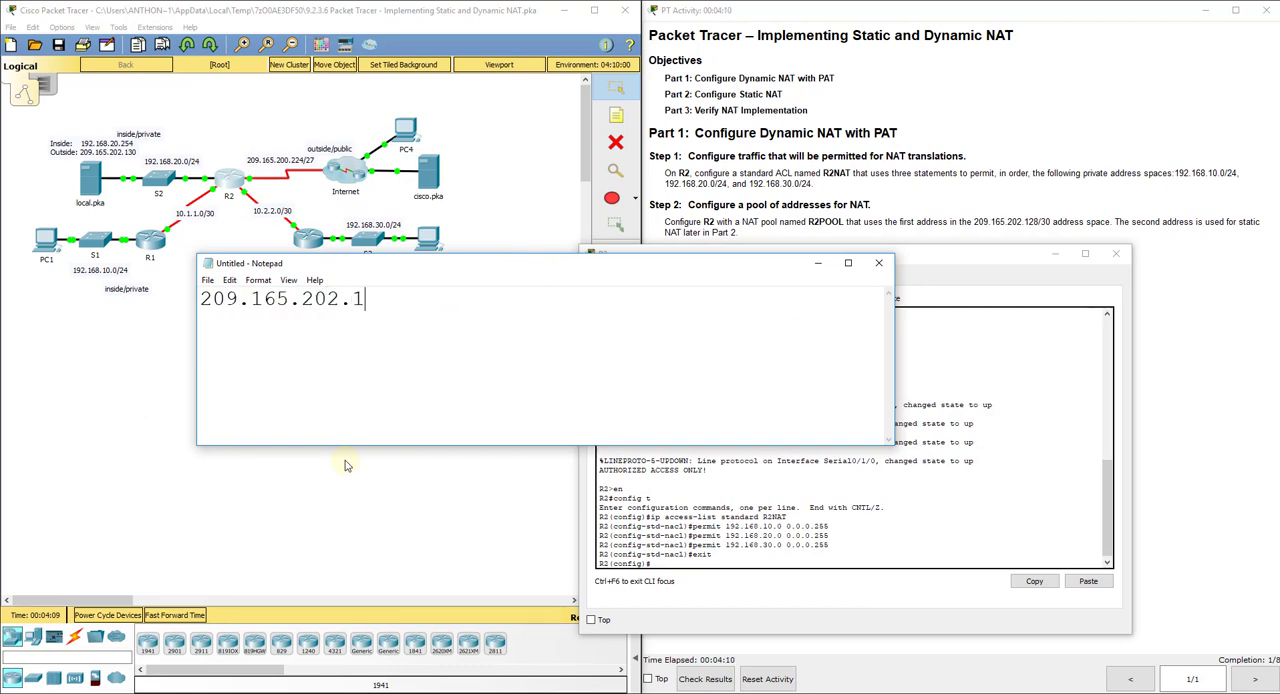
type("28")
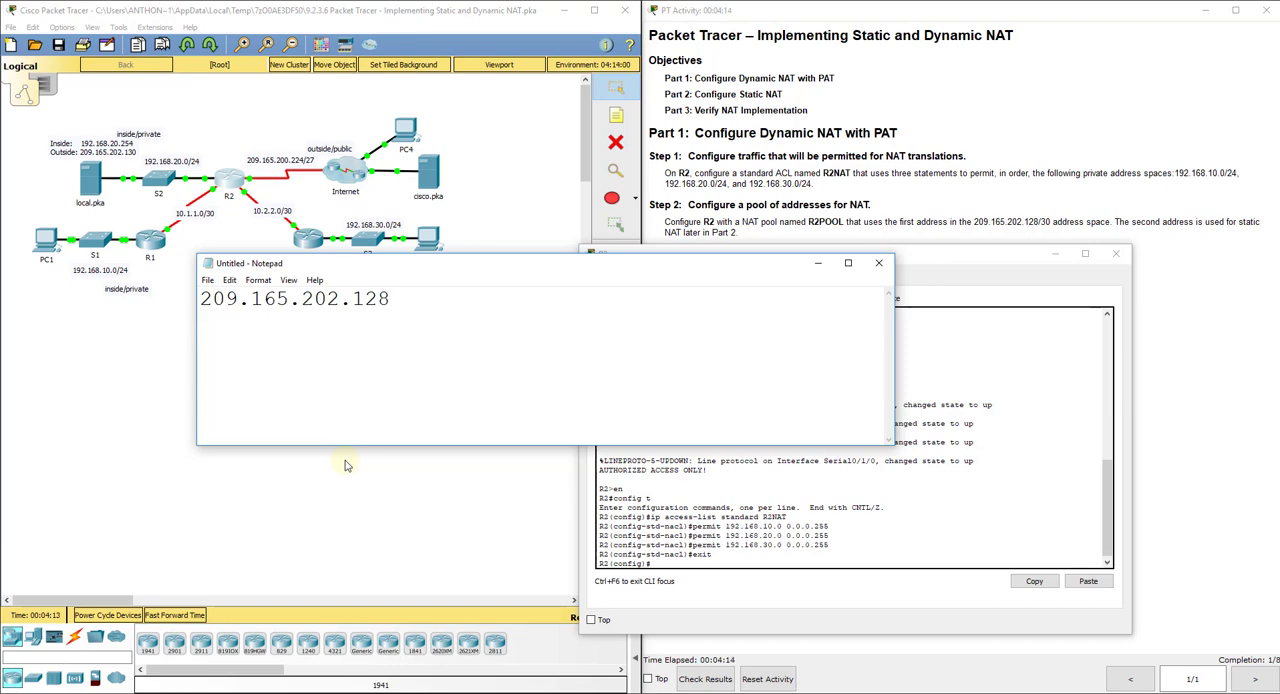
type("/30")
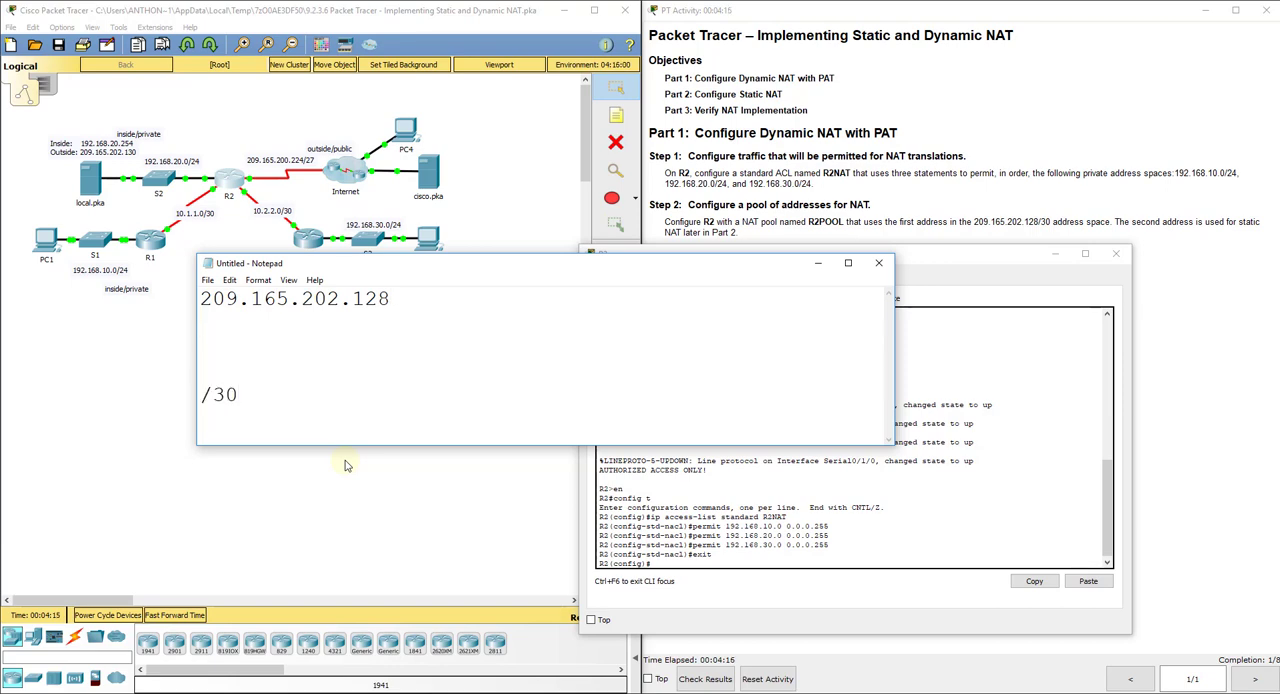
type("= 255.2")
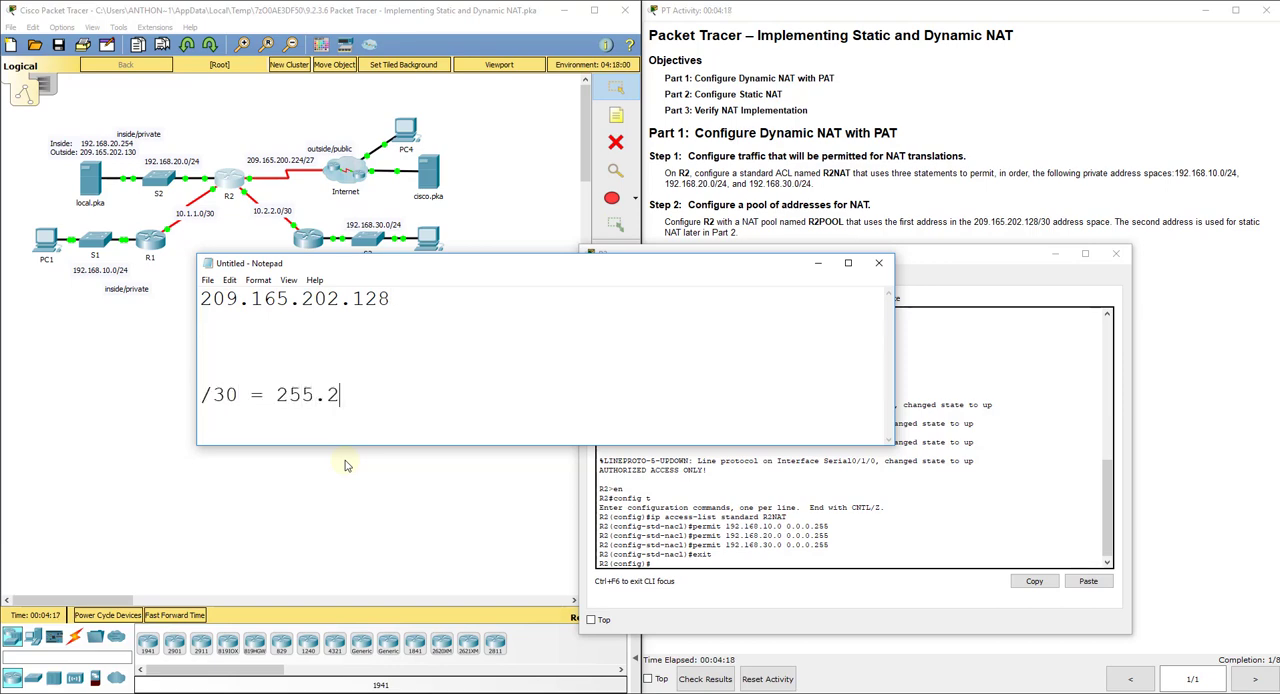
type("55.255.252")
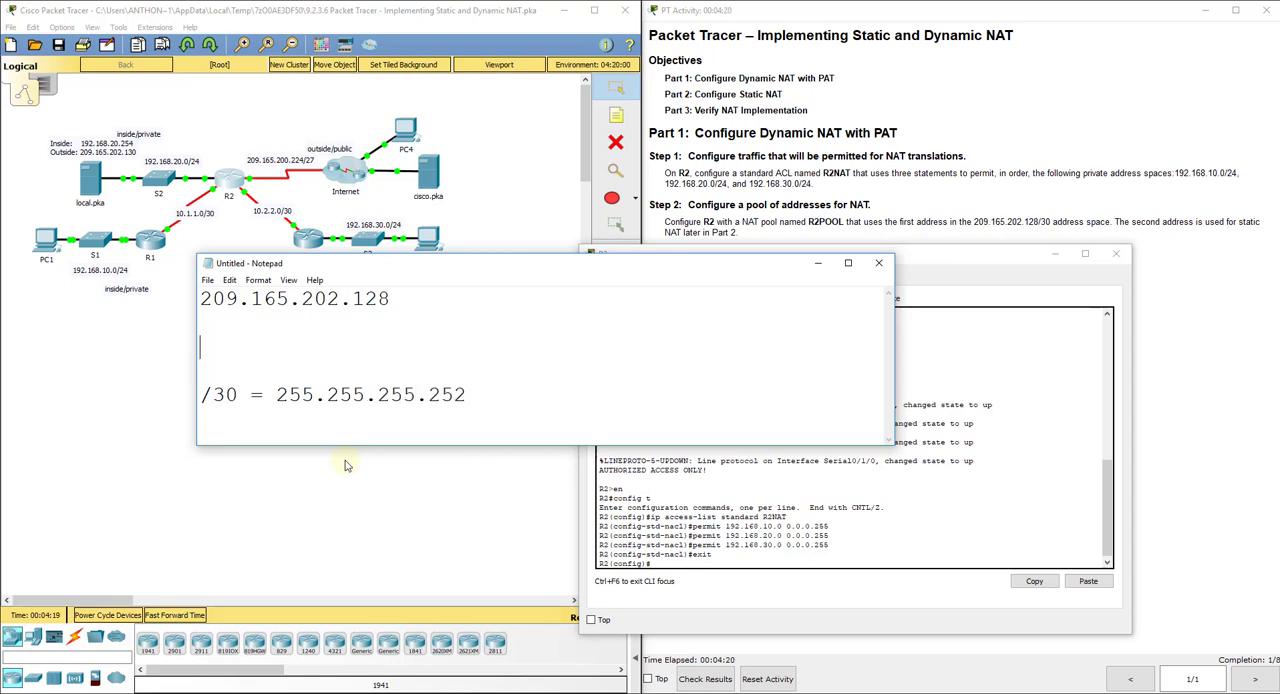
List the pool addresses 209.165.202.129, .130 and .131 in Notepad.
type("209.165")
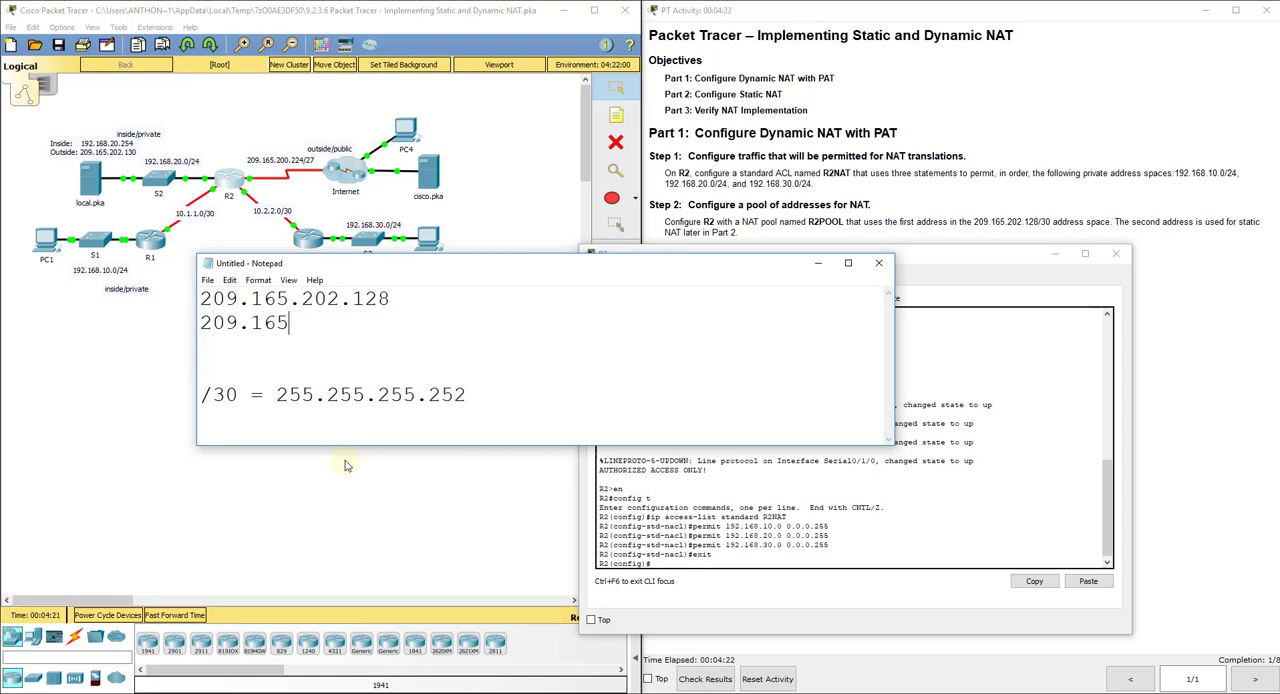
type(".202.129")
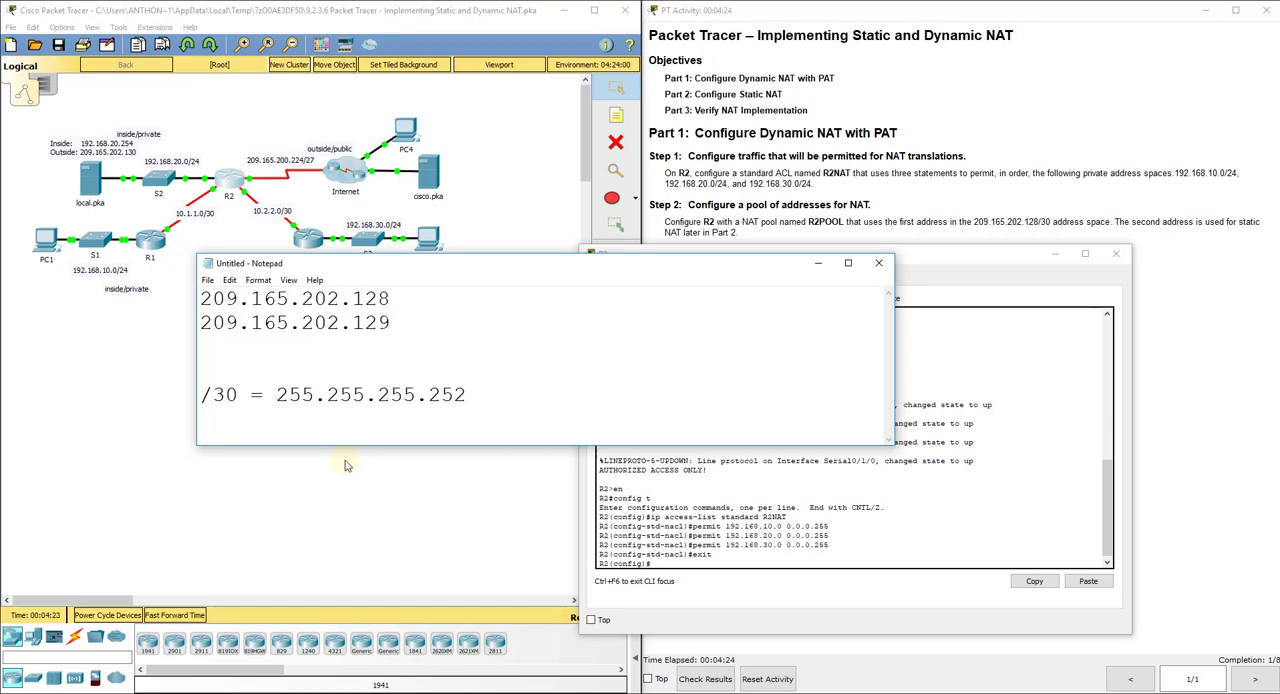
type("209.165")
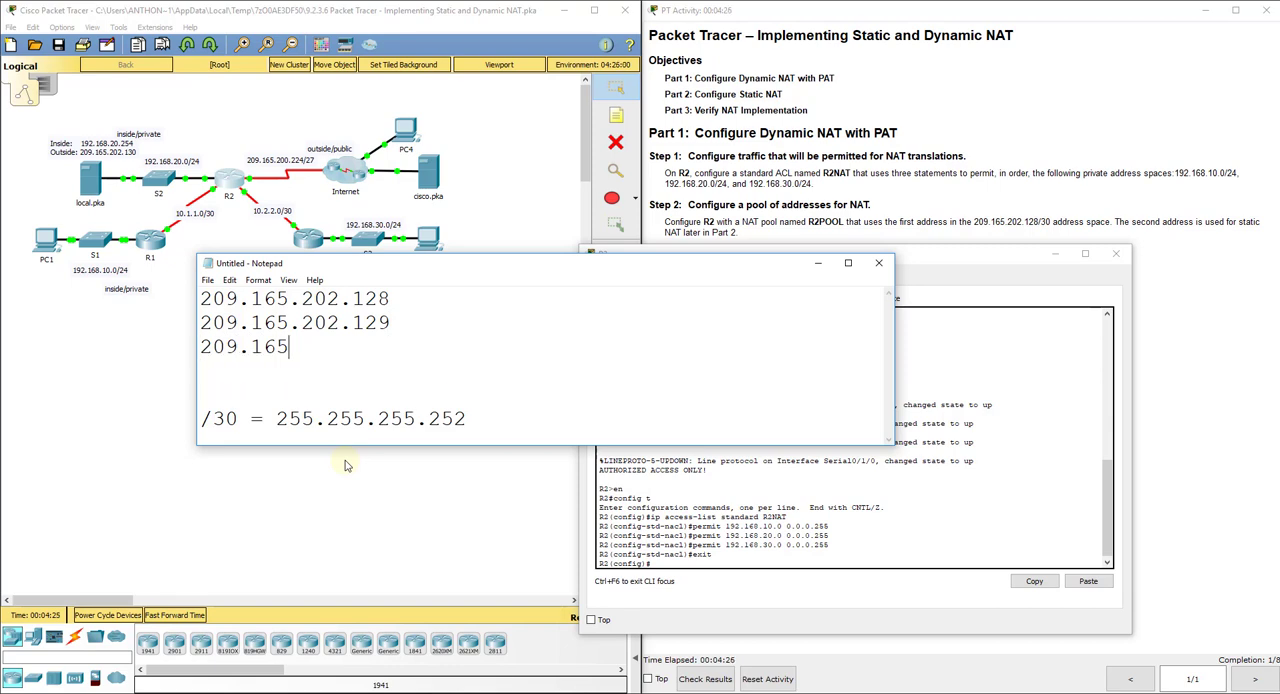
type(".202.130")
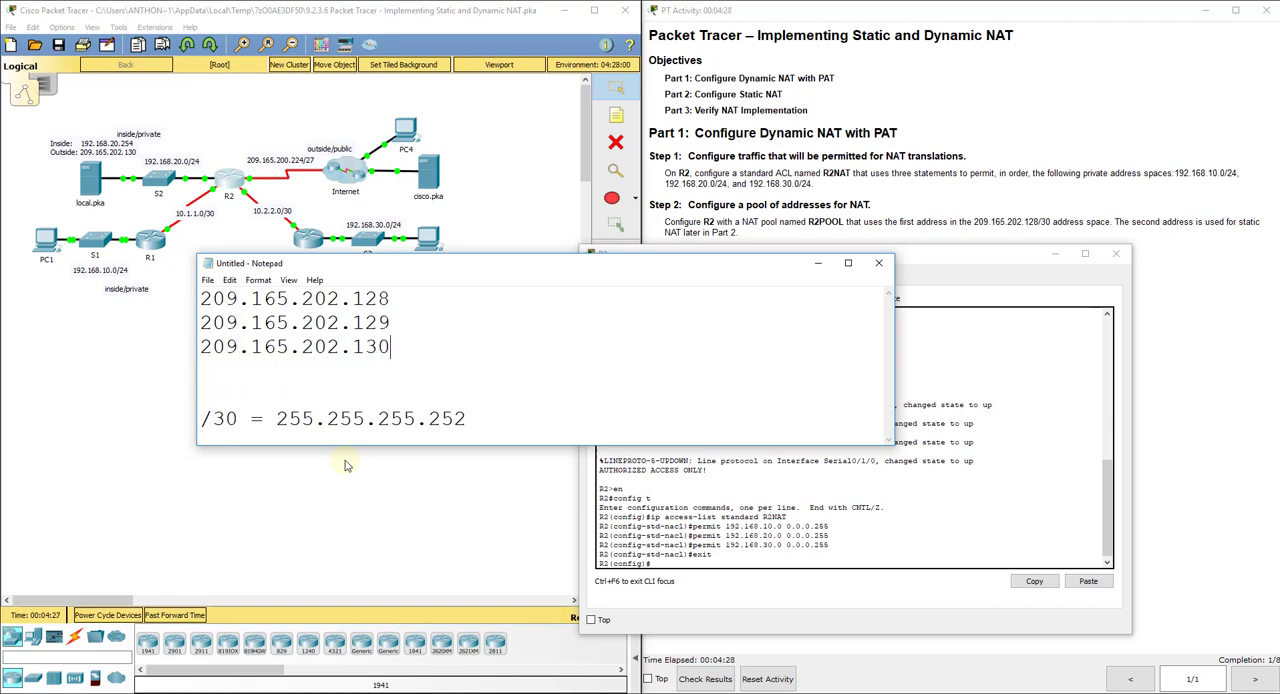
type("209.165")
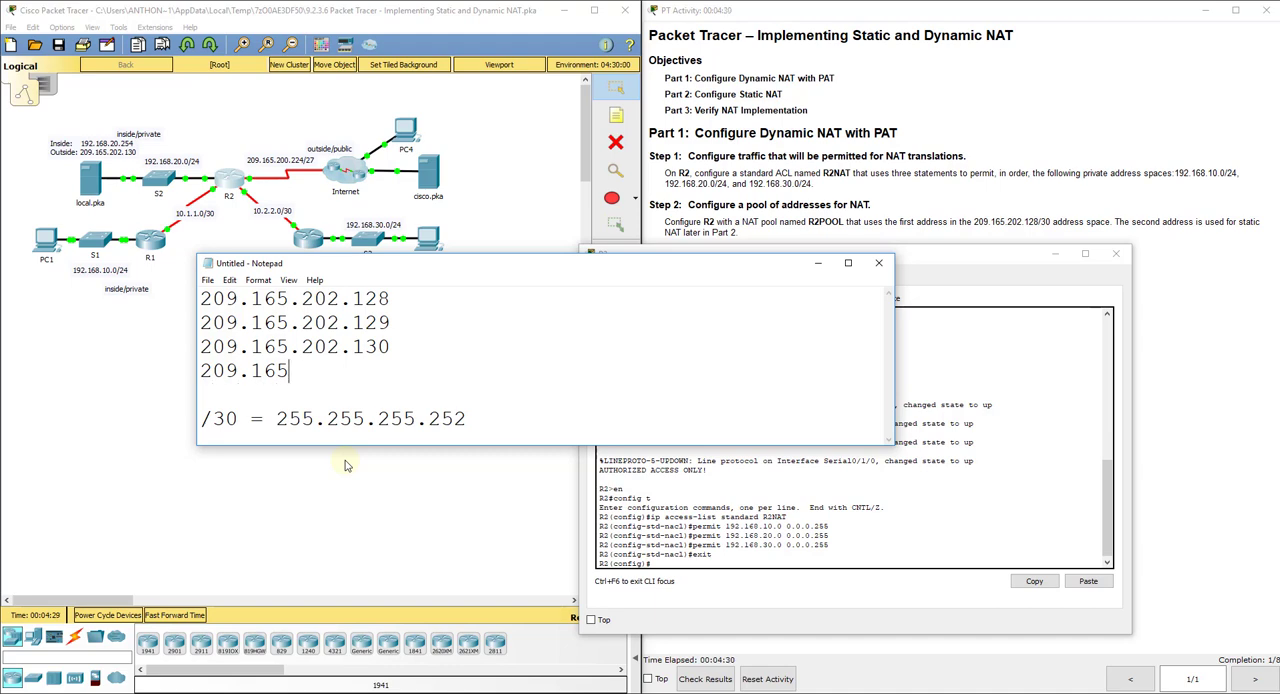
type(".202.131")
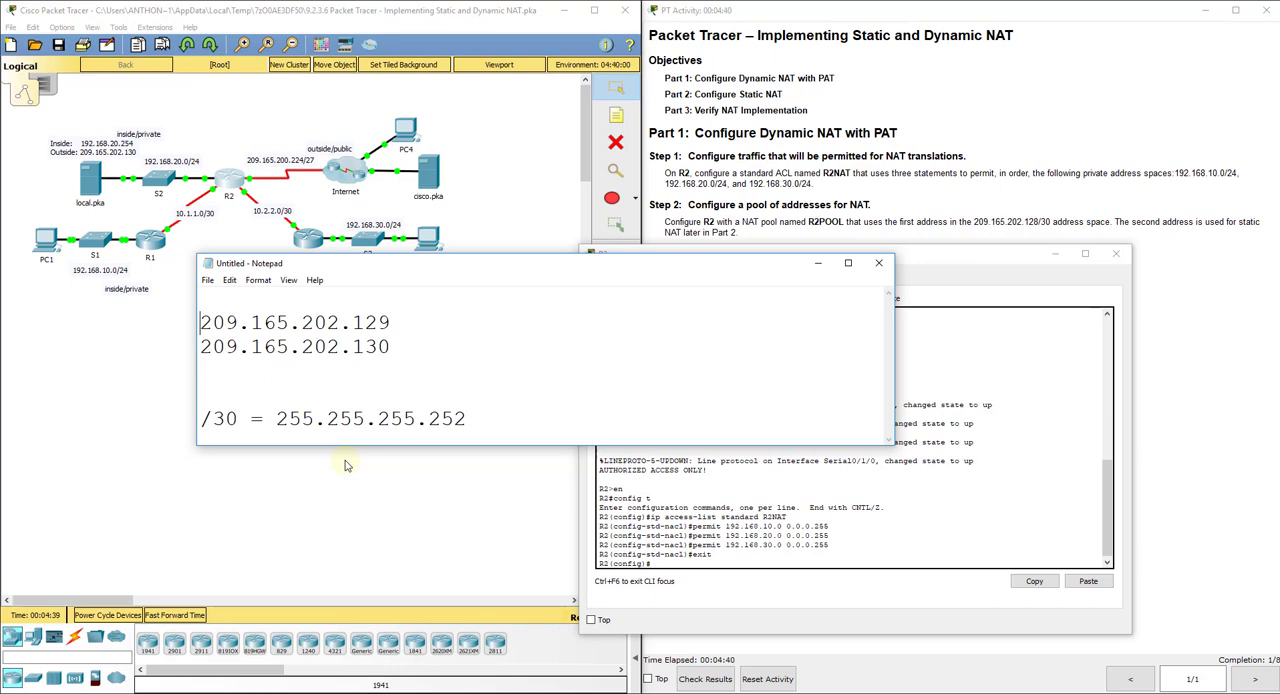
Annotate 209.165.202.129 with '- ONLY USING 1 IN THE POOL!'.
left_click_drag(200, 322, 390, 346)
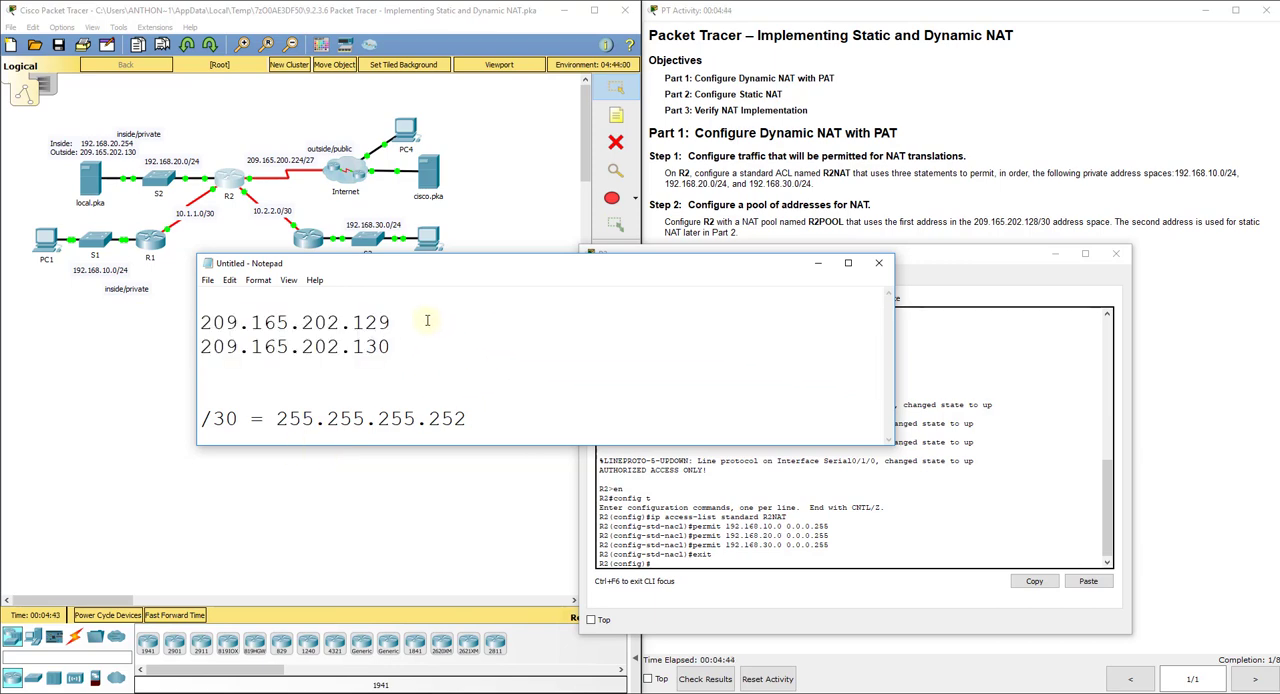
type("-")
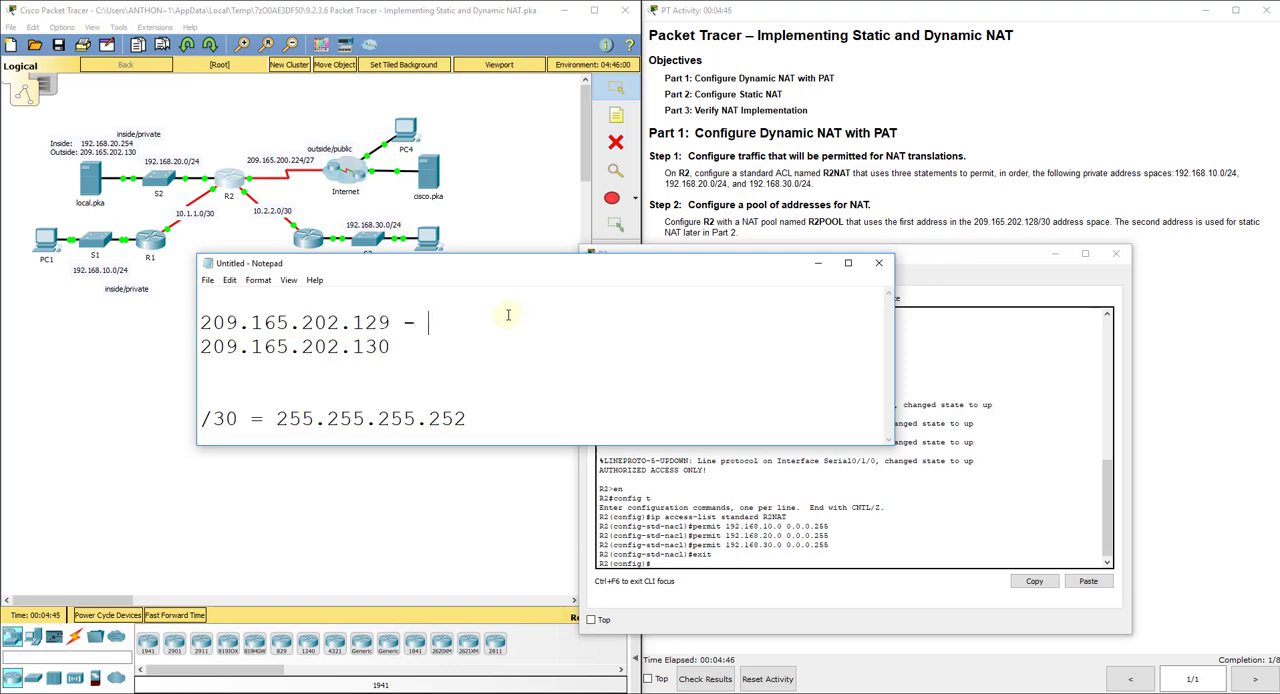
type("ONLY USING 1")
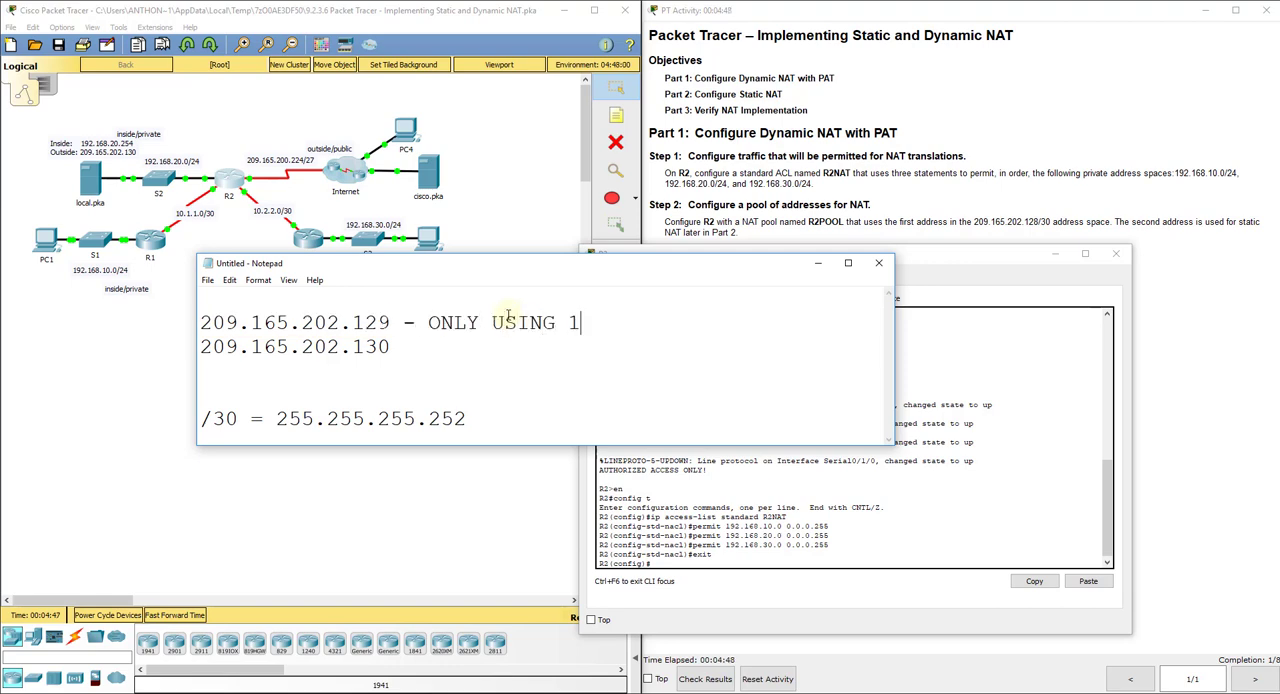
type("IN THE POOL!")
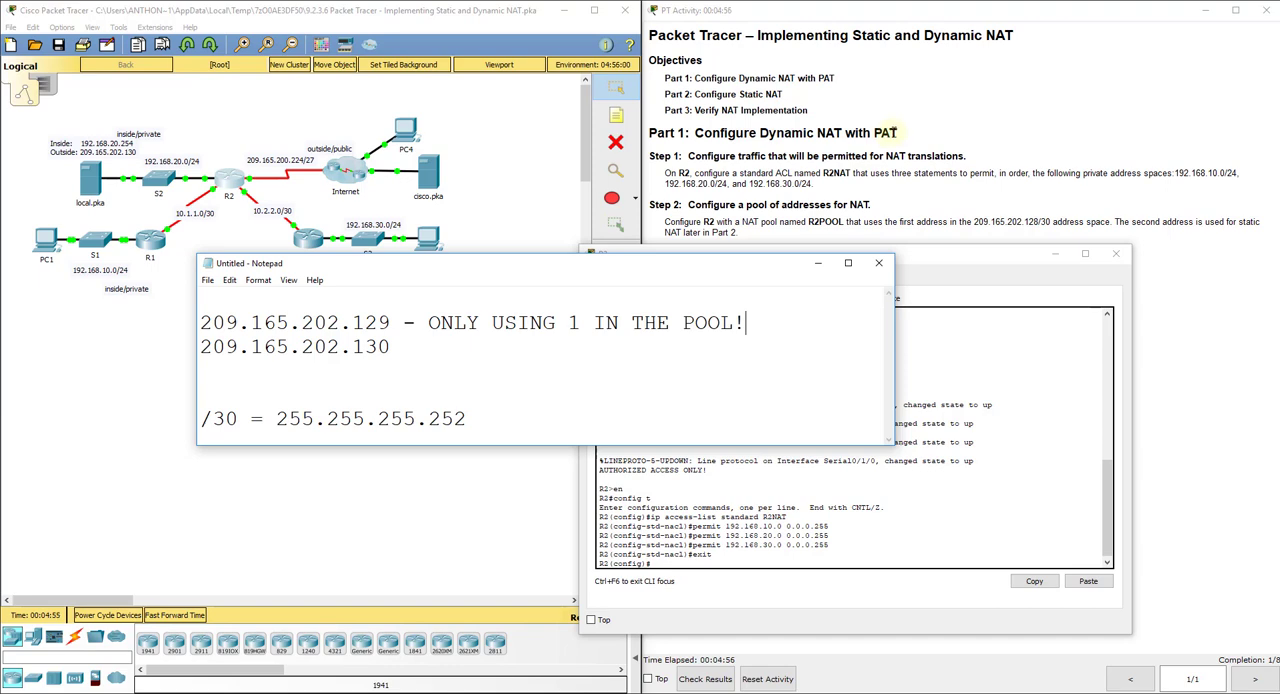
mouse_move(616, 360)
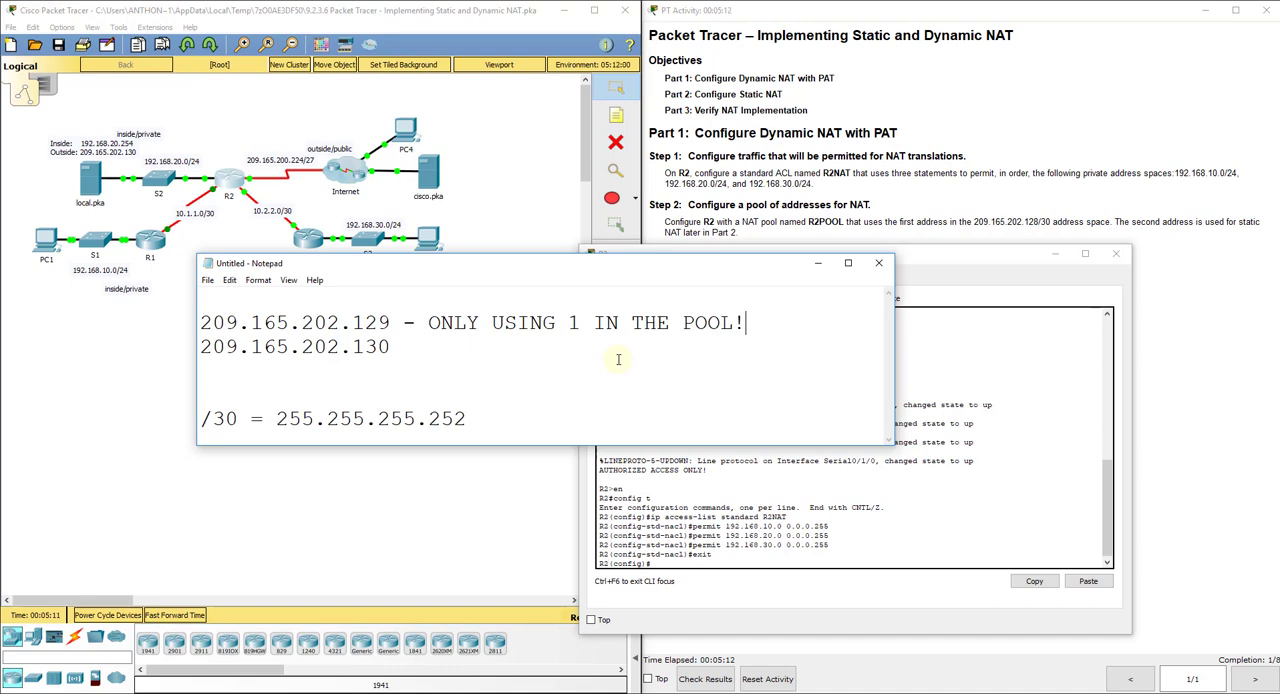
Add a trial port number 897 after 209.165.202.129 and then remove it again.
left_click(404, 322)
type(":4")
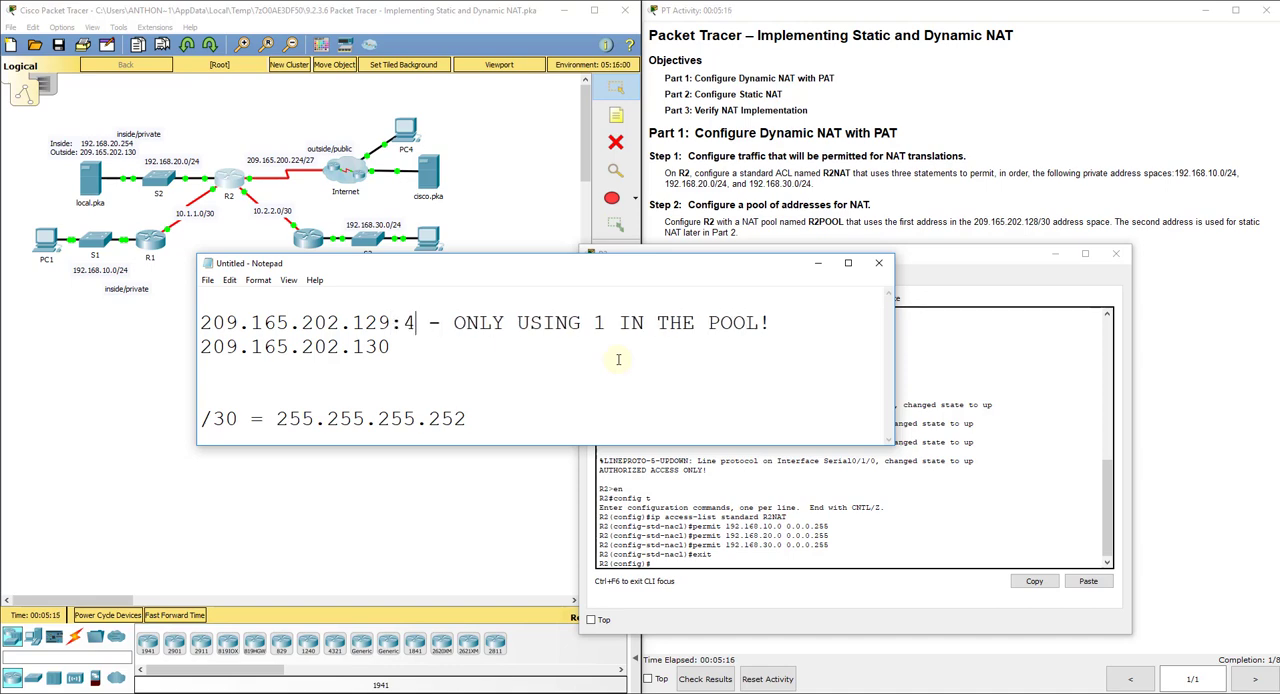
type("897")
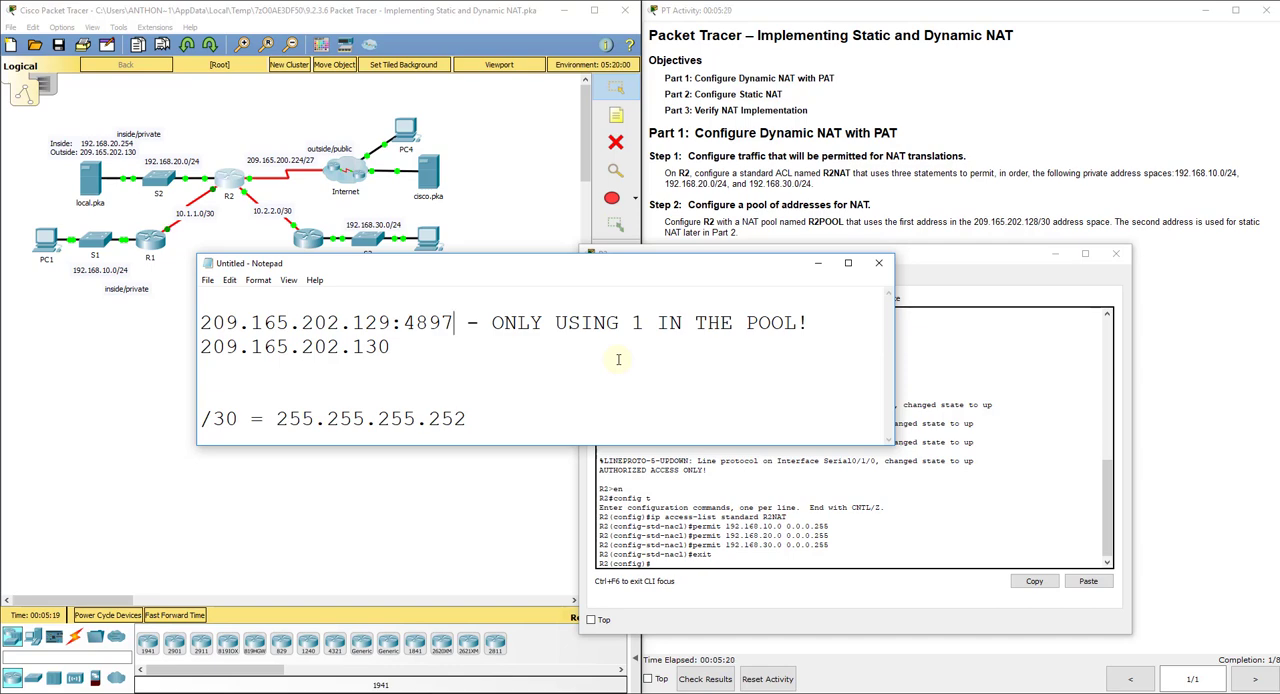
key("Backspace")
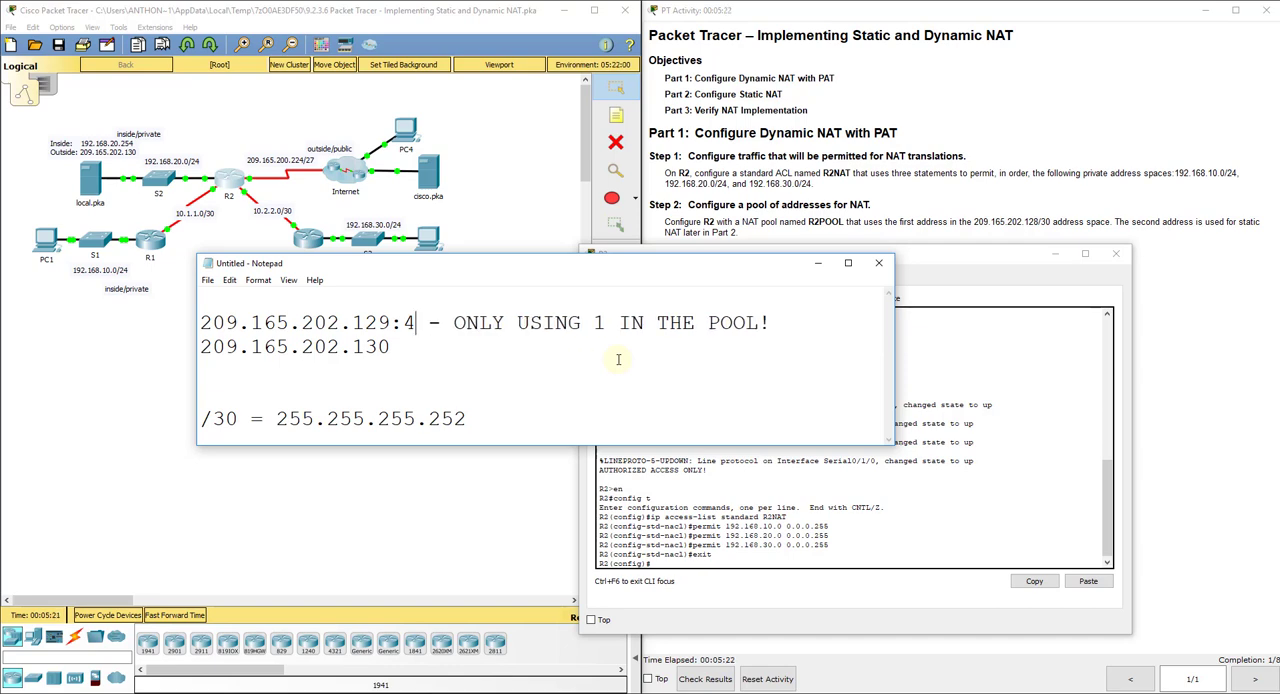
key("Backspace")
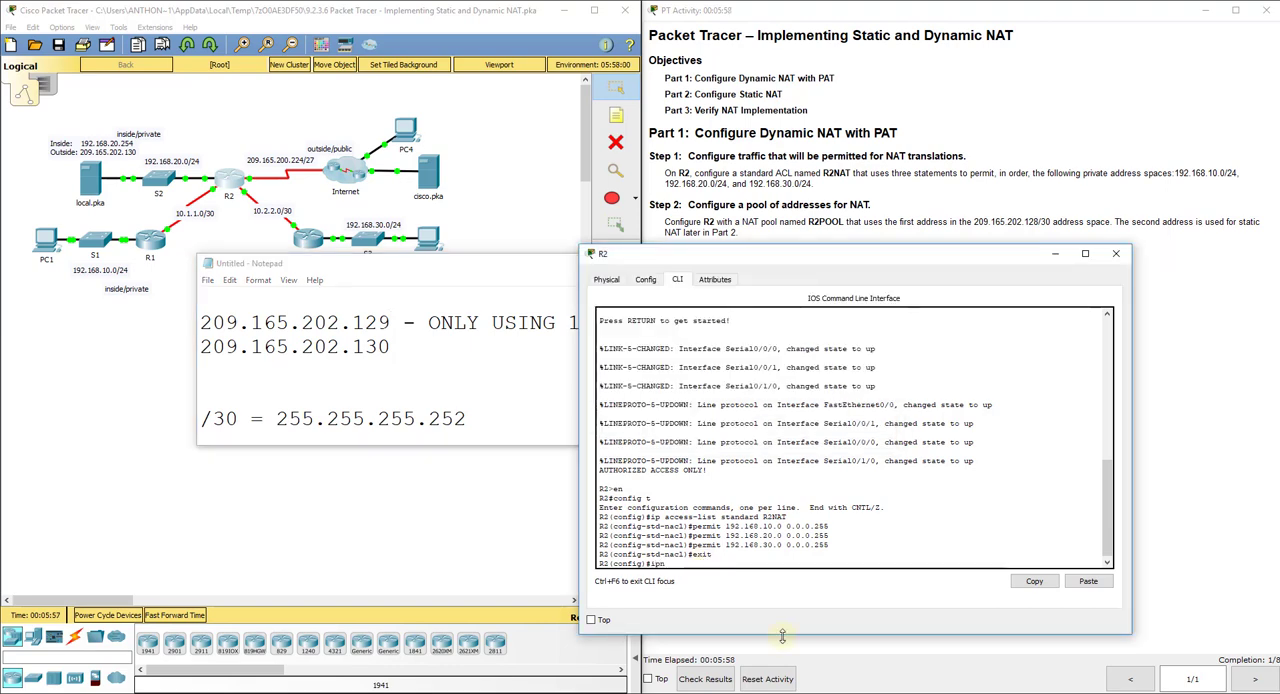
Define NAT pool R2POOL as 209.165.202.129–209.165.202.129 with netmask 255.255.255.252.
type("ip nat pool")
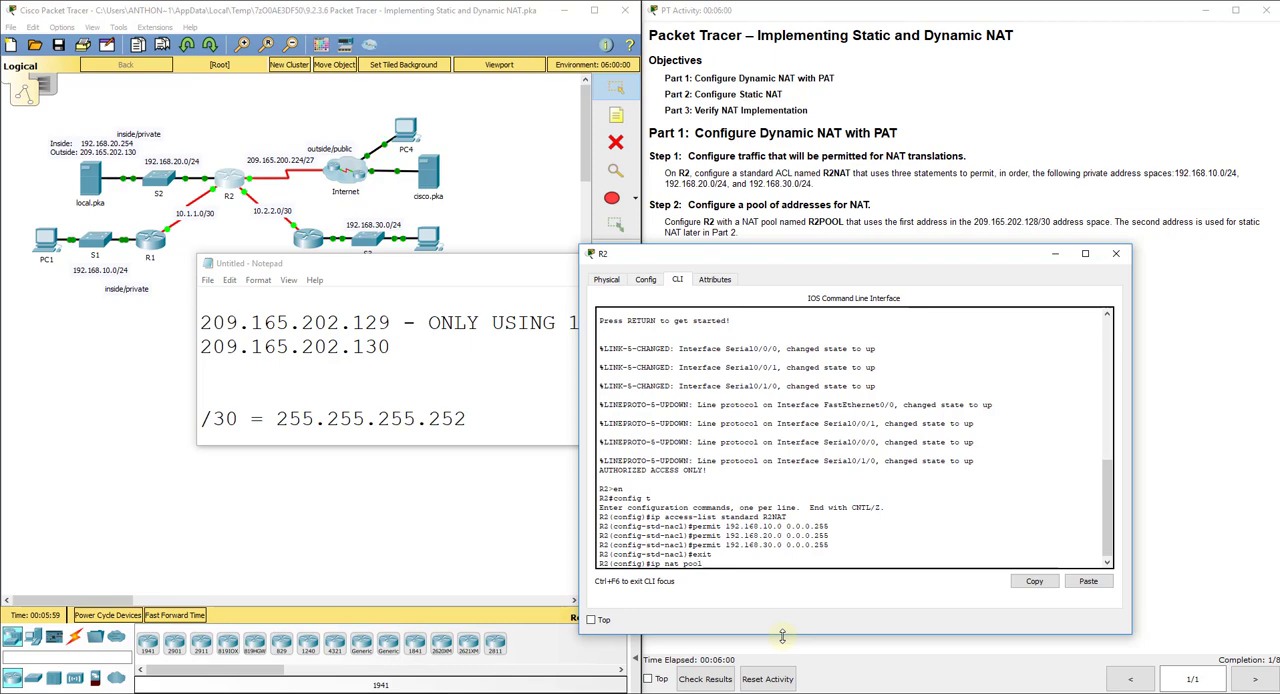
type("R2POOL")
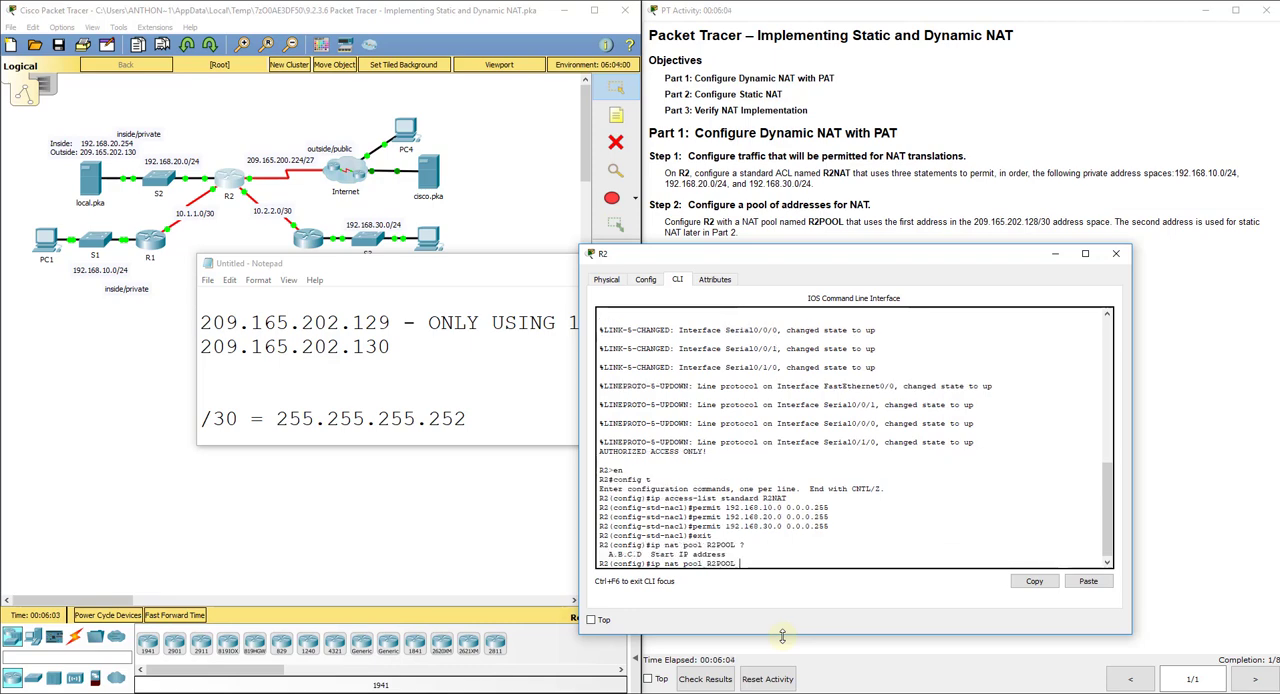
type("209.165.202.129 209.165.202.129")
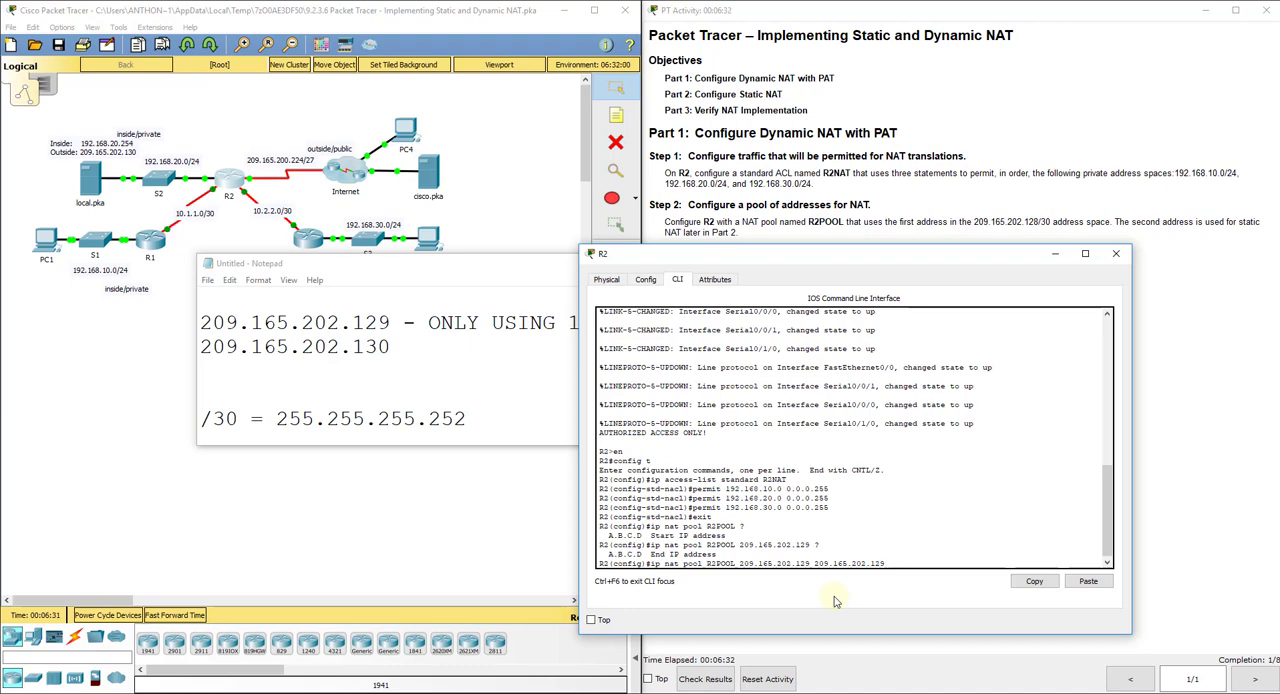
type("netmask 255.255.25")
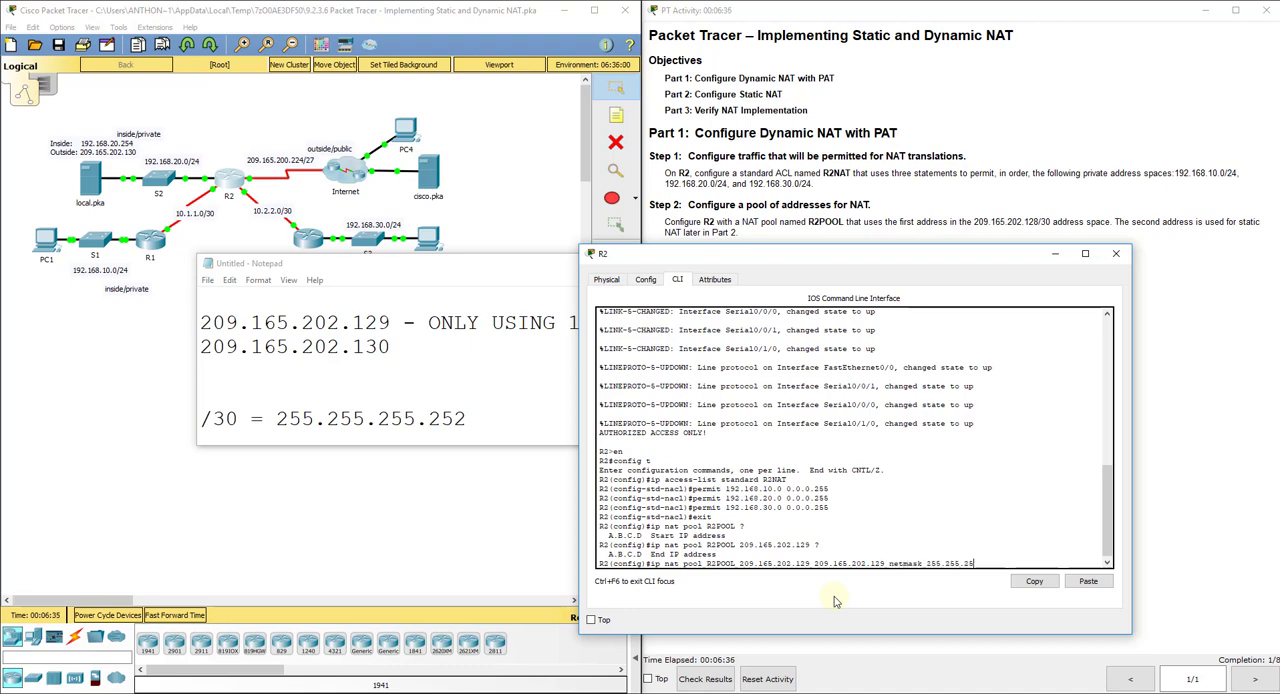
key("Return")
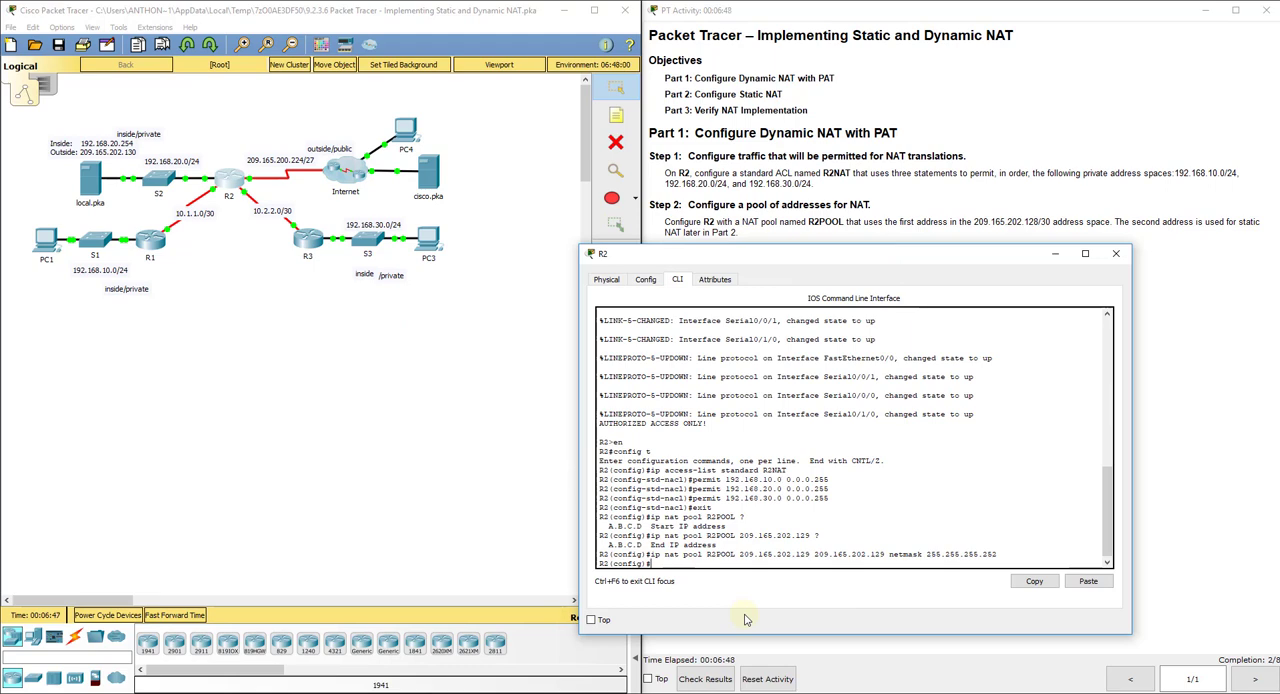
Enter ip nat inside source list R2NAT pool R2POOL overload on R2.
type("ip nat i")
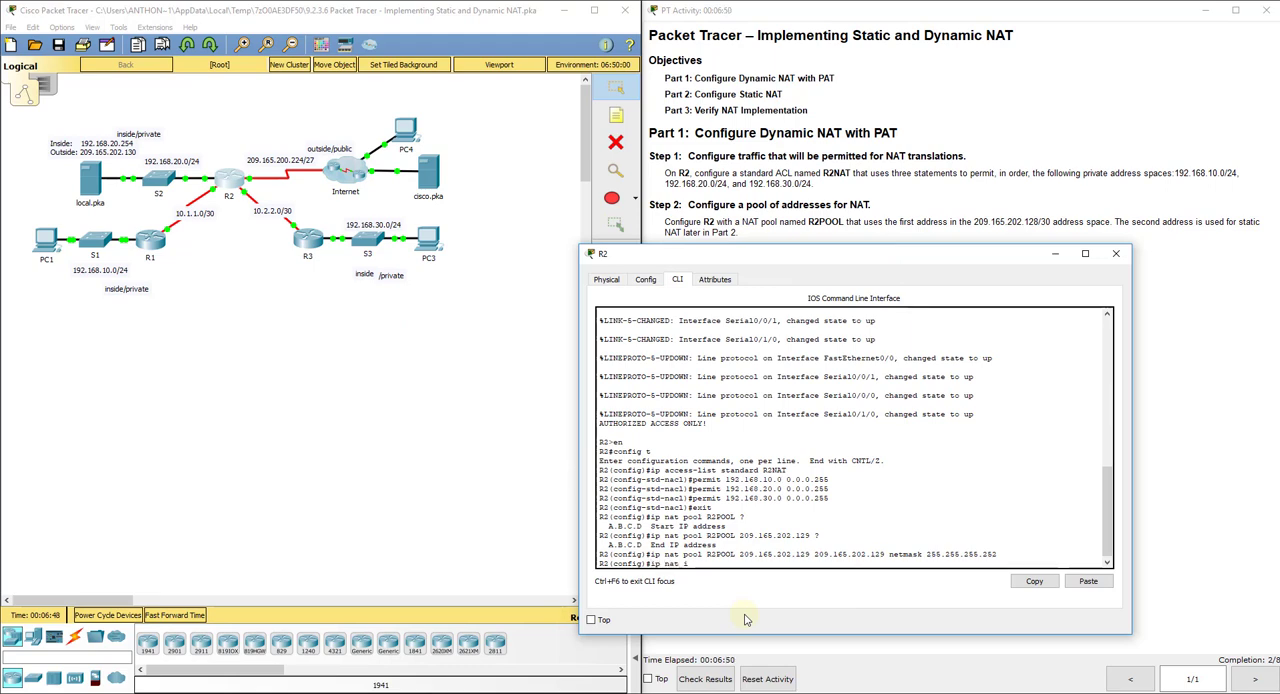
type("nside source l")
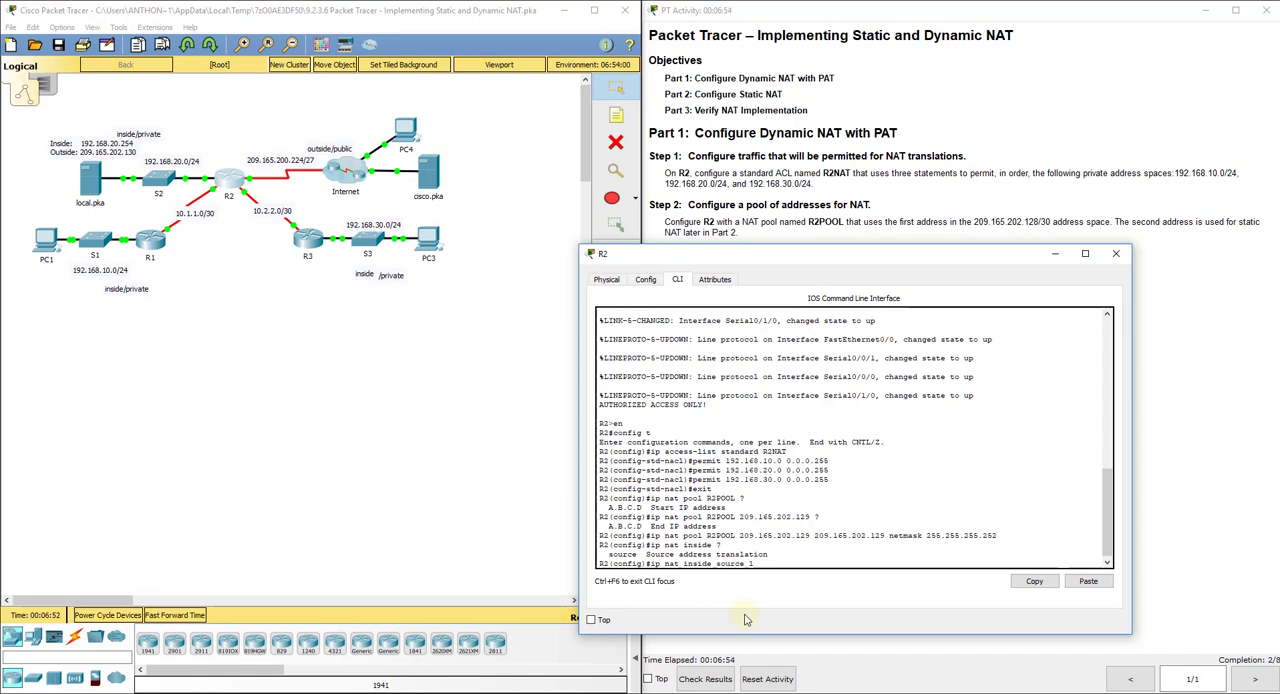
type("ist")
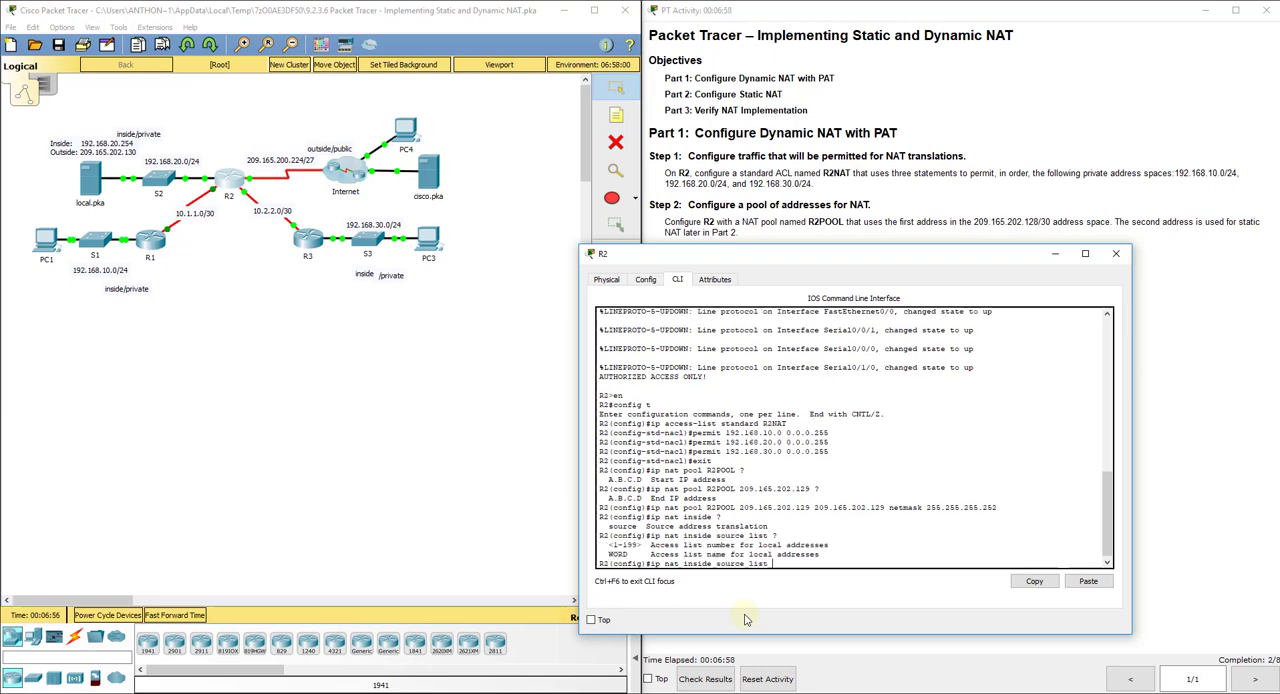
type("R2NA")
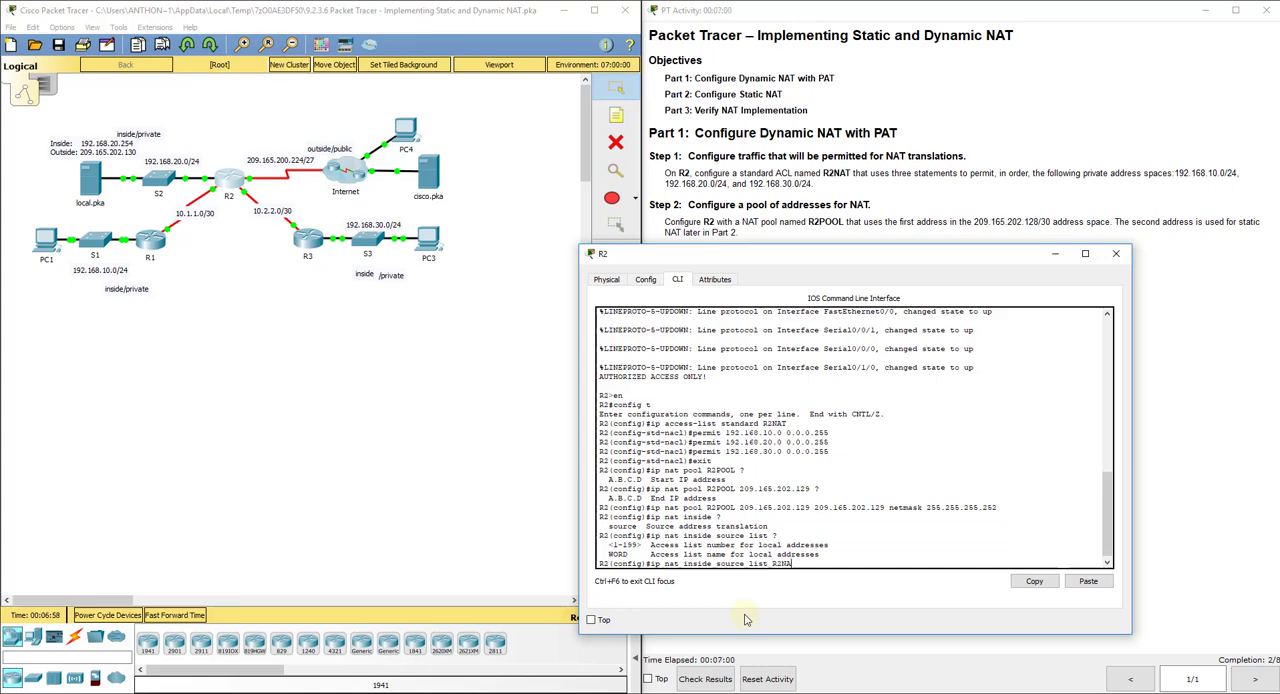
type("pool")
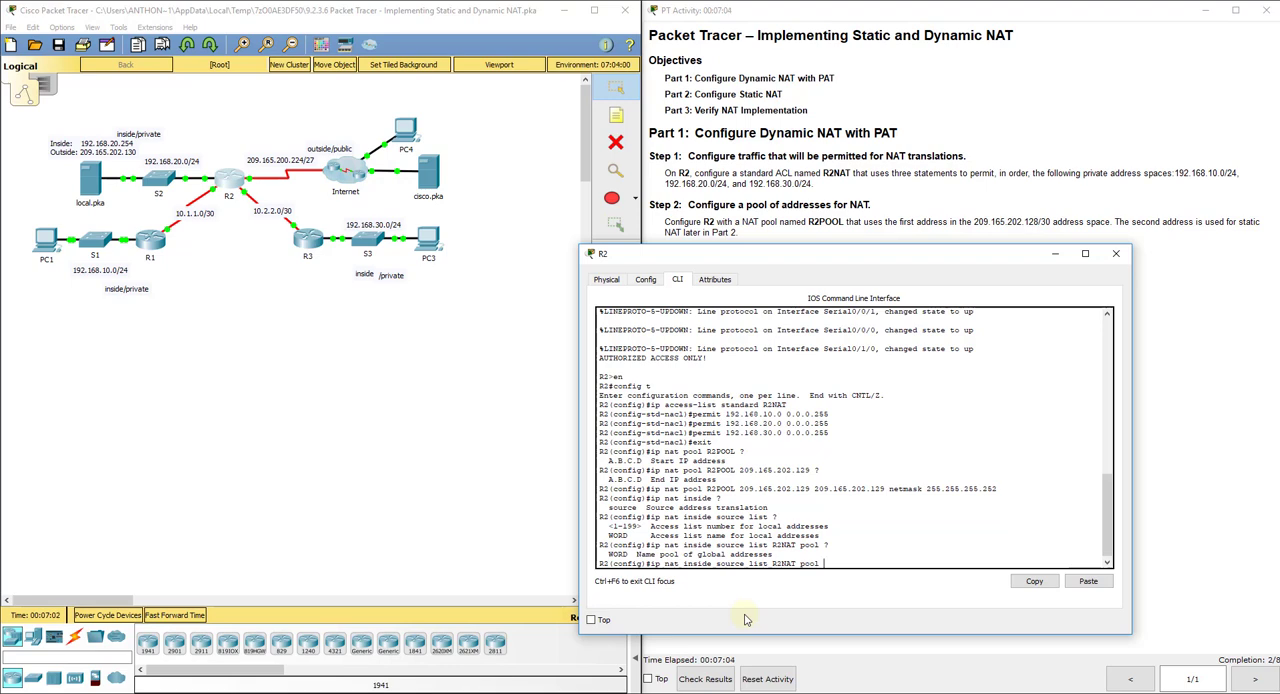
type("R2POOL overload")
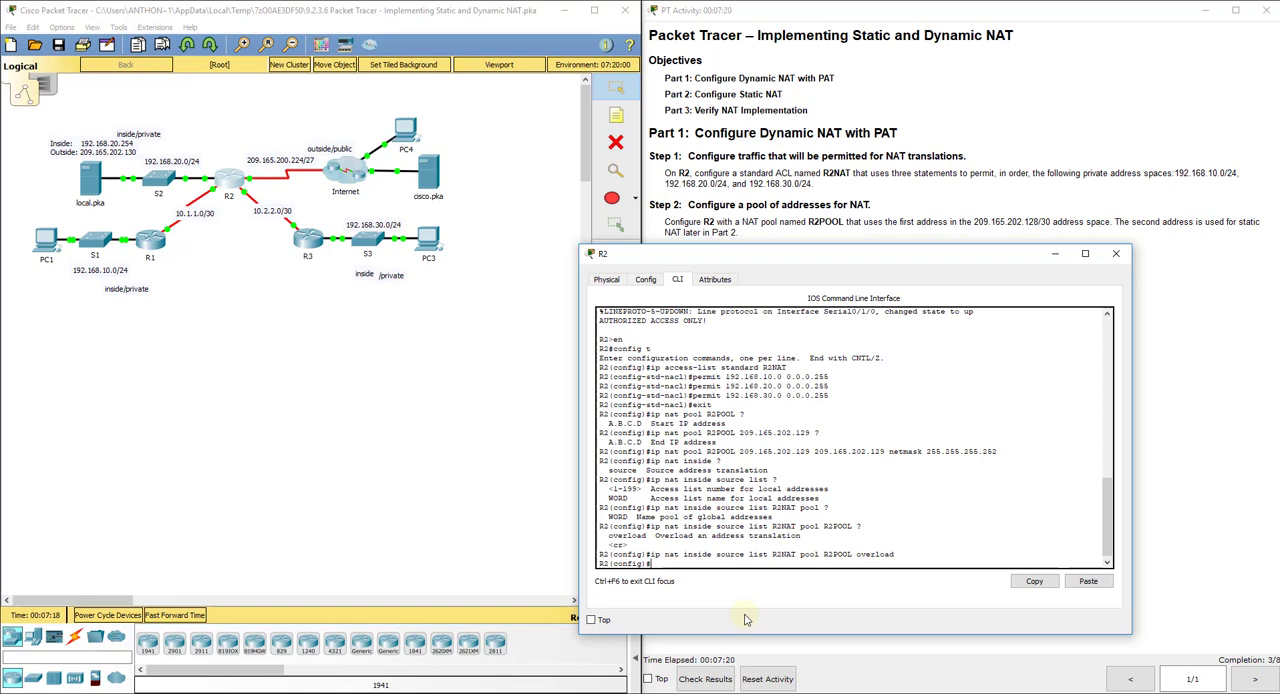
double_click(848, 452)
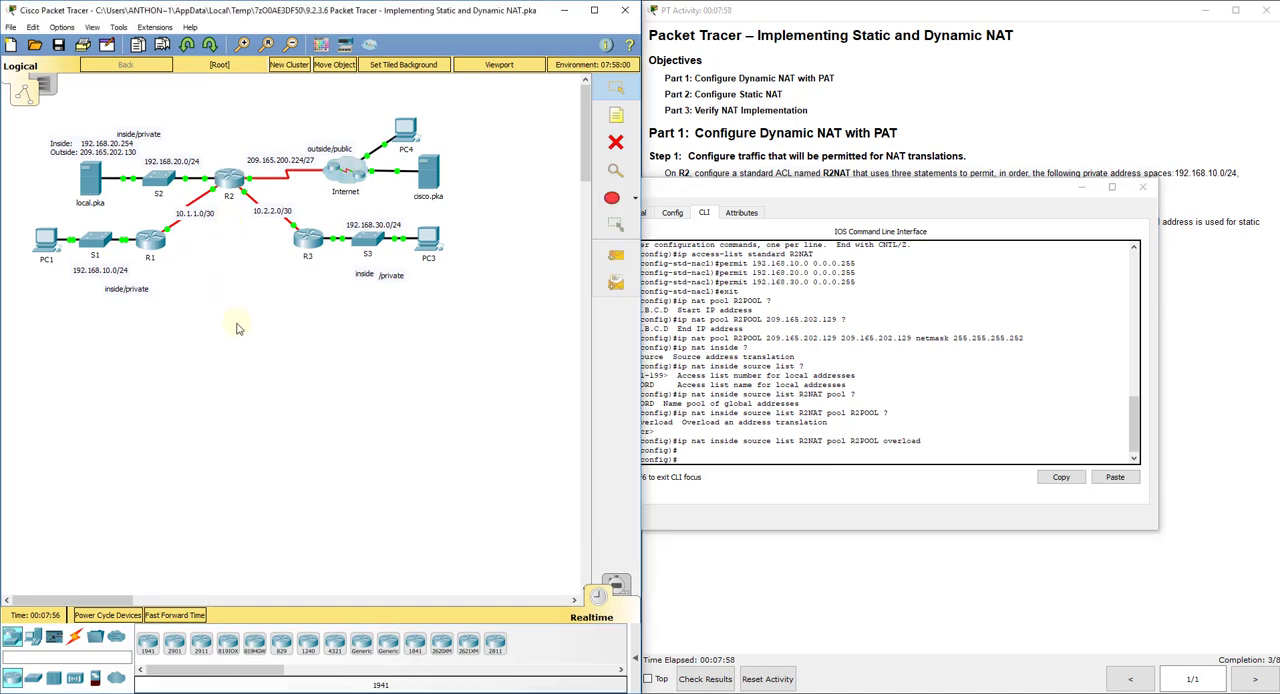
mouse_move(248, 182)
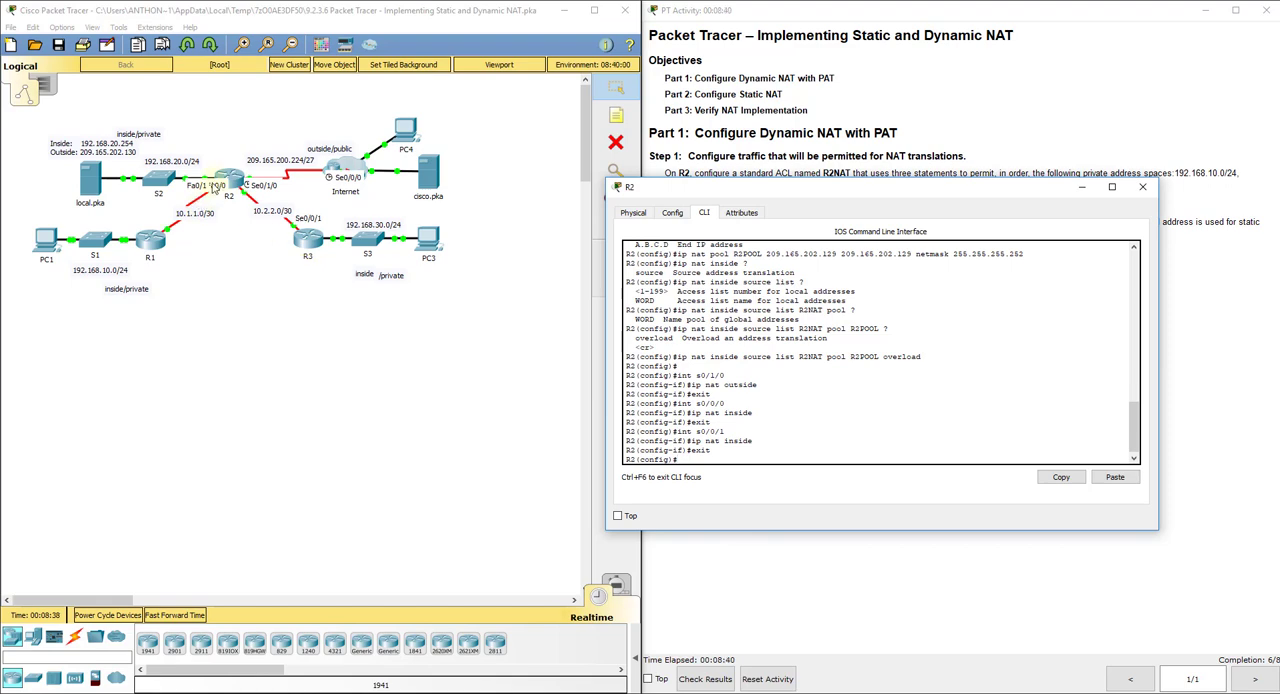
Enter interface configuration for fa0/0 to set its NAT inside role.
type("int f0")
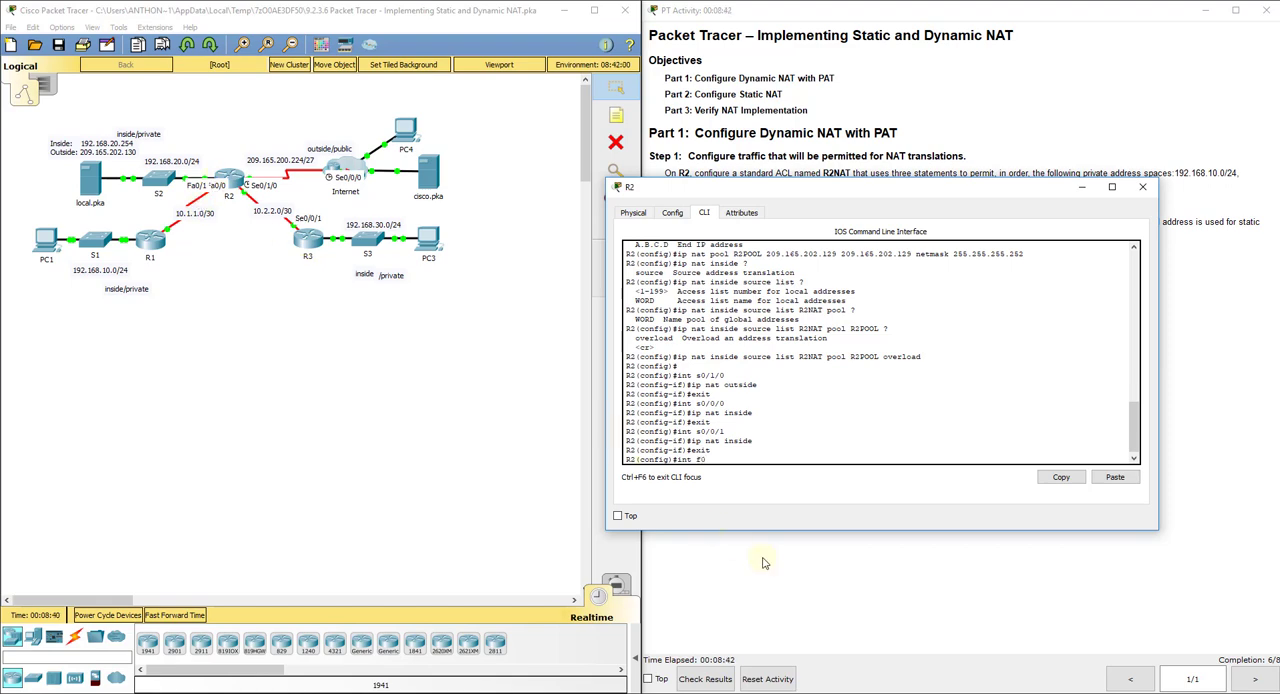
type("fa0/0")
type("ip nat inside")
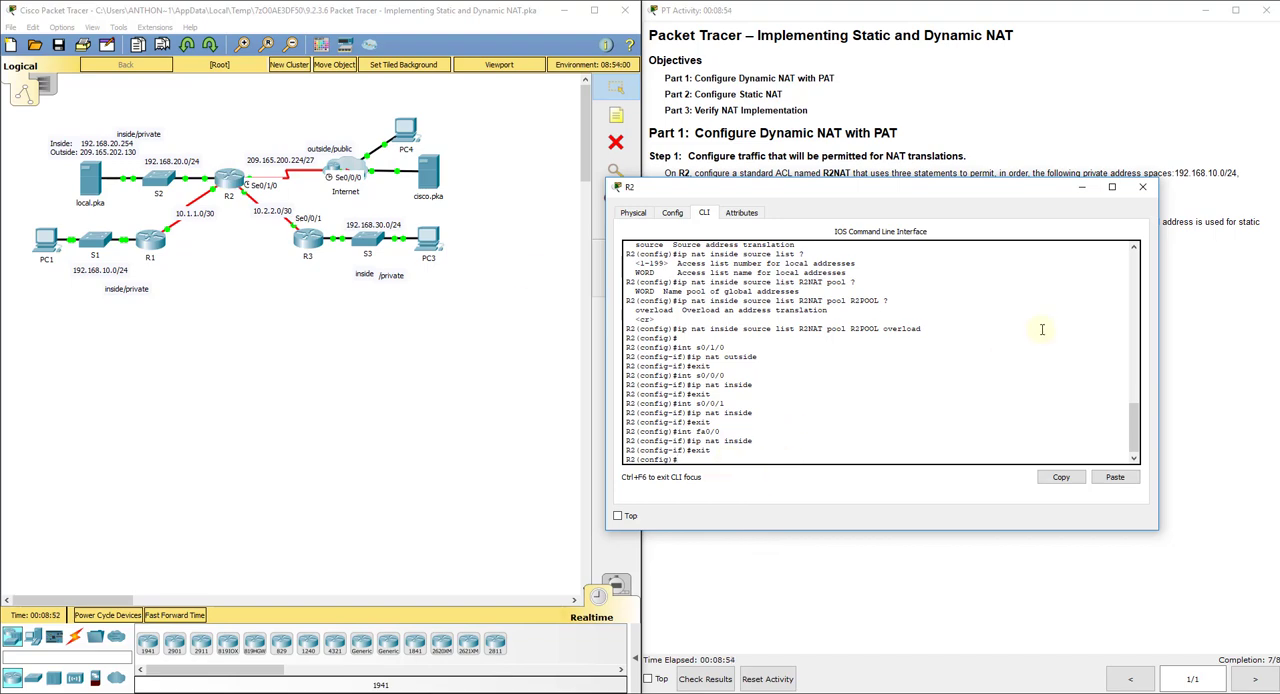
Run do show run and scroll the interface sections to review the ip nat inside/outside lines.
type("do show ru")
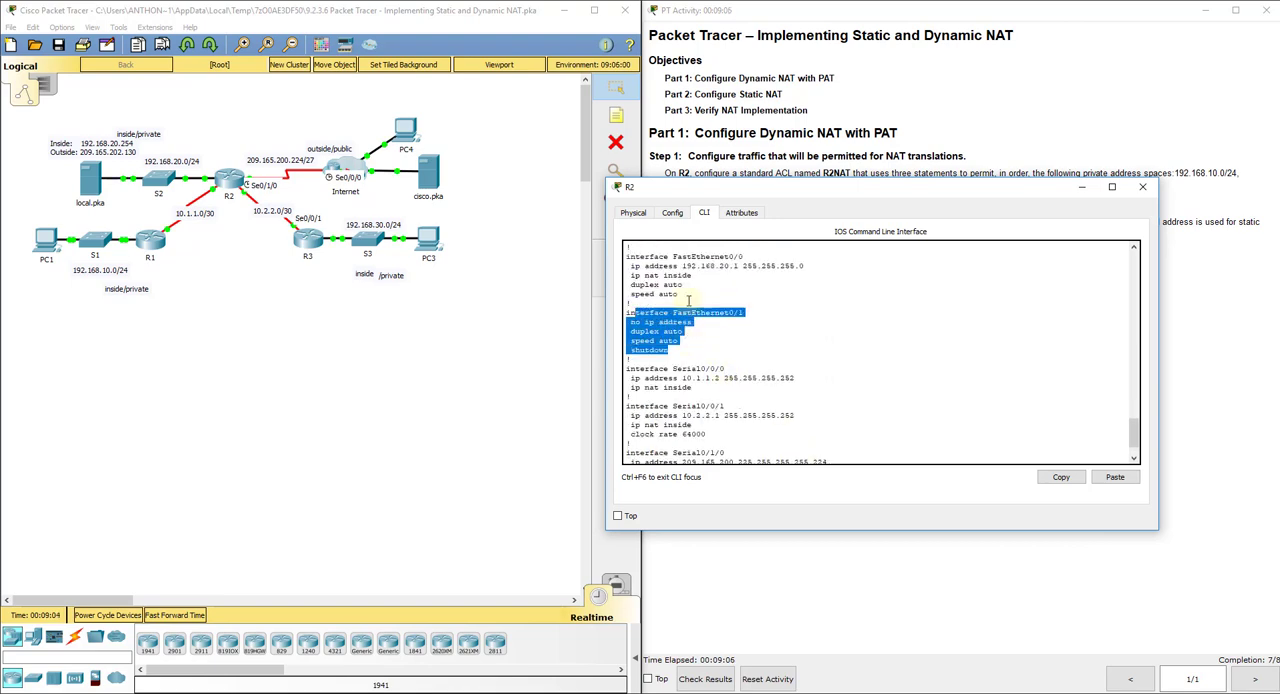
scroll("up", 3)
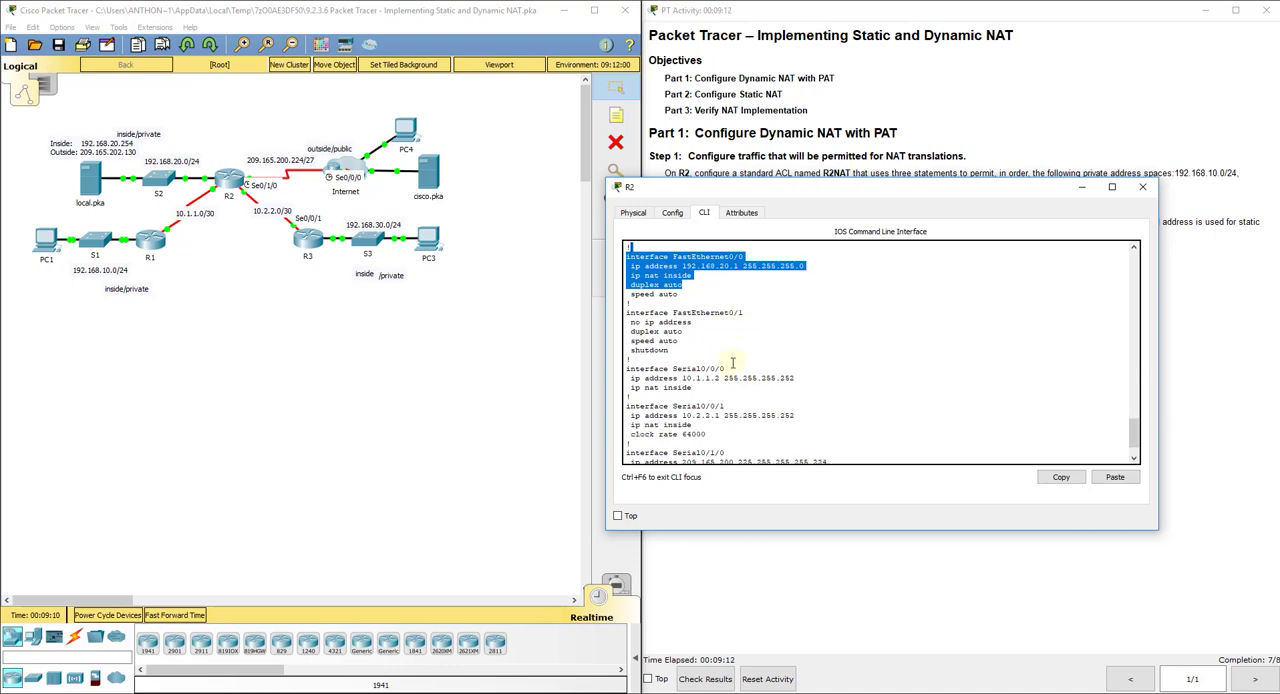
scroll("down", 3)
type("ip")
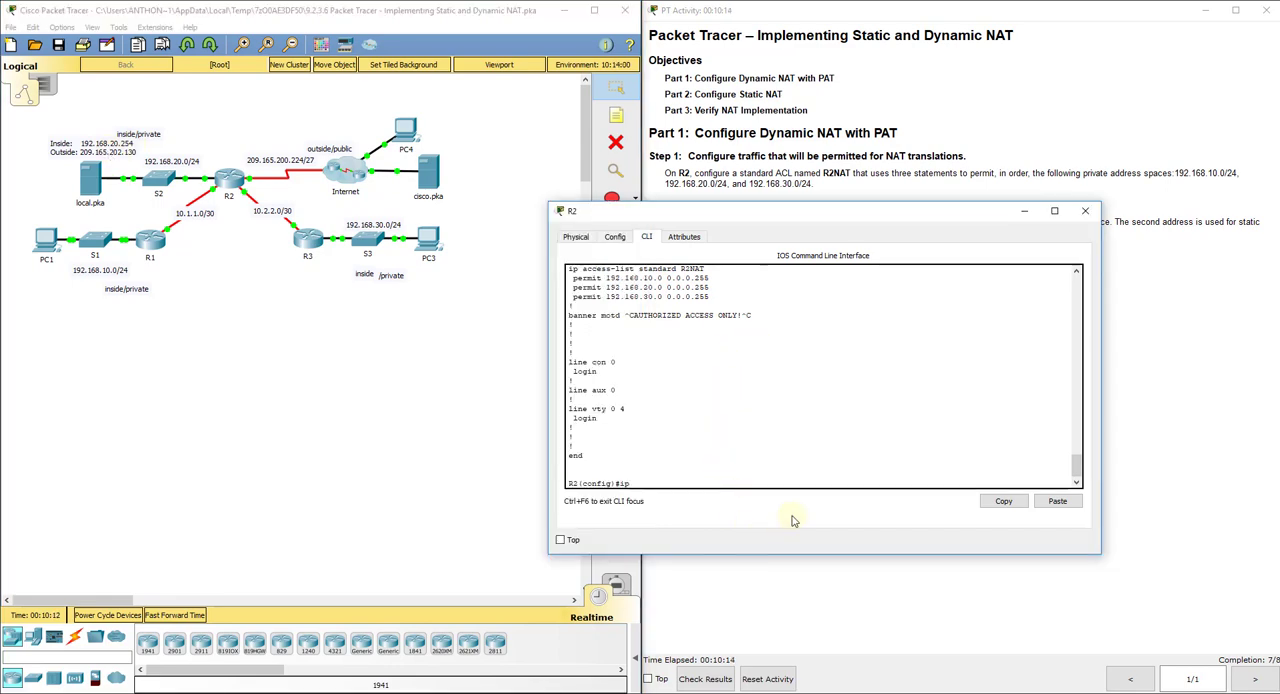
Statically map inside 192.168.20.254 to 209.165.202.130 on R2.
type("nat inside")
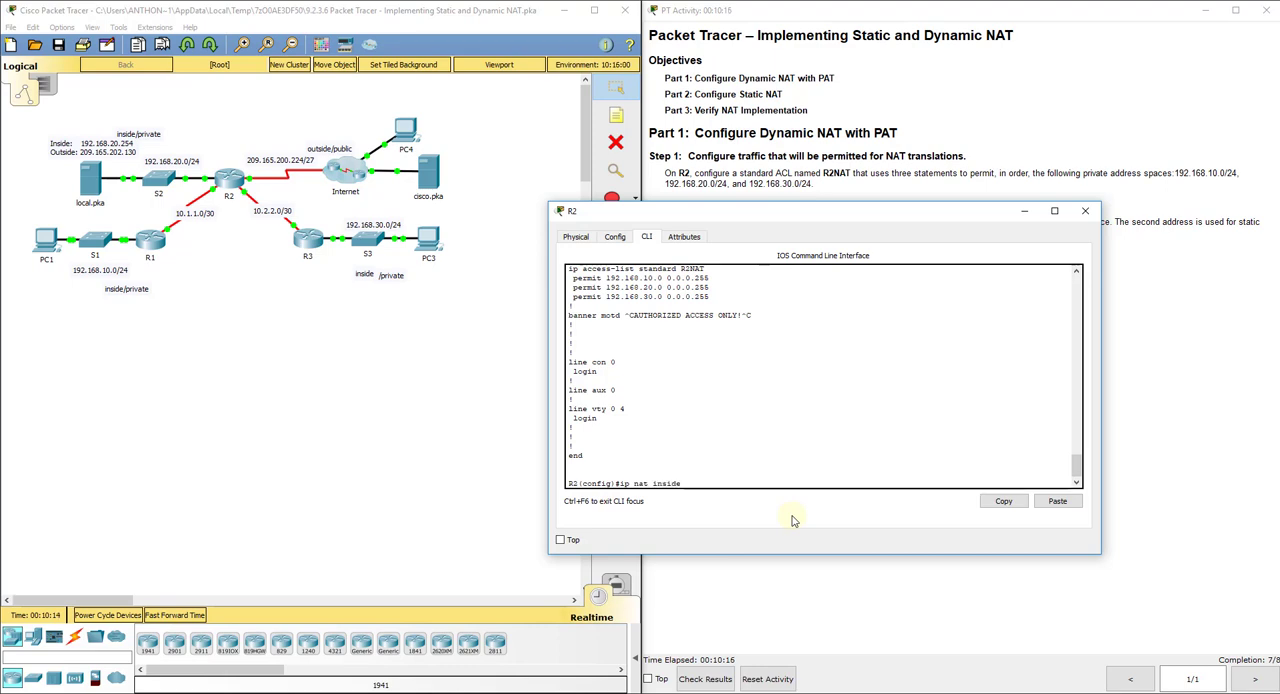
type("source")
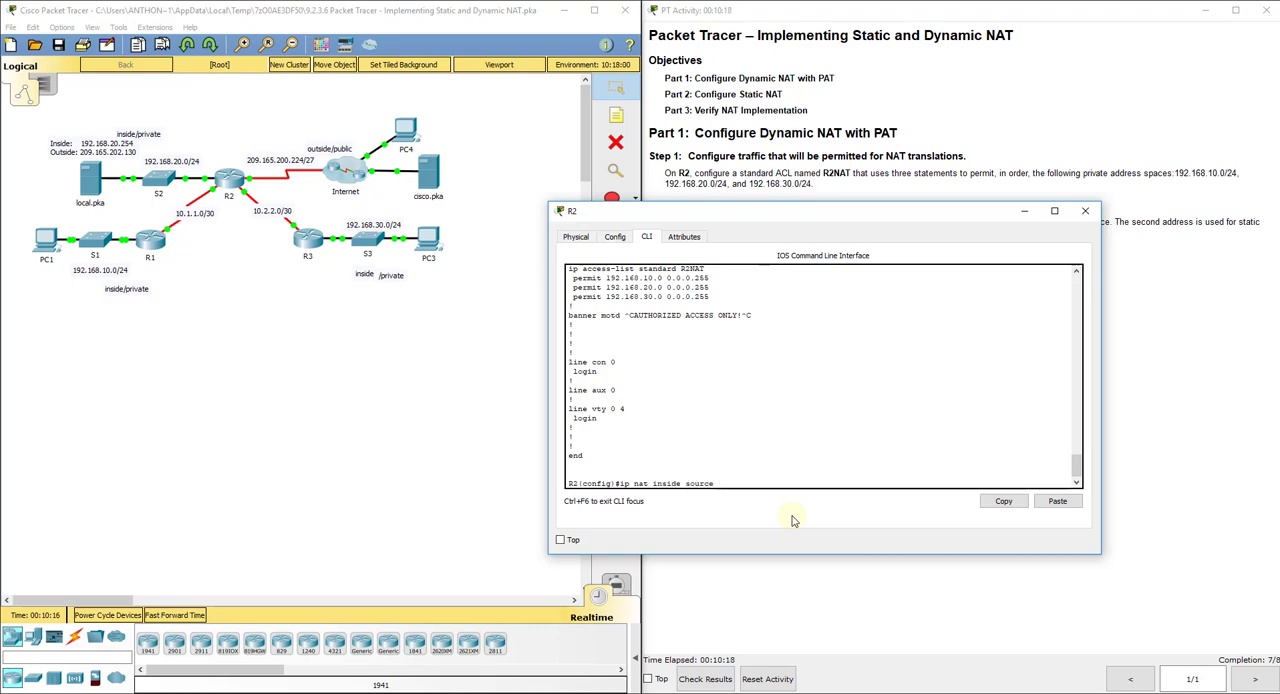
type("static 192.1")
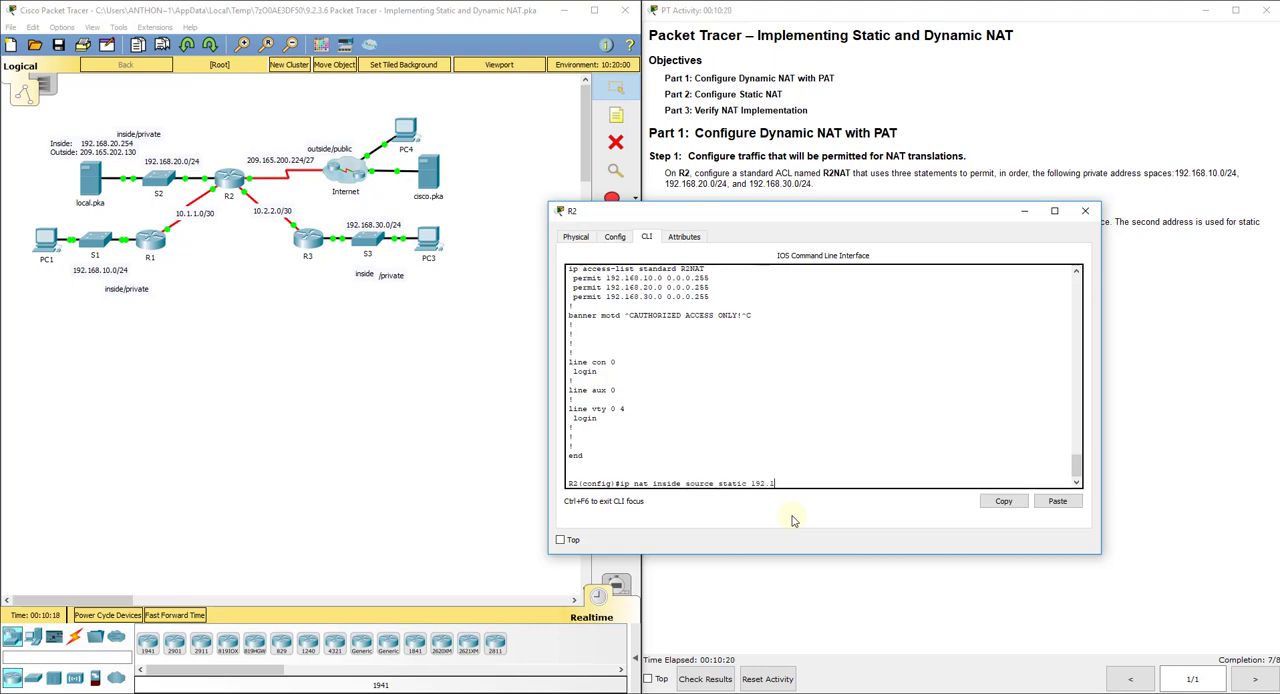
type("68.20.254")
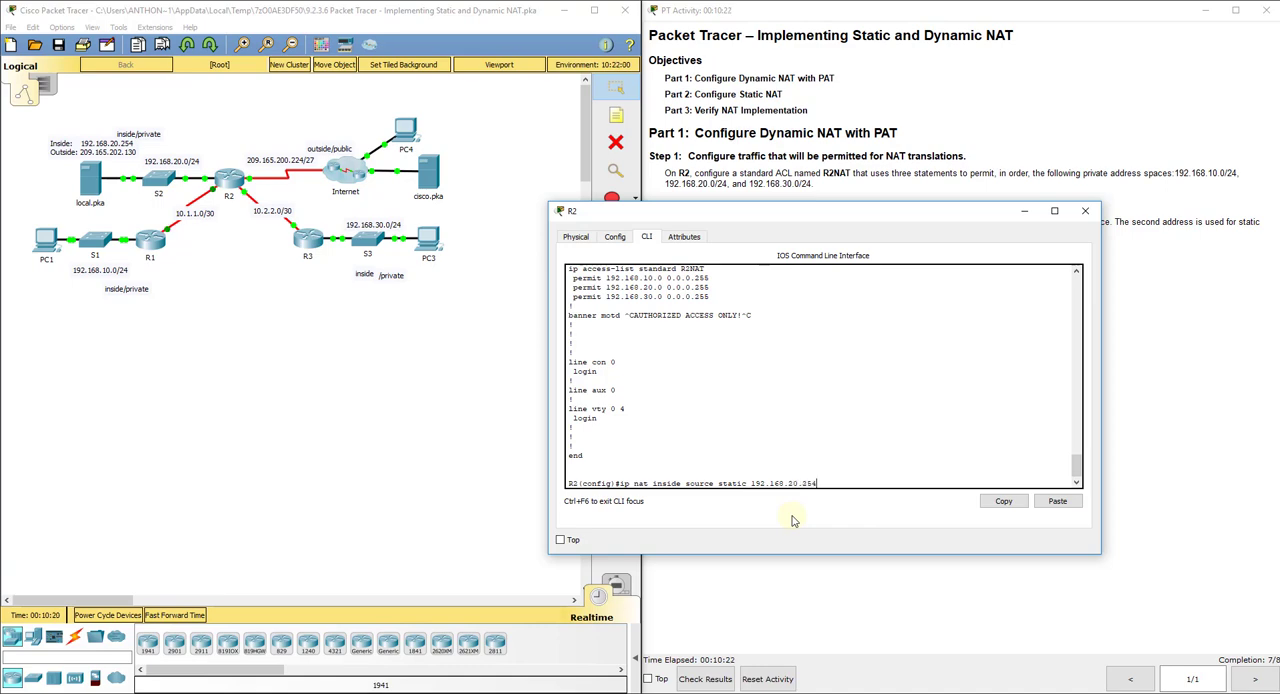
type("209.165.202")
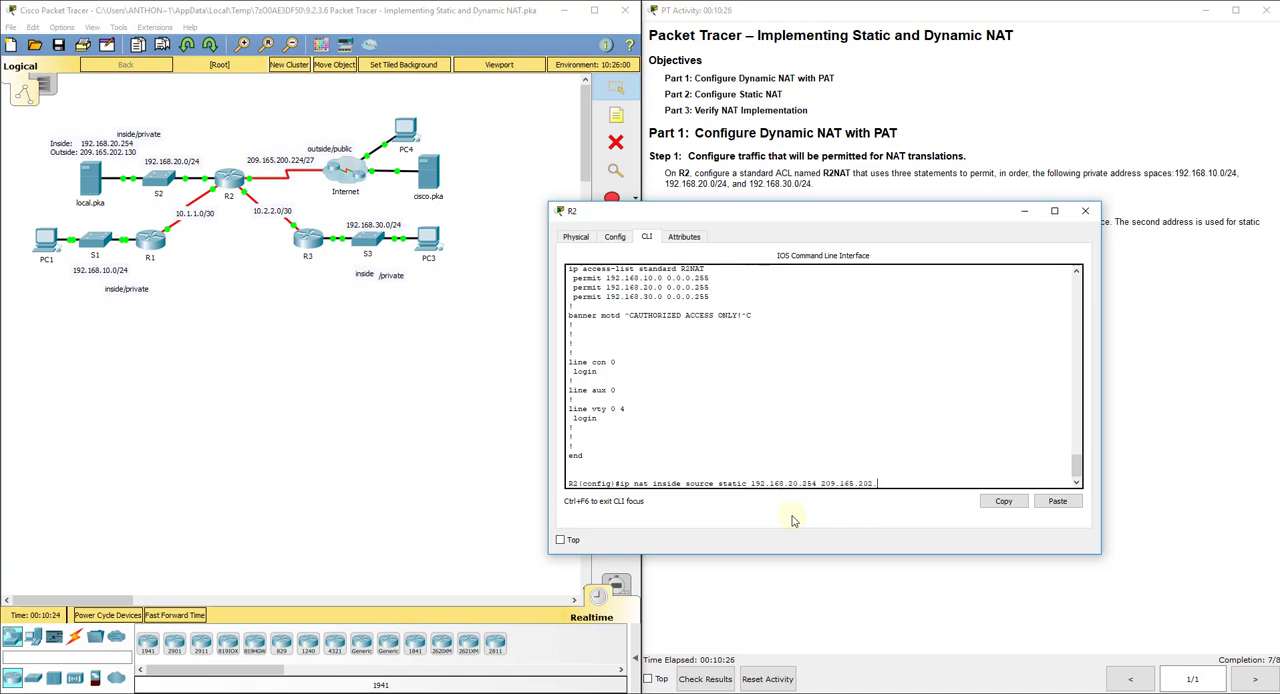
type(".130")
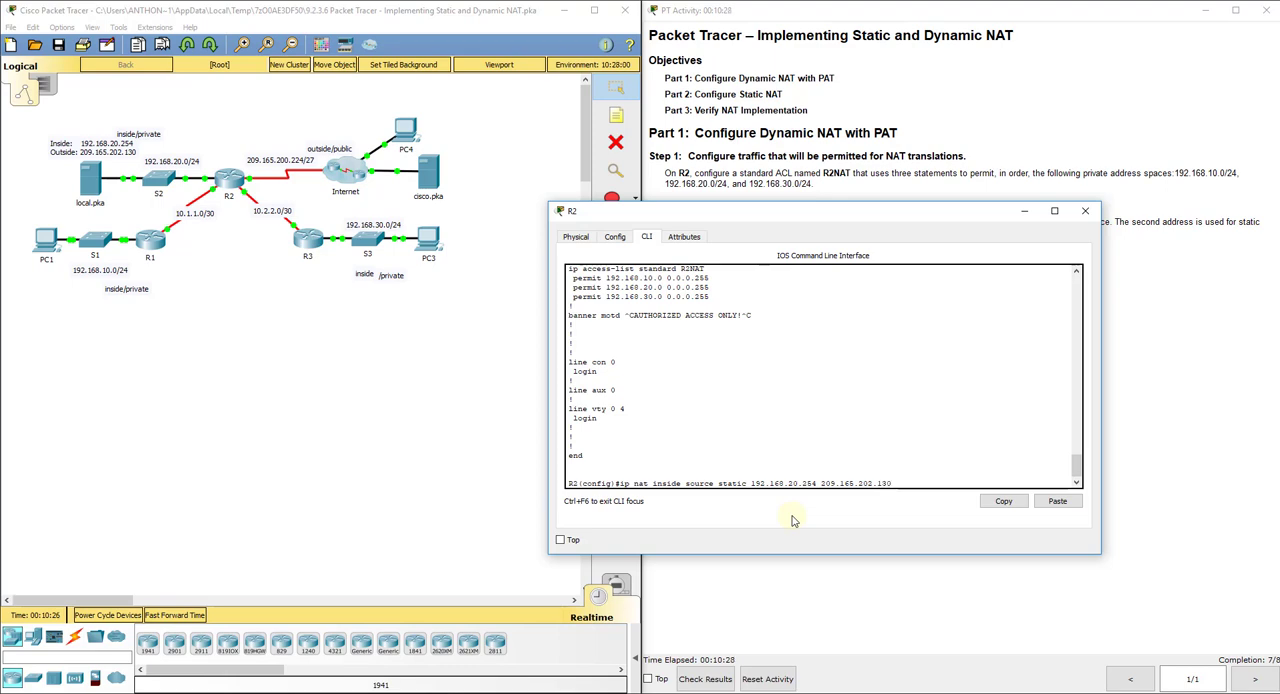
key("Return")
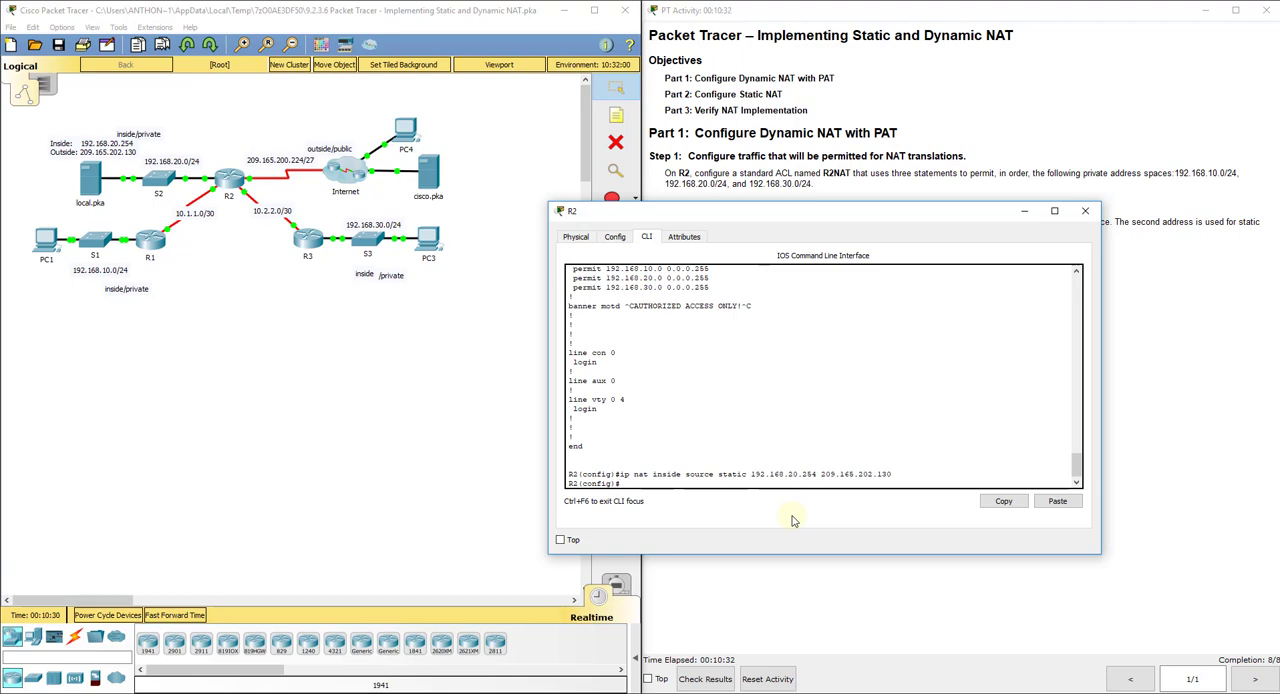
Exit configuration mode and run show ip nat translations.
type("exit")
type("ip")
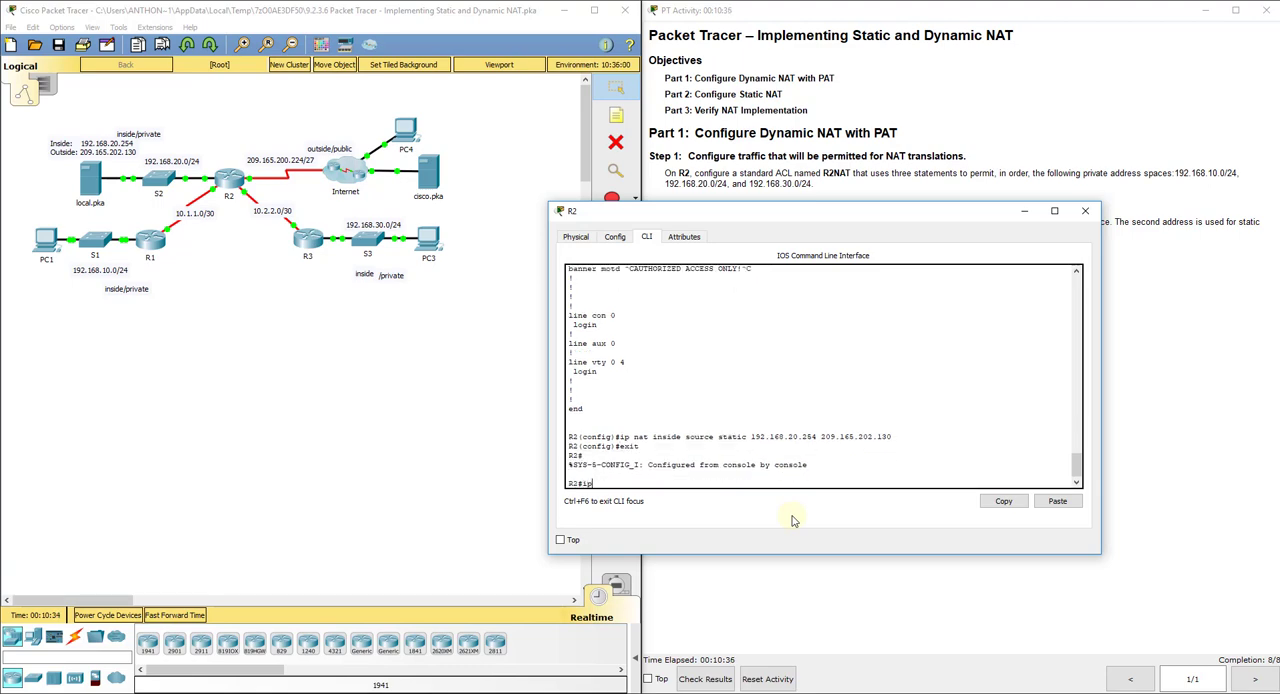
type("nat")
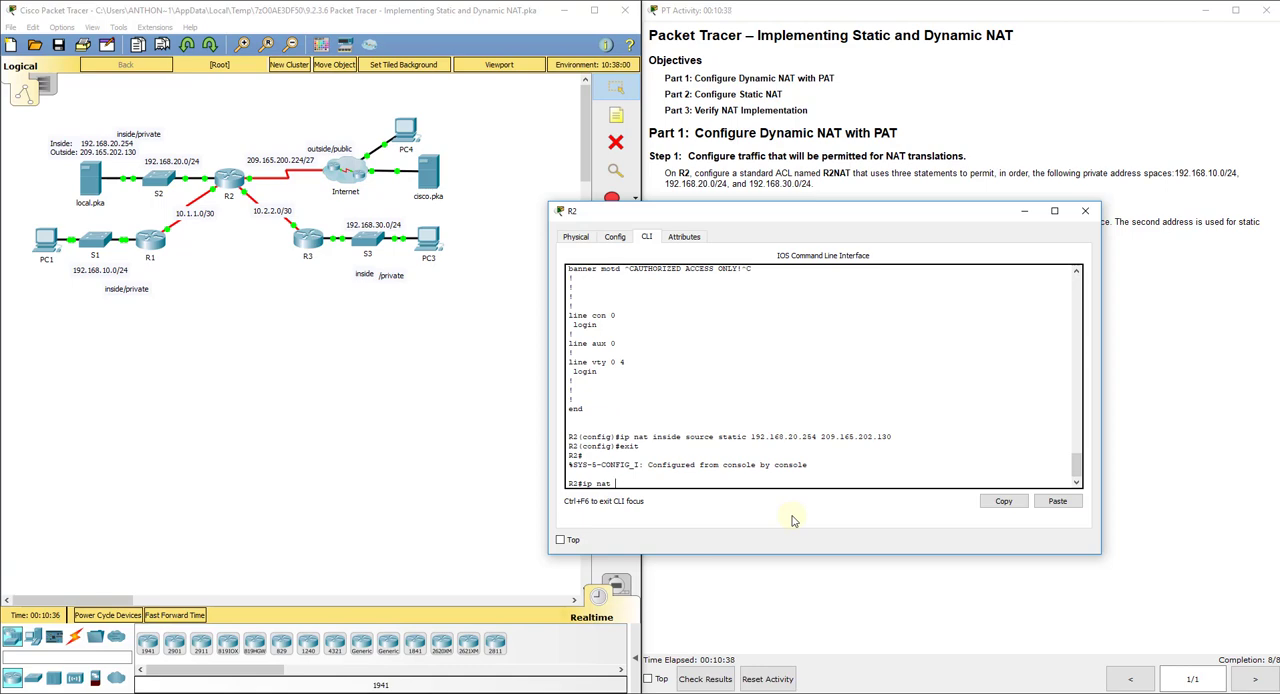
type("show ip nat")
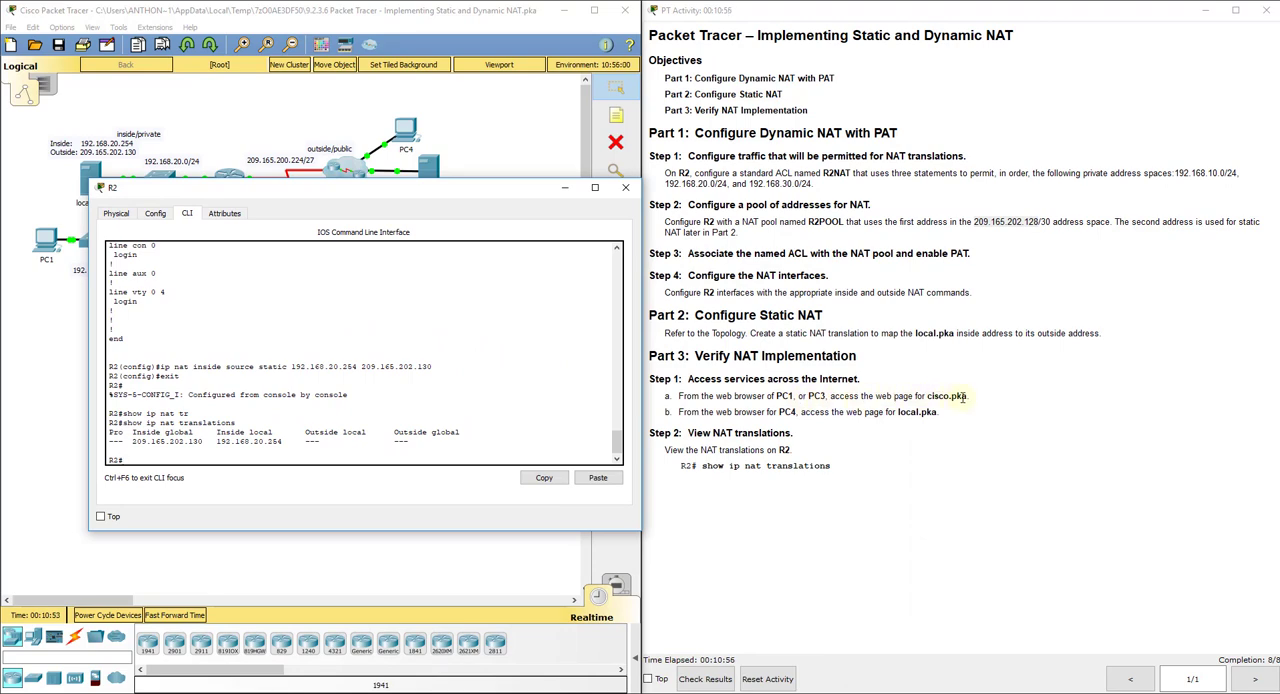
left_click(626, 188)
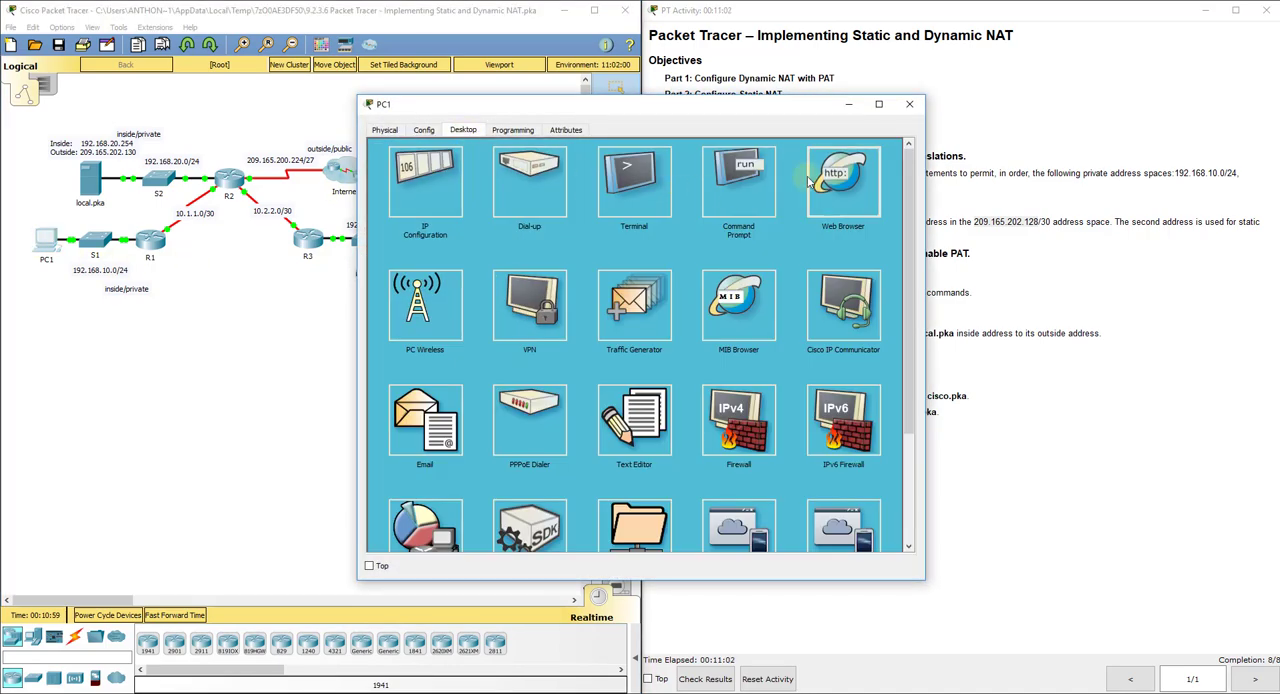
left_click(844, 180)
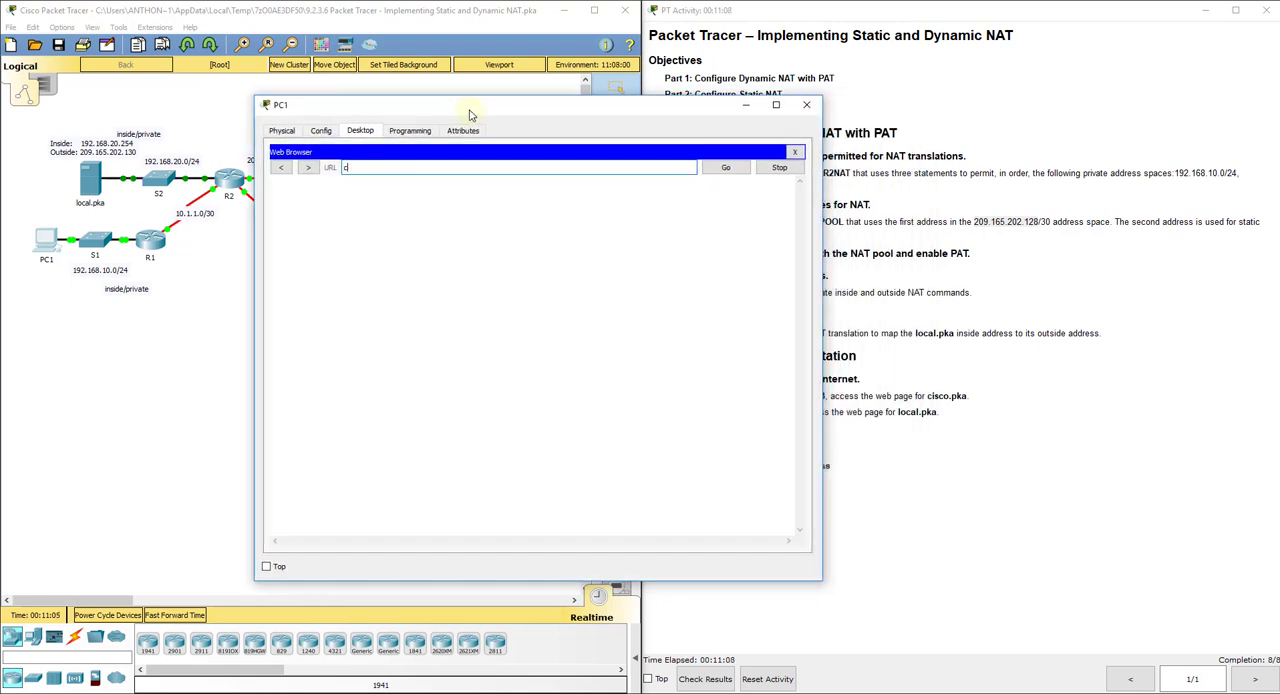
type("cisco.")
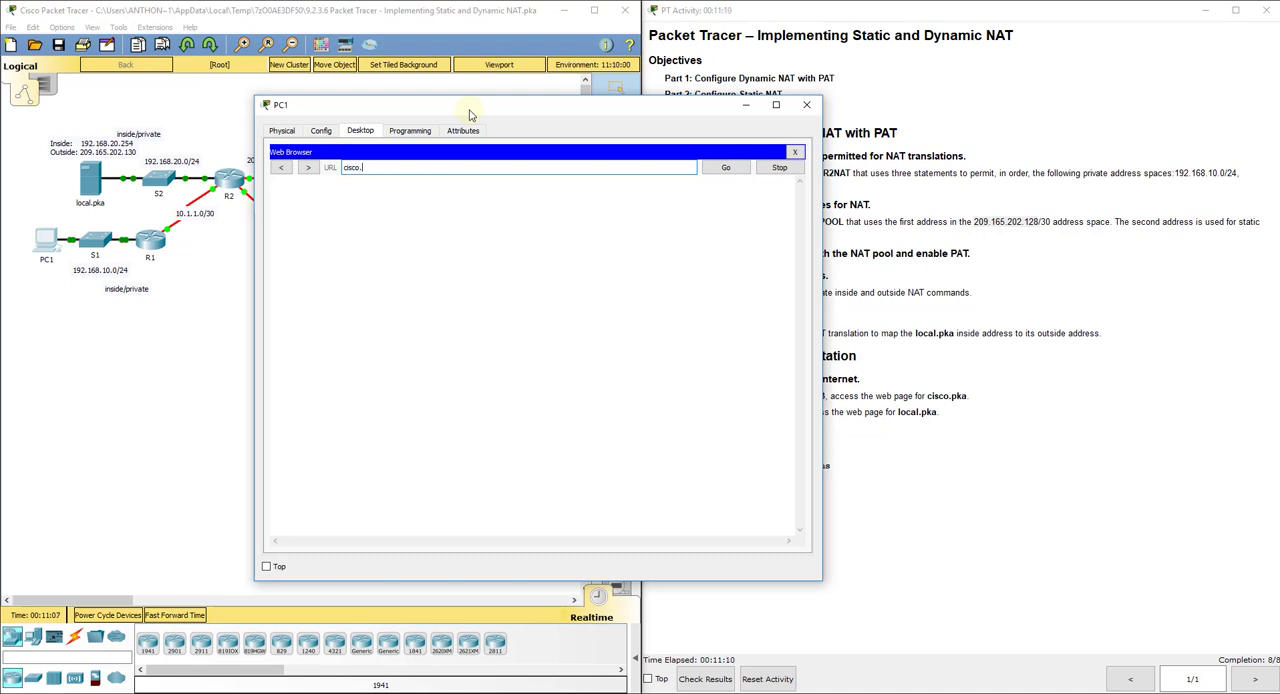
type("http://cisco.pka")
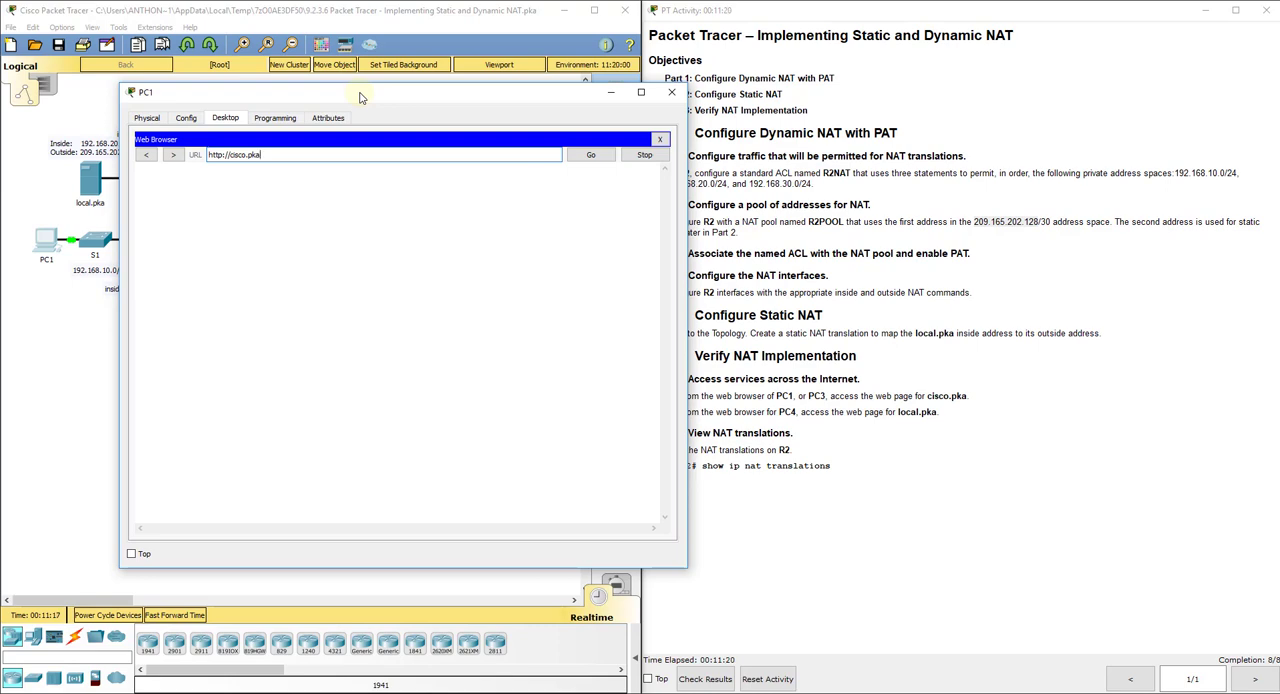
left_click(592, 154)
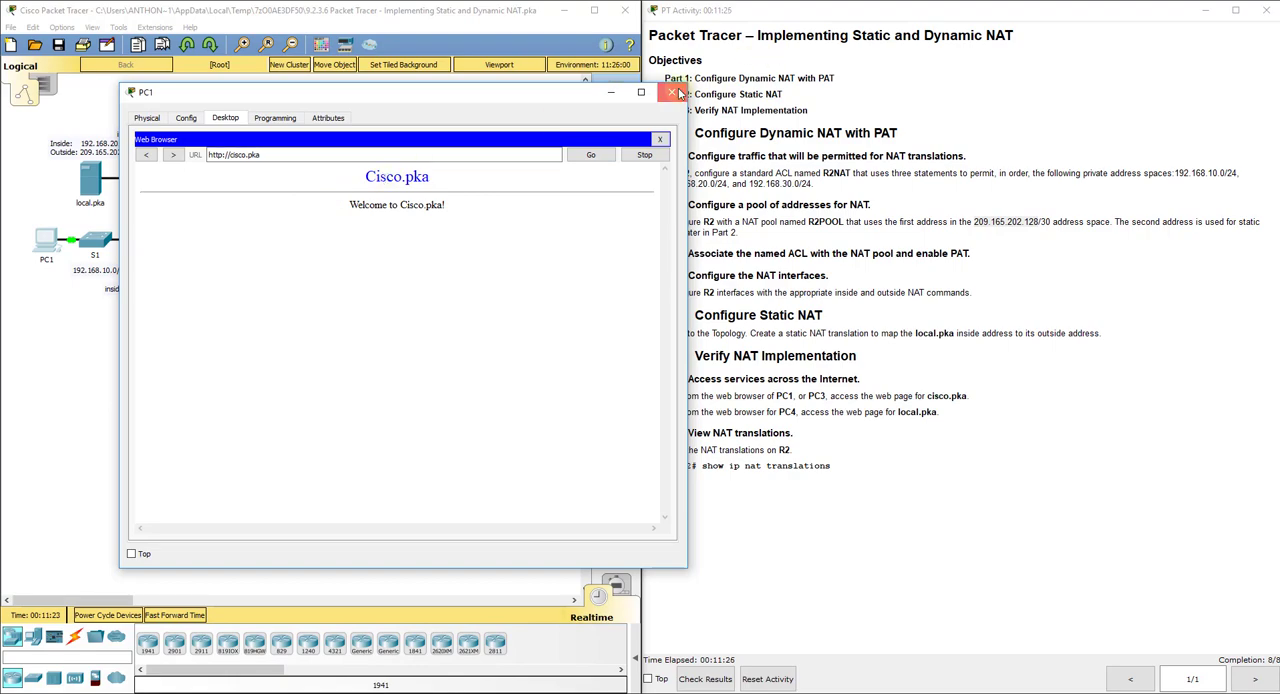
left_click(672, 92)
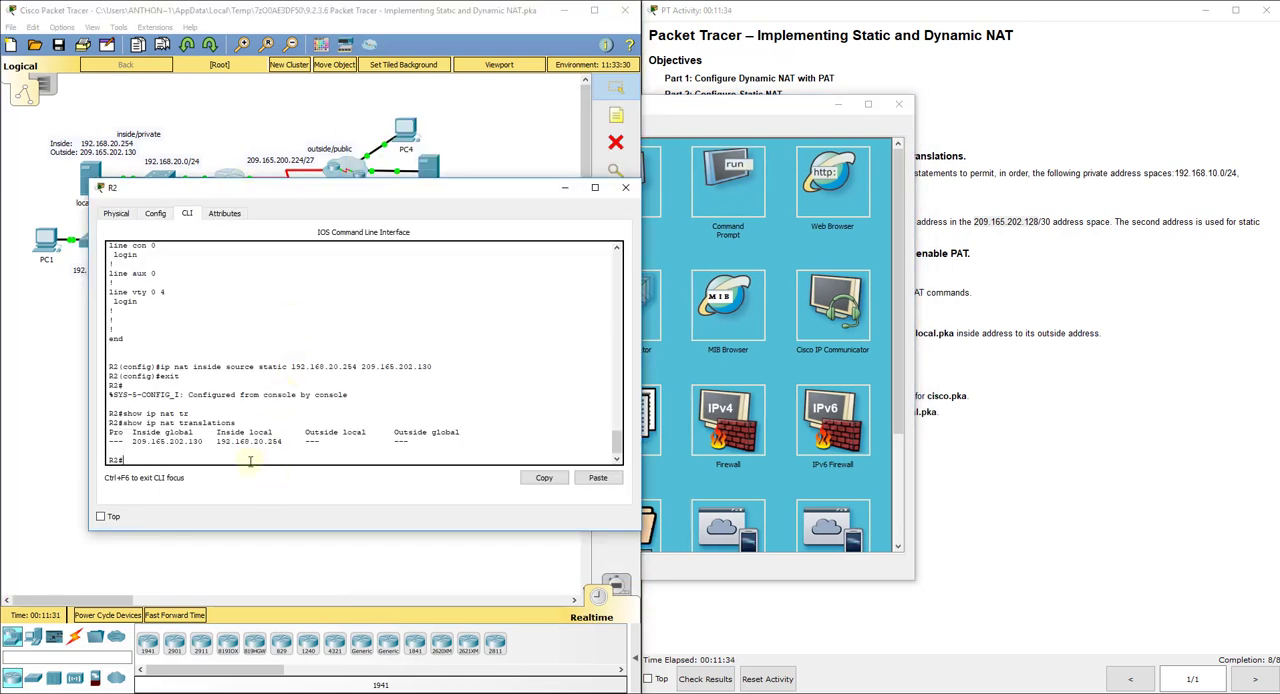
Rerun 'show ip nat translations' on R2 and mark PC1's PAT entry via 209.165.202.129.
key("Return")
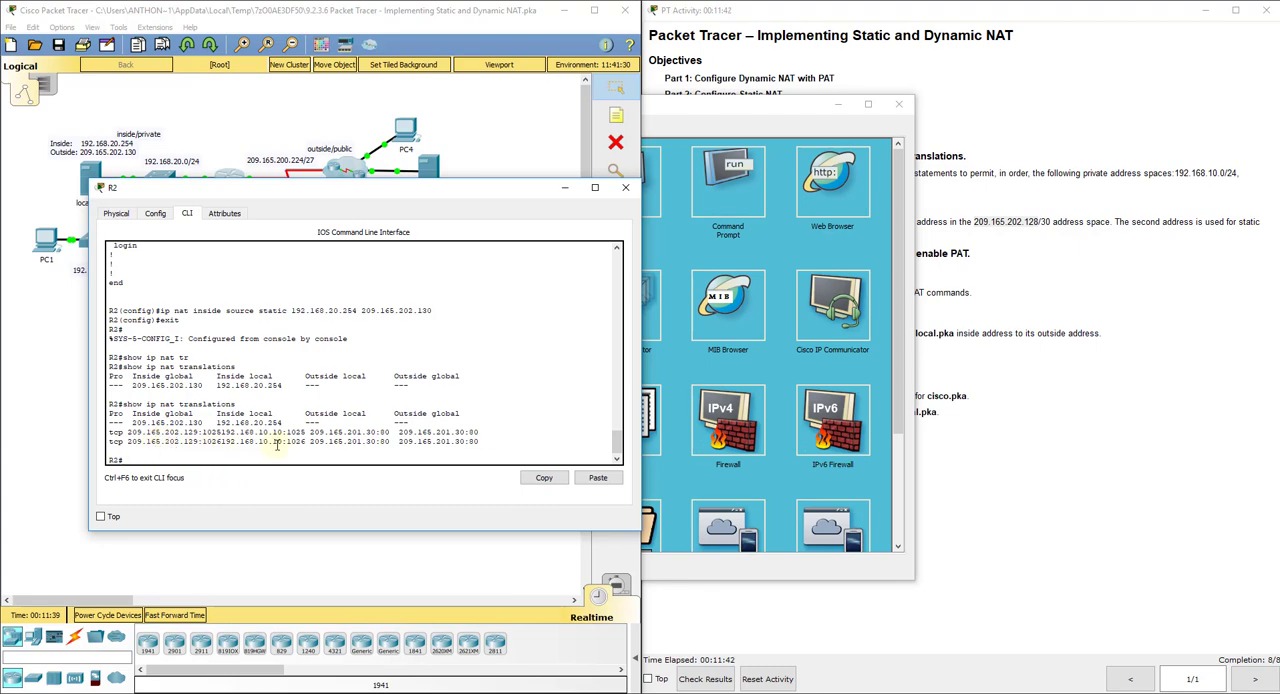
mouse_move(318, 442)
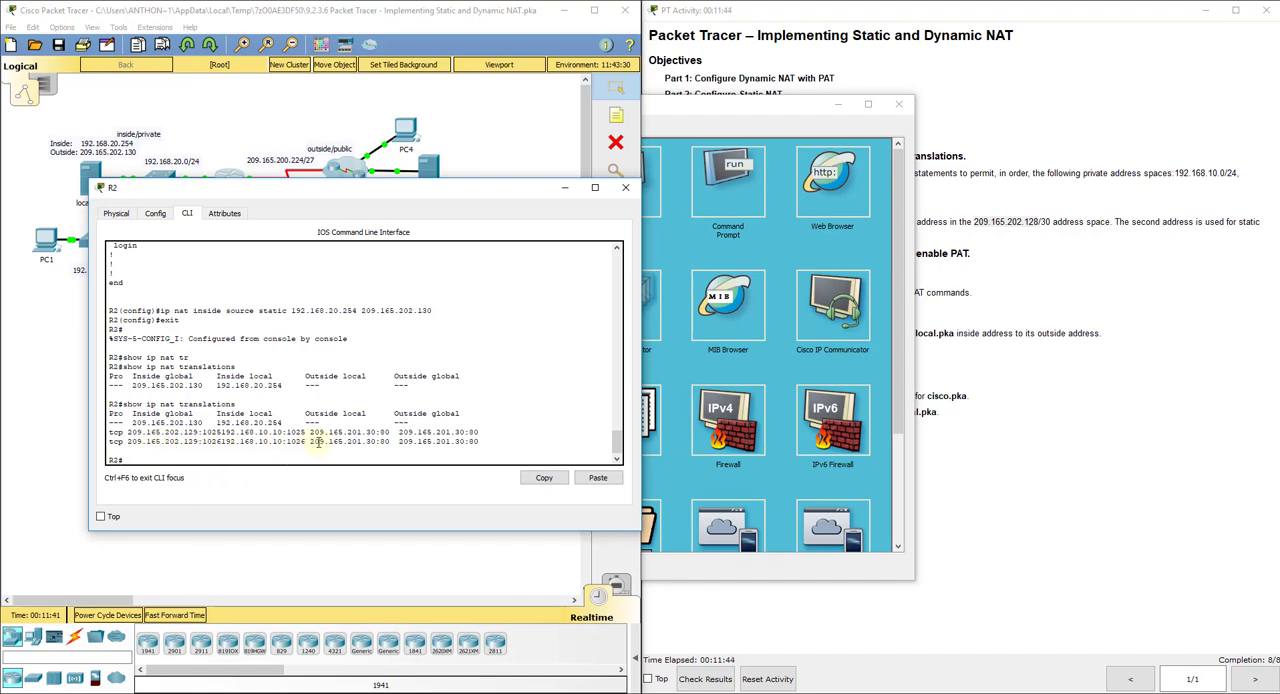
mouse_move(344, 484)
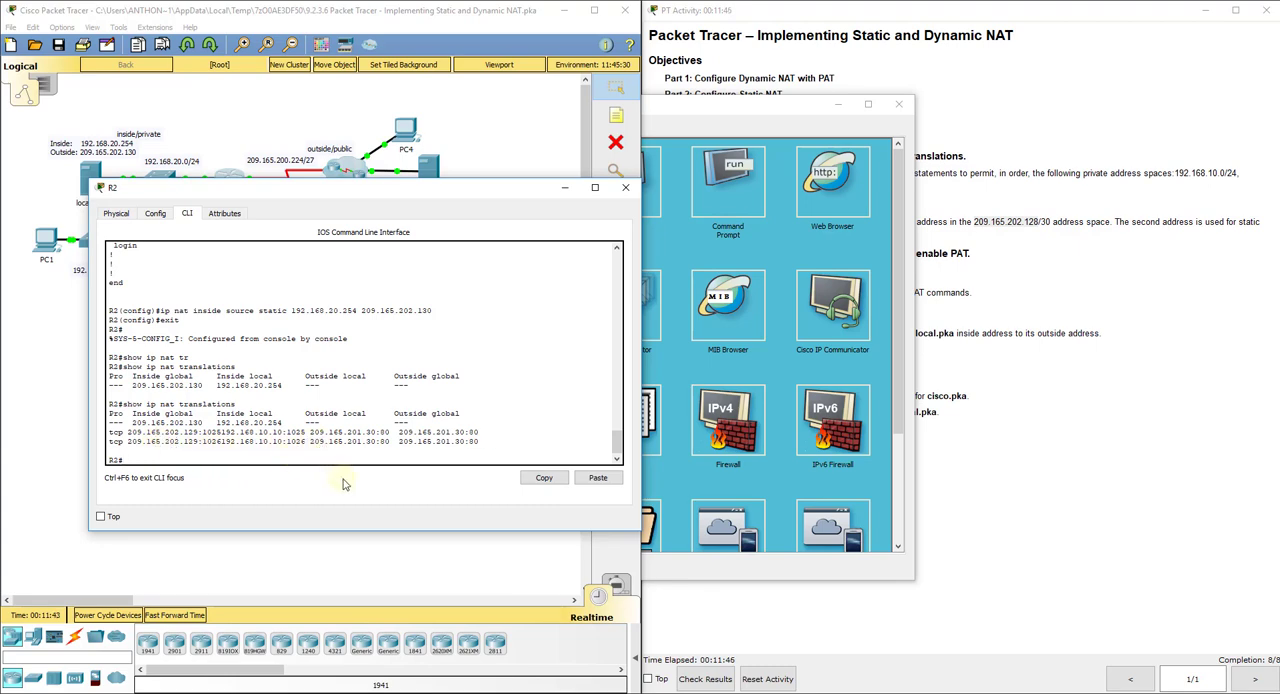
mouse_move(344, 458)
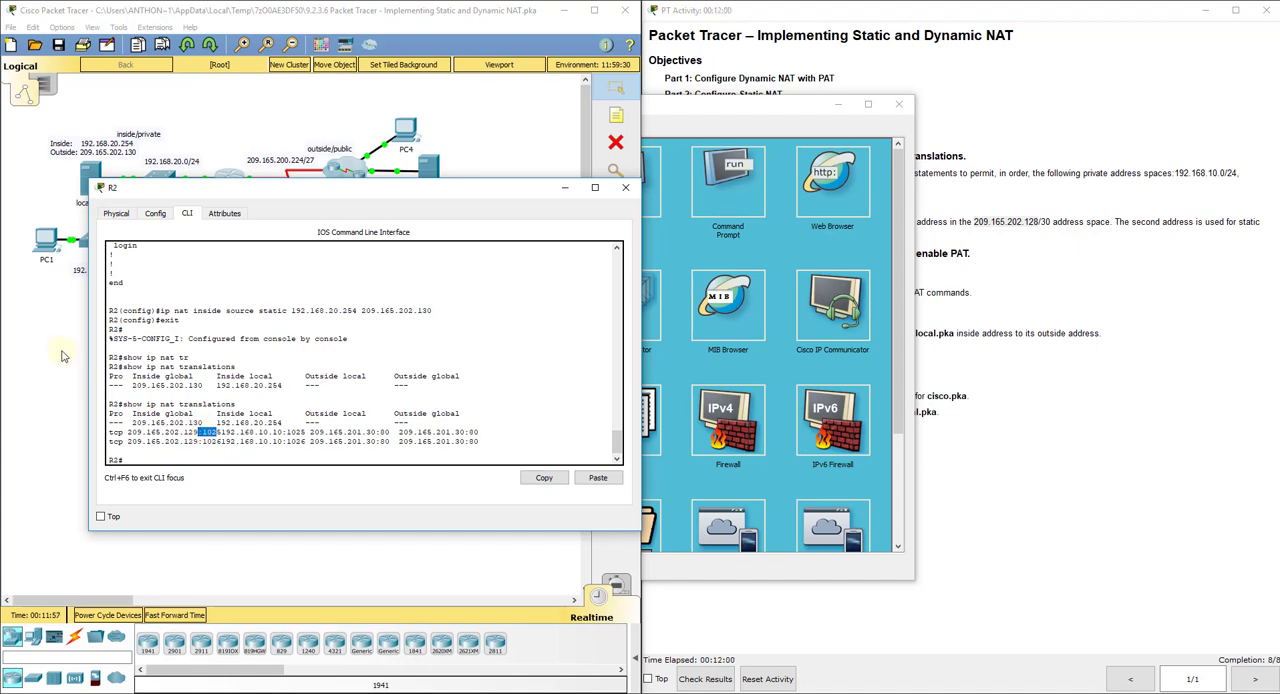
left_click(626, 188)
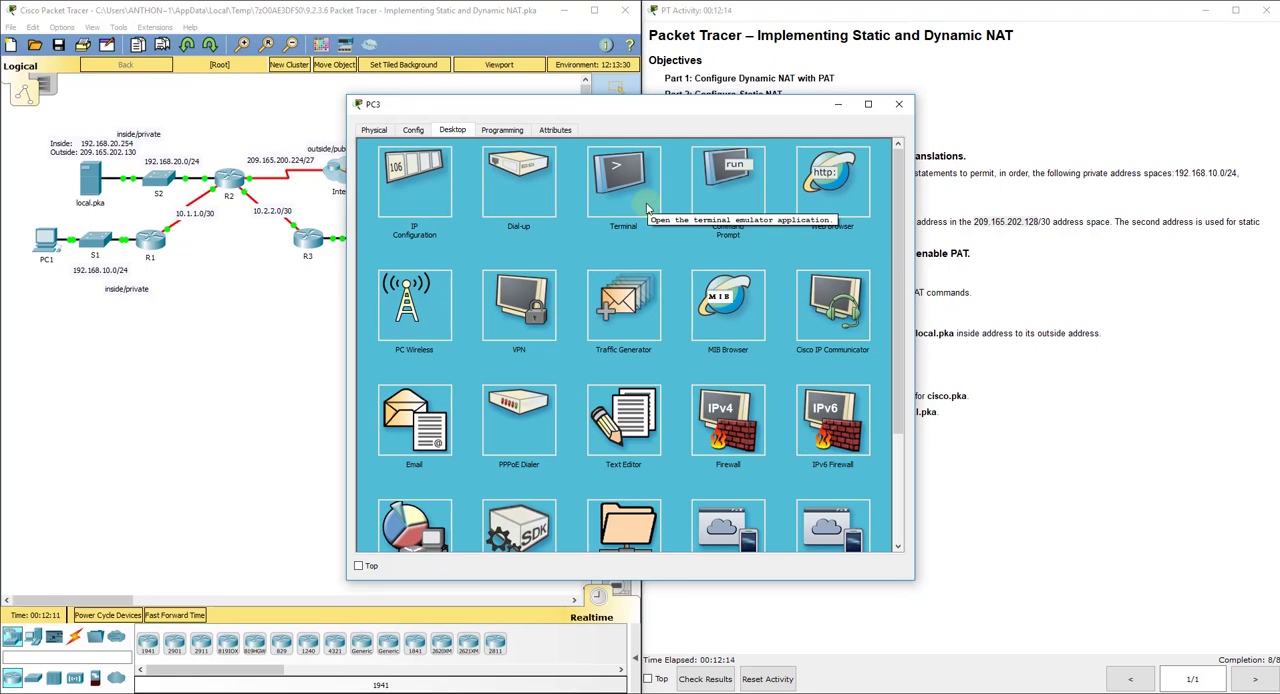
mouse_move(832, 184)
type("cisc")
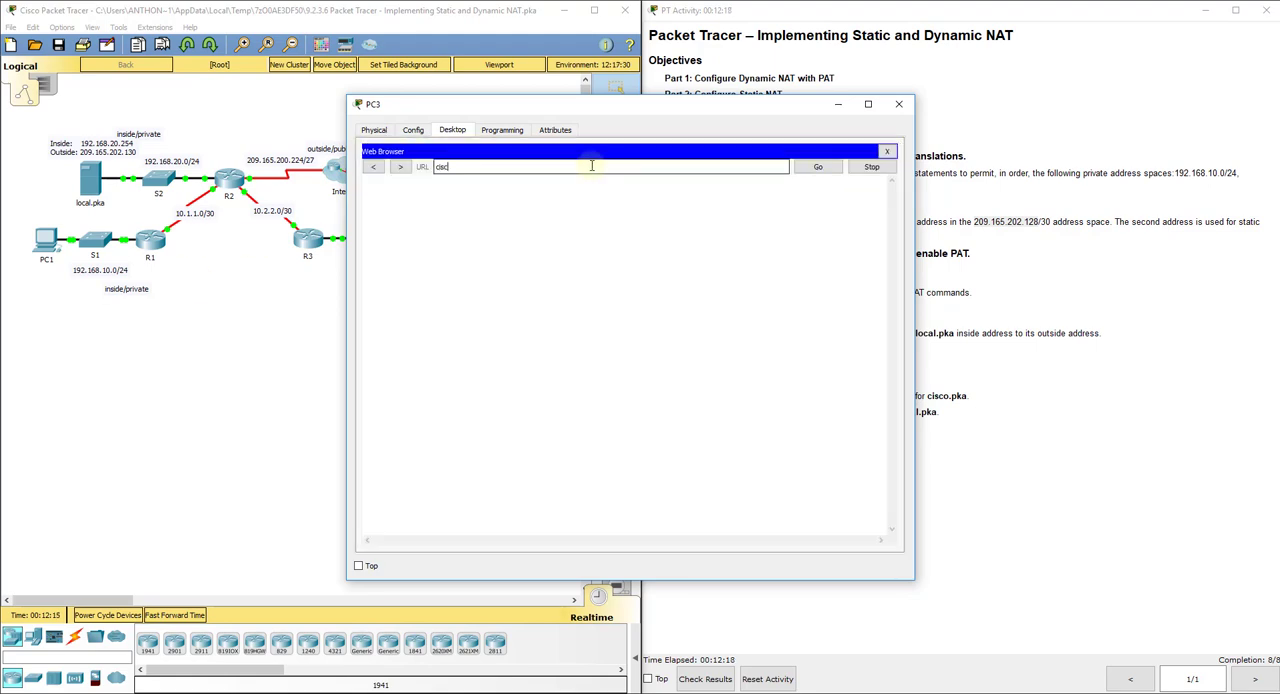
Load the cisco.pka page in PC3's web browser.
left_click(816, 166)
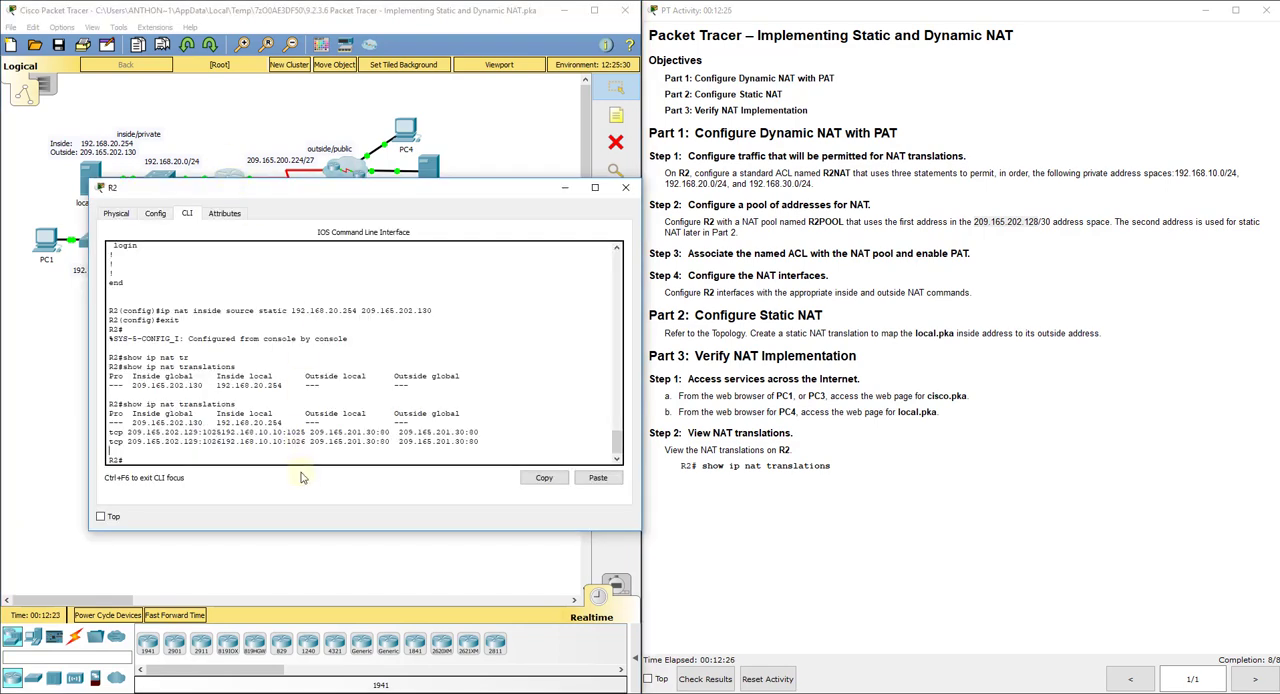
Run 'show ip nat translations' on R2 and mark PC3's new PAT entry via 209.165.202.129.
type("show ip nat translations")
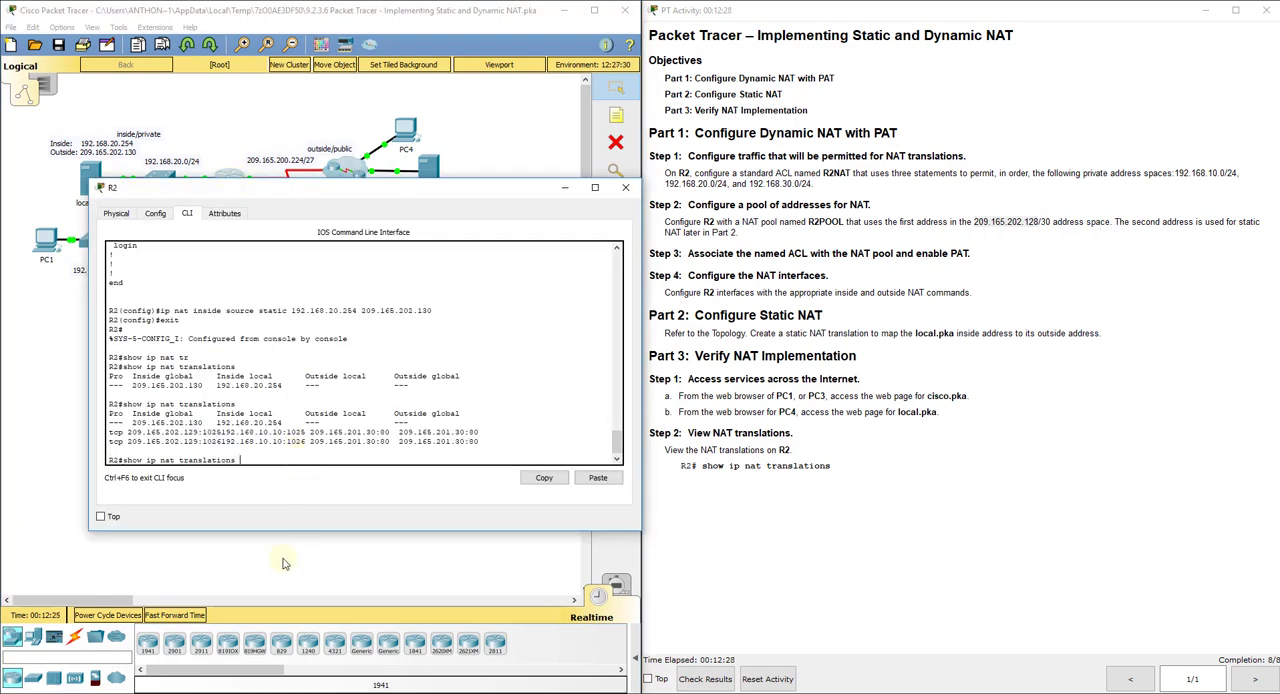
key("Return")
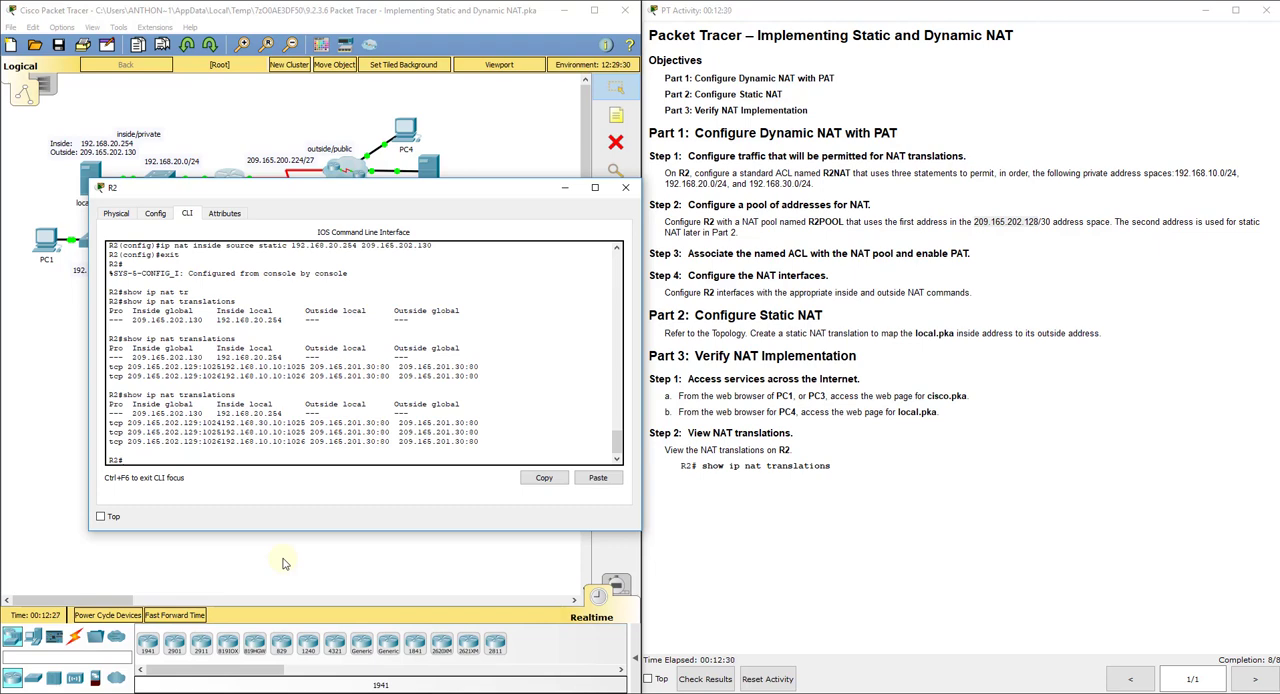
mouse_move(276, 552)
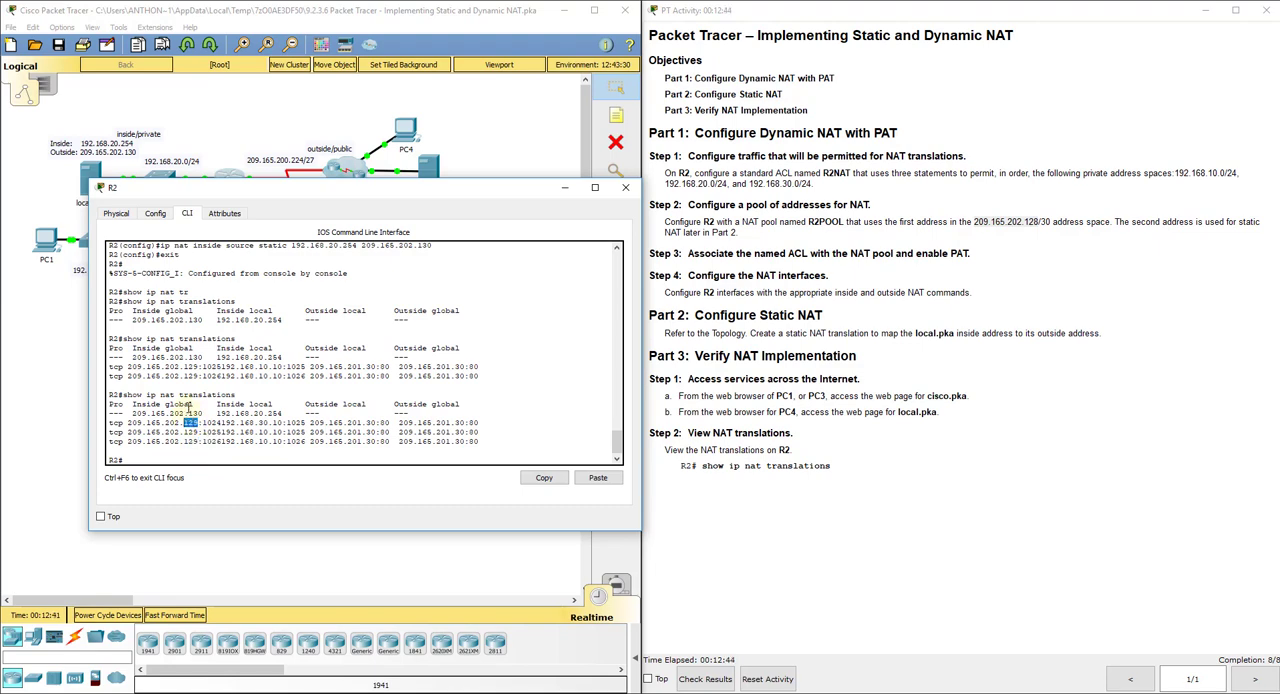
left_click(626, 188)
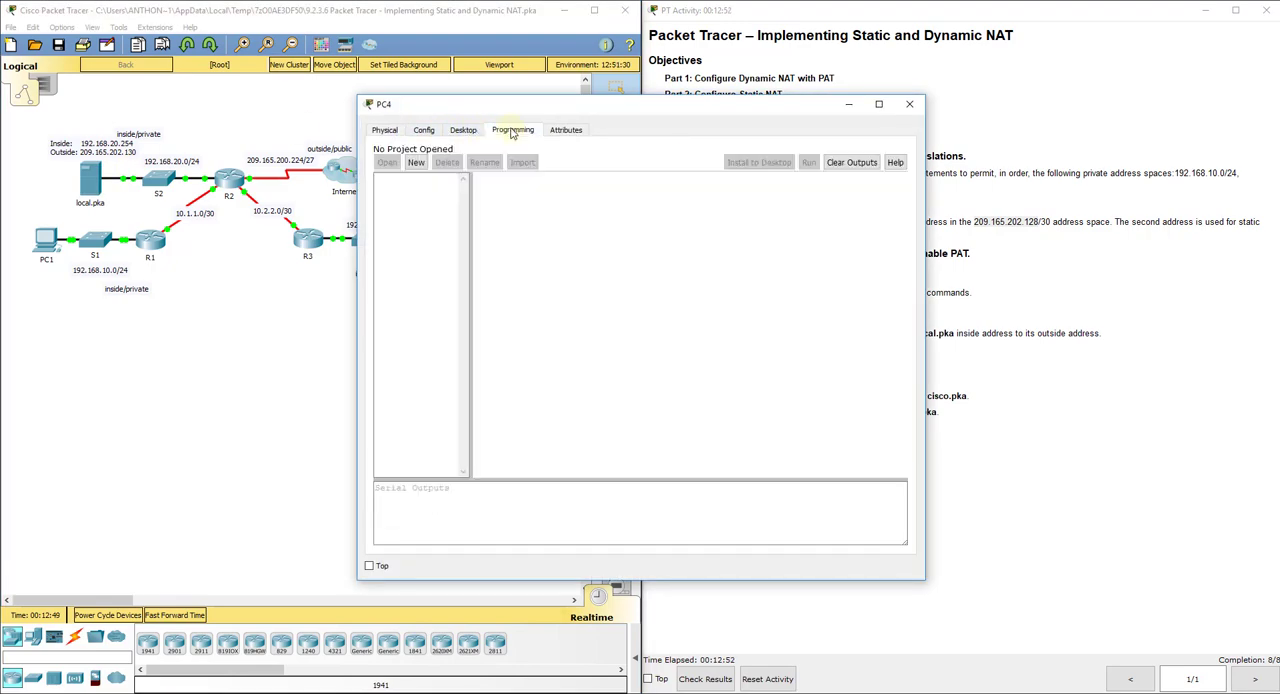
Load the local.pka welcome page at 209.165.202.130 in PC4's web browser.
left_click(464, 128)
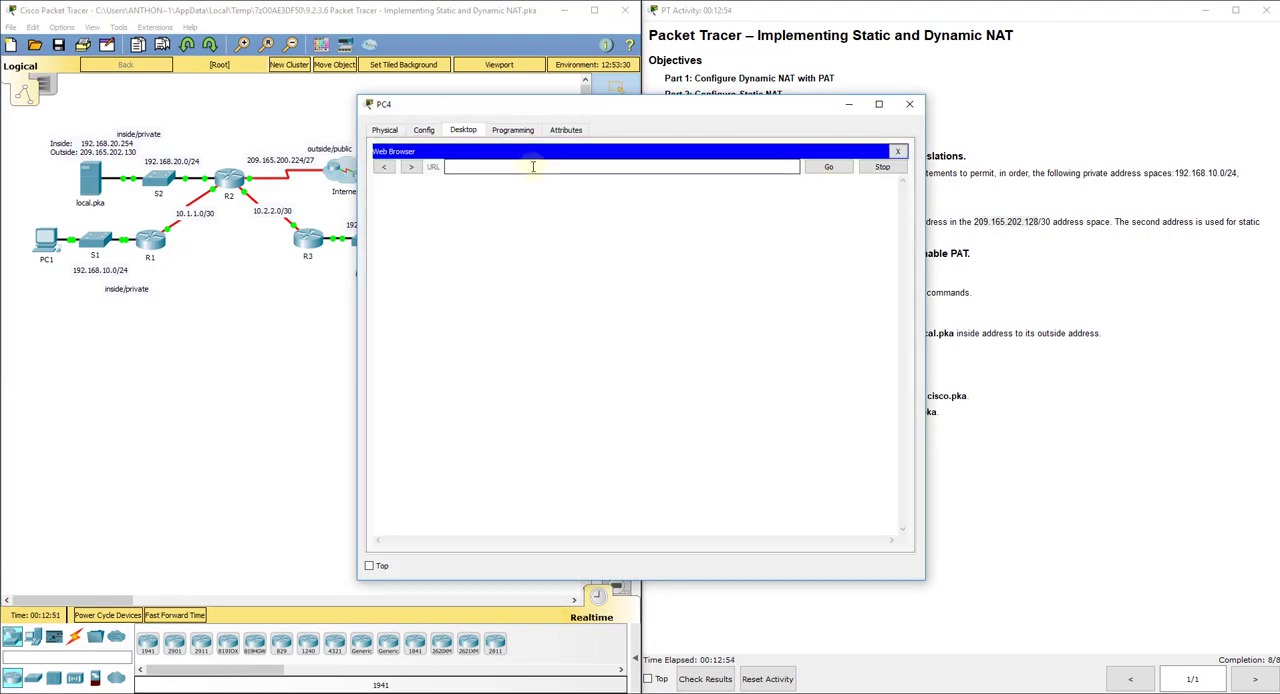
type("20")
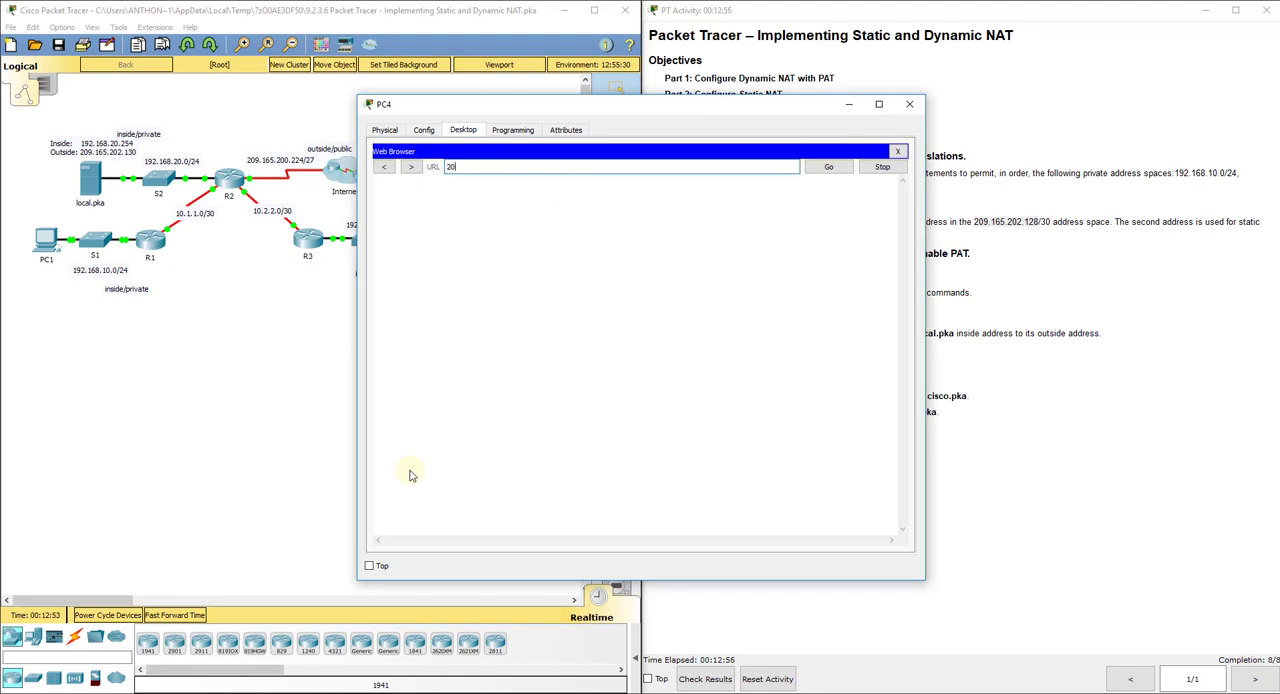
type("209.165.202.130")
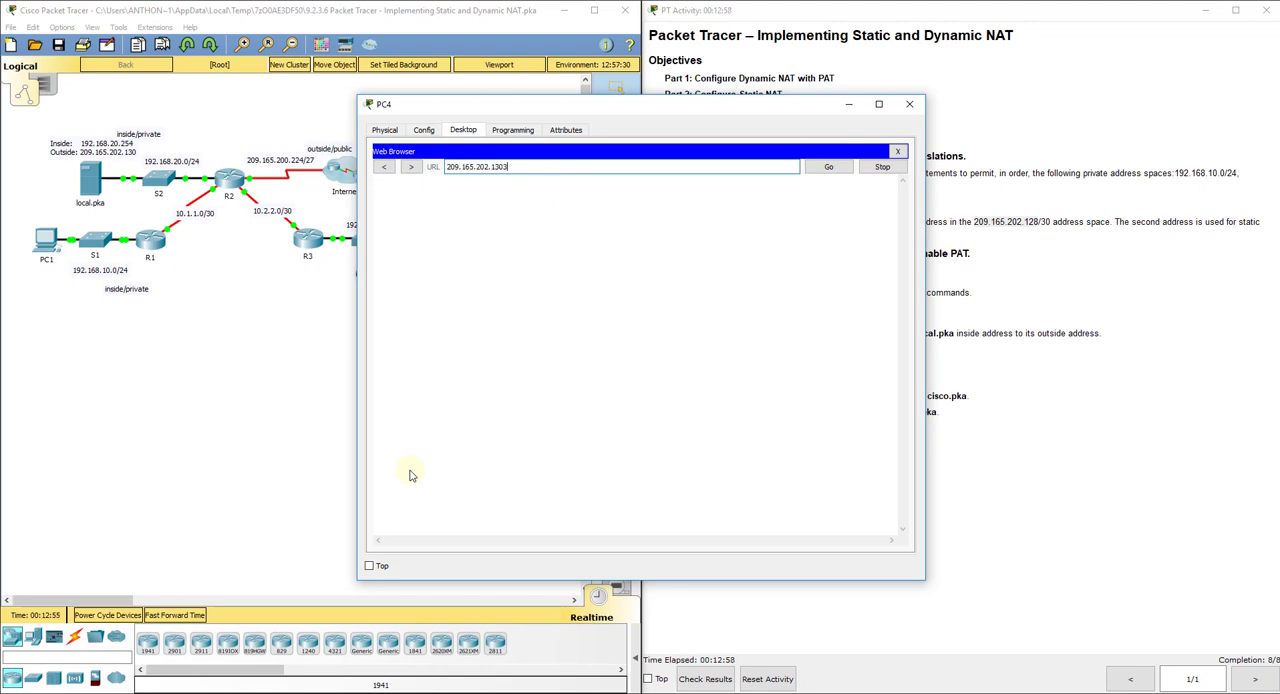
left_click(828, 168)
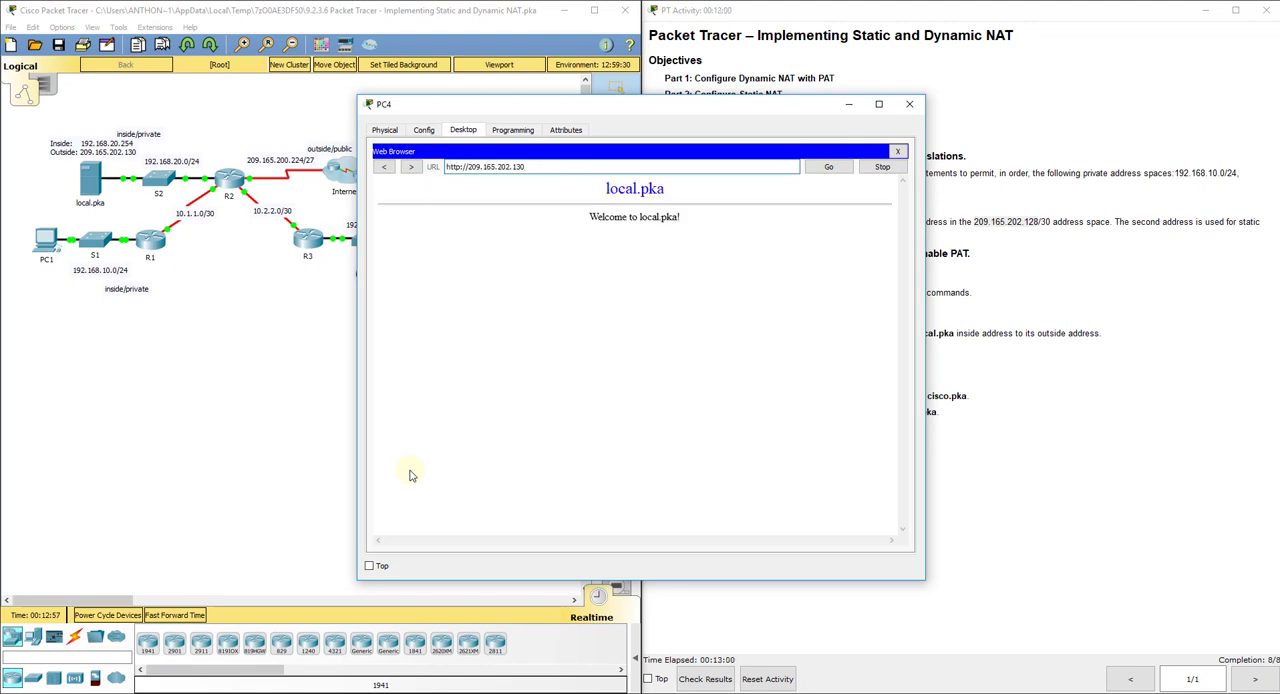
mouse_move(598, 128)
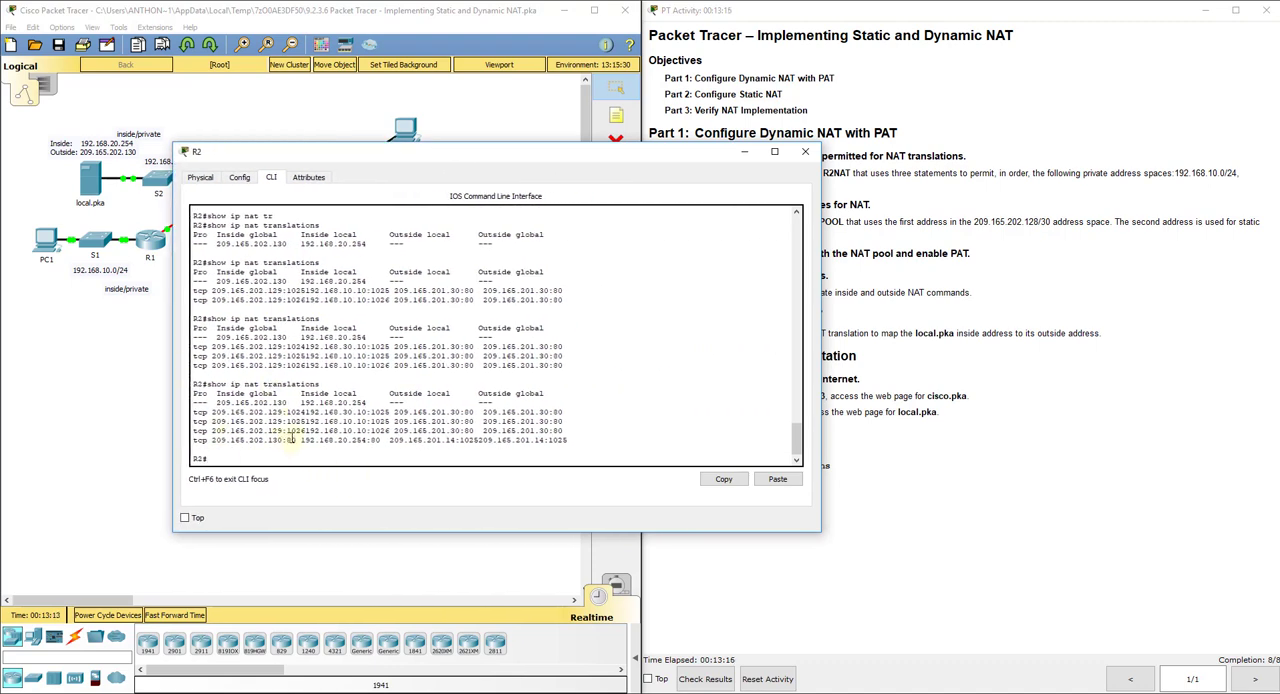
Mark the static 209.165.202.130:80 translation entry in R2's NAT table and close R2's window.
double_click(252, 440)
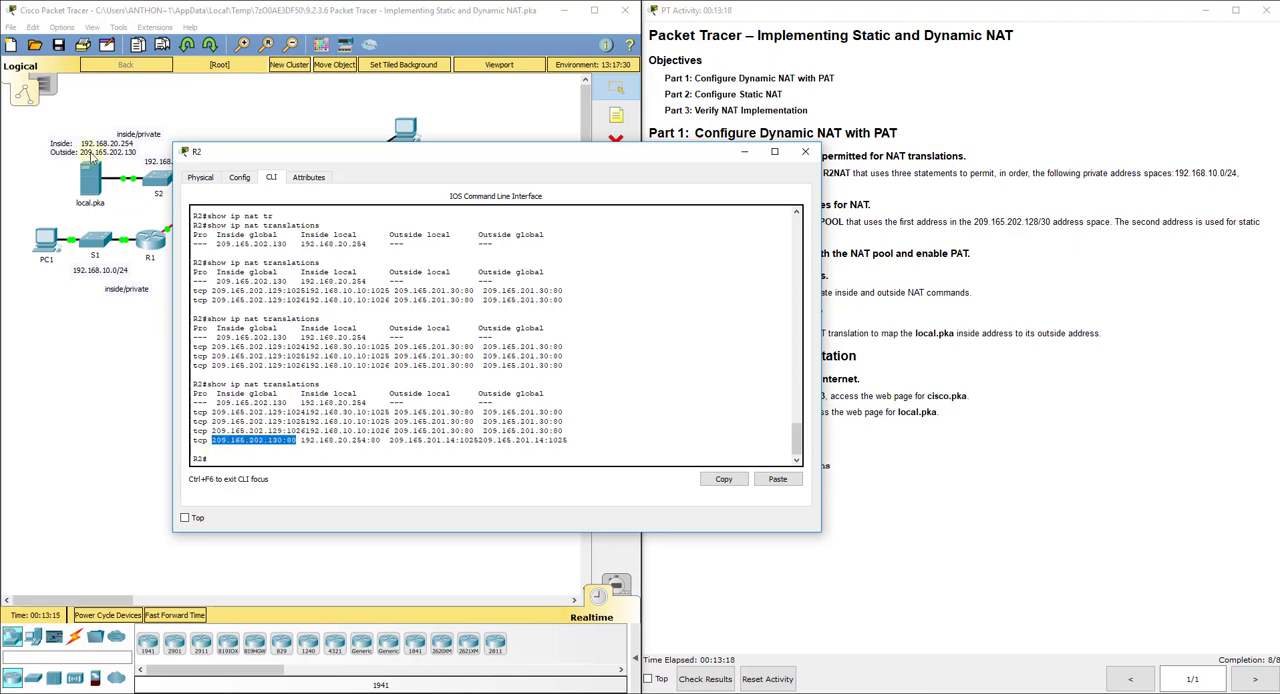
mouse_move(364, 500)
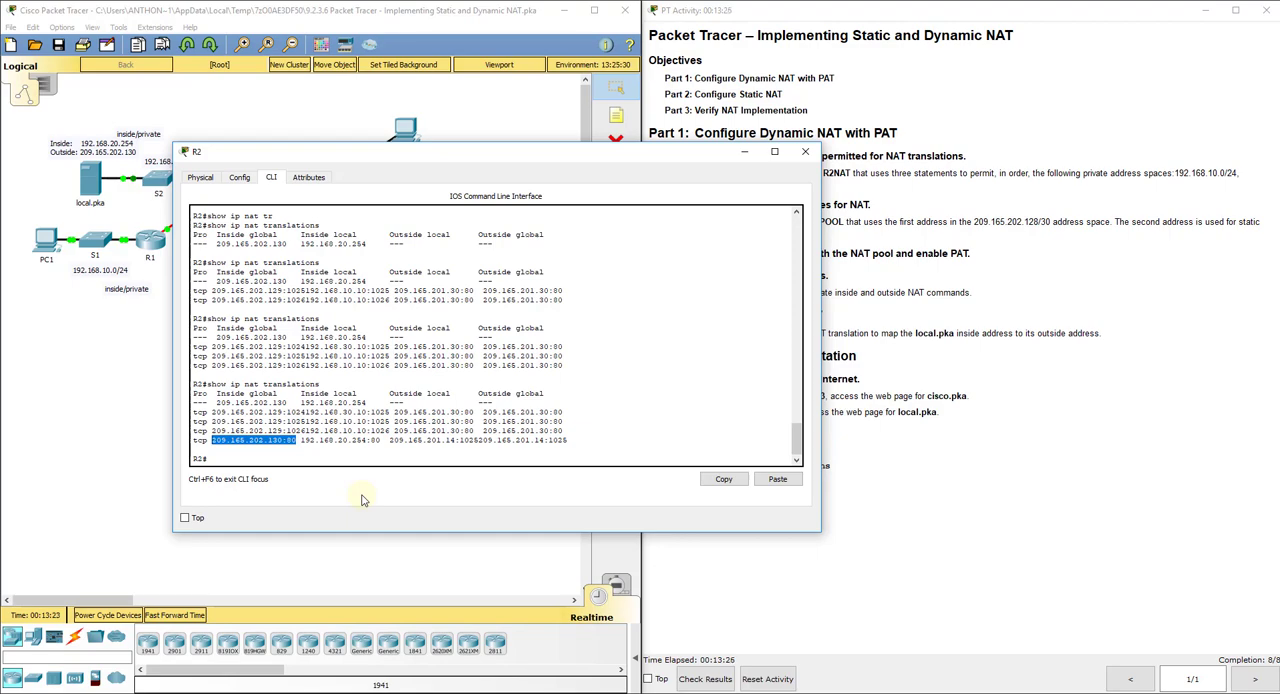
left_click(804, 152)
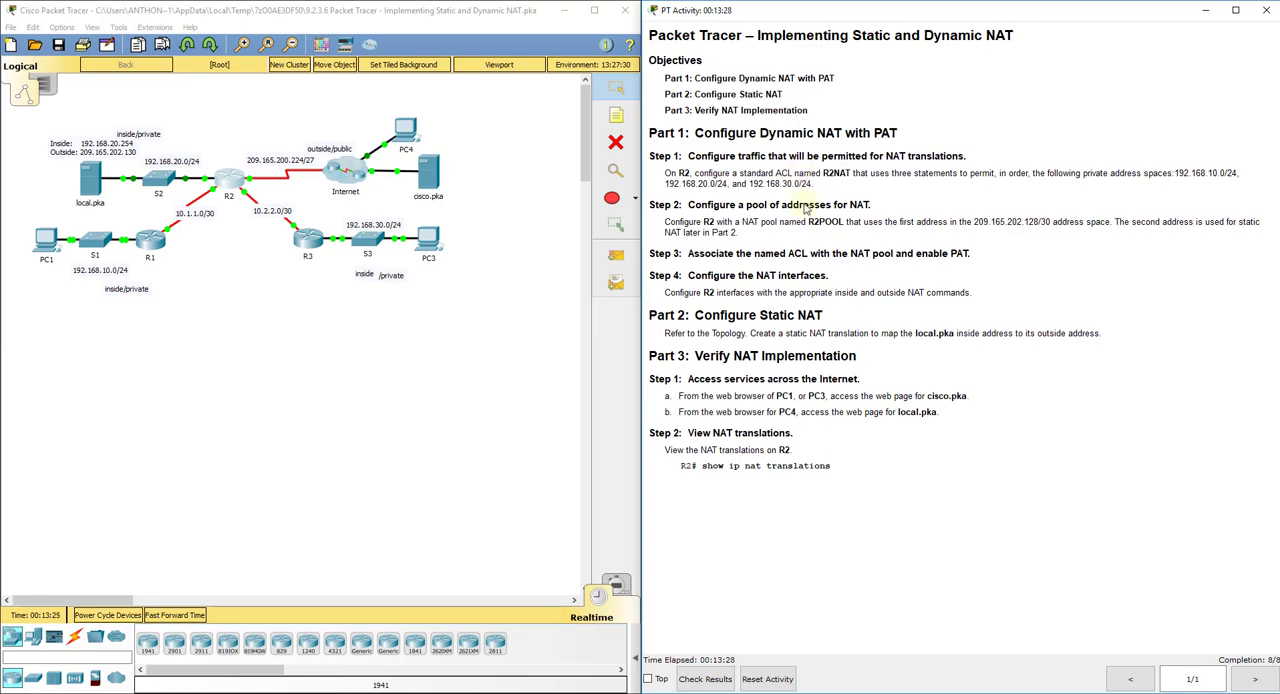